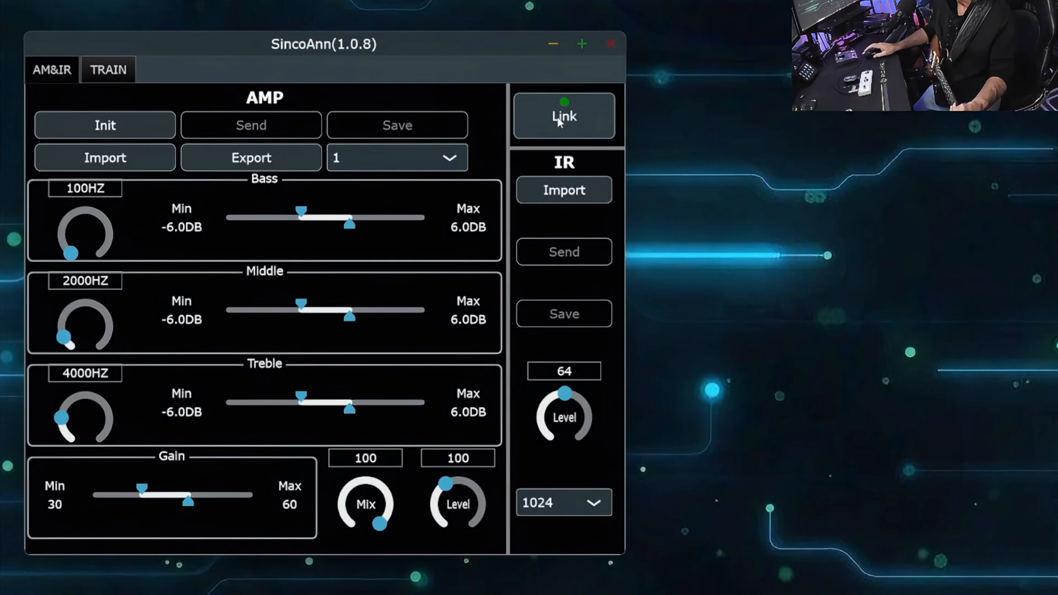
pyautogui.moveTo(580, 123)
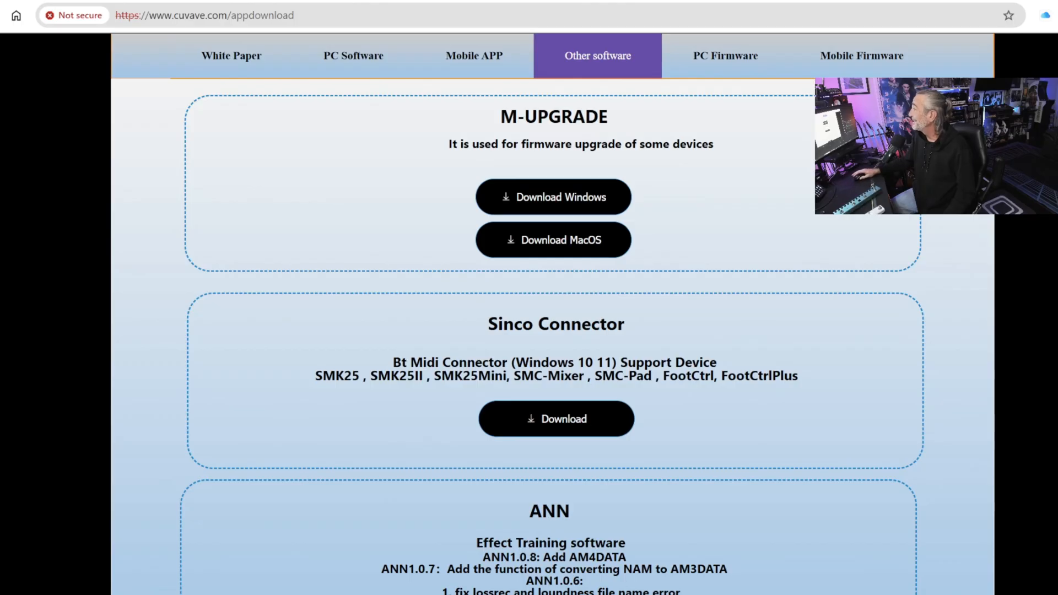
# Scroll to the ANN section and follow the Initial ANN link to its MEGA folder.
pyautogui.scroll(-3)
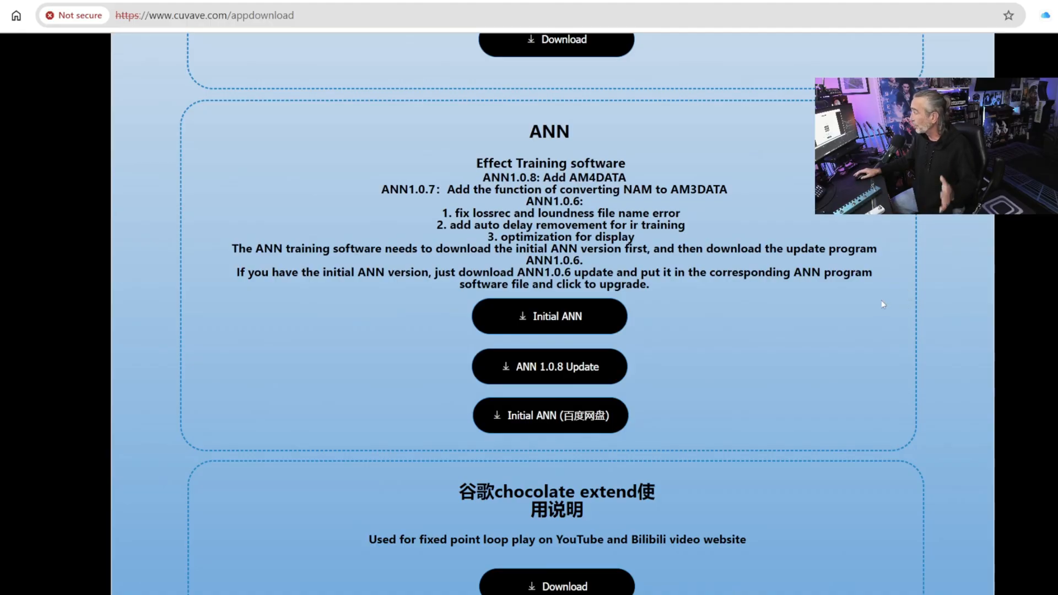
pyautogui.moveTo(774, 395)
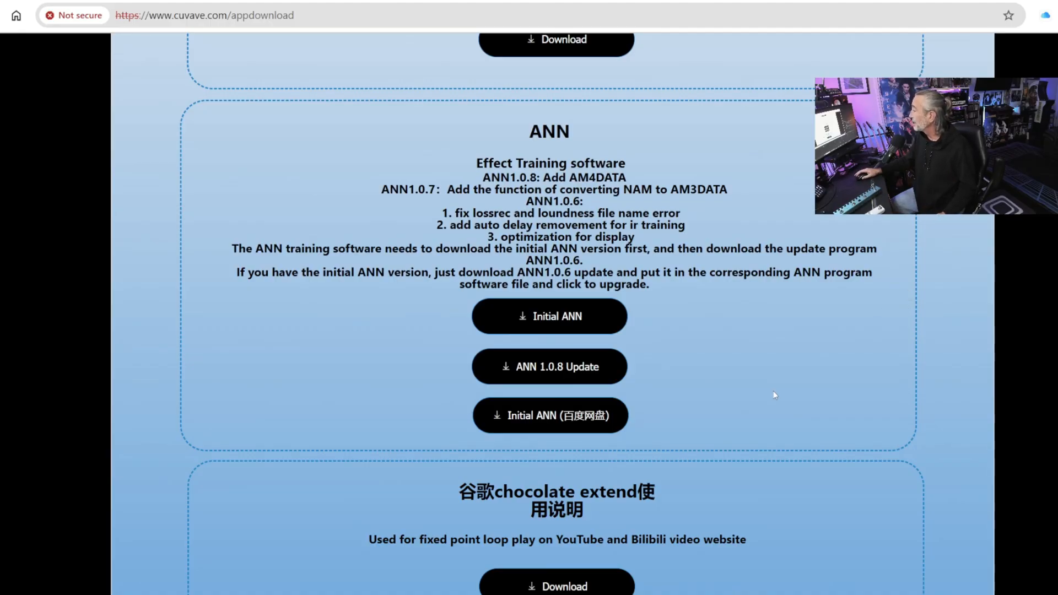
pyautogui.moveTo(791, 405)
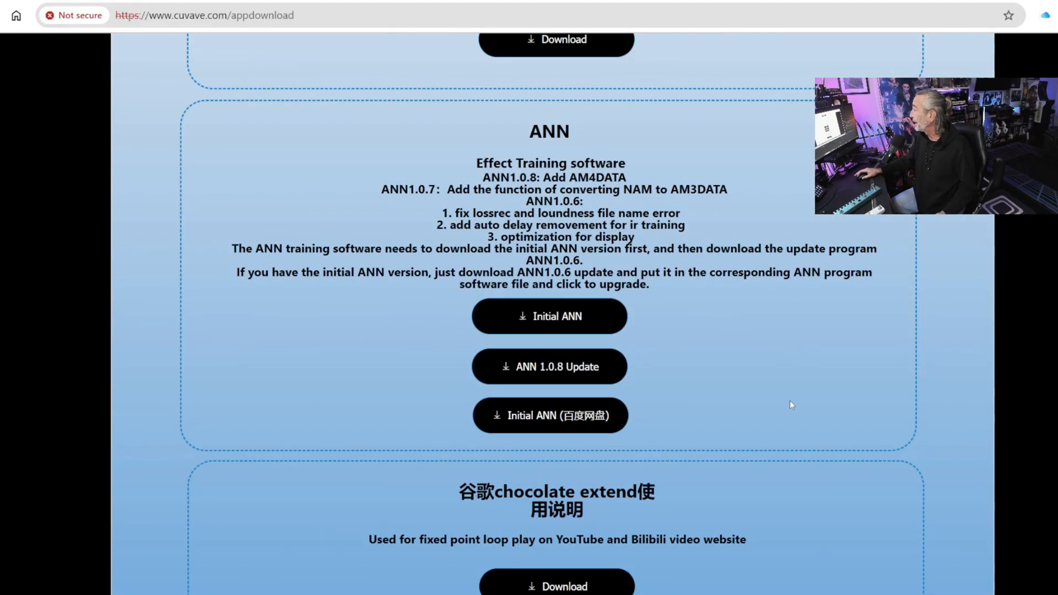
pyautogui.moveTo(799, 412)
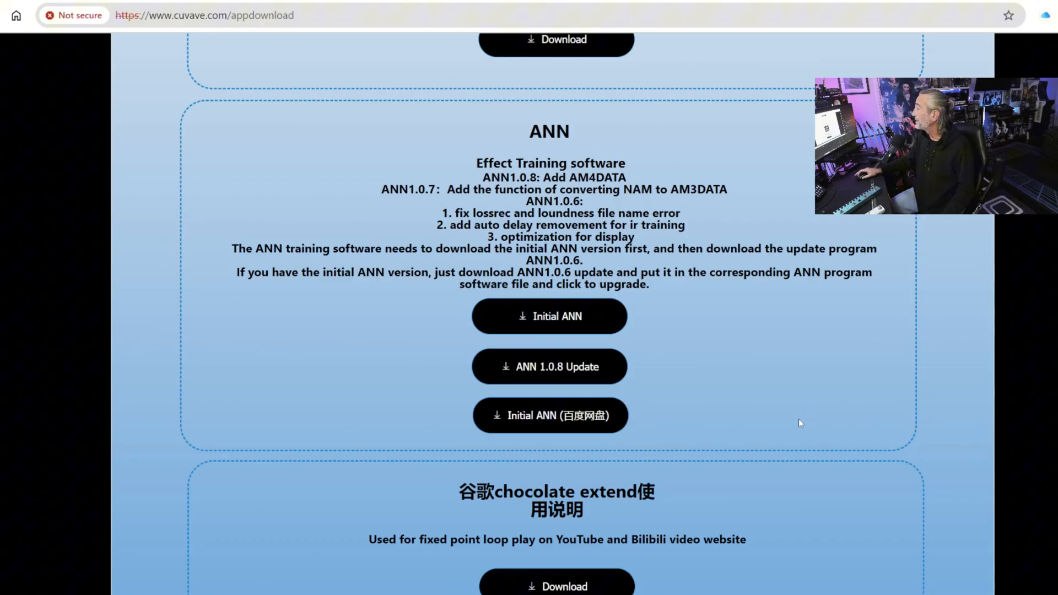
pyautogui.moveTo(719, 332)
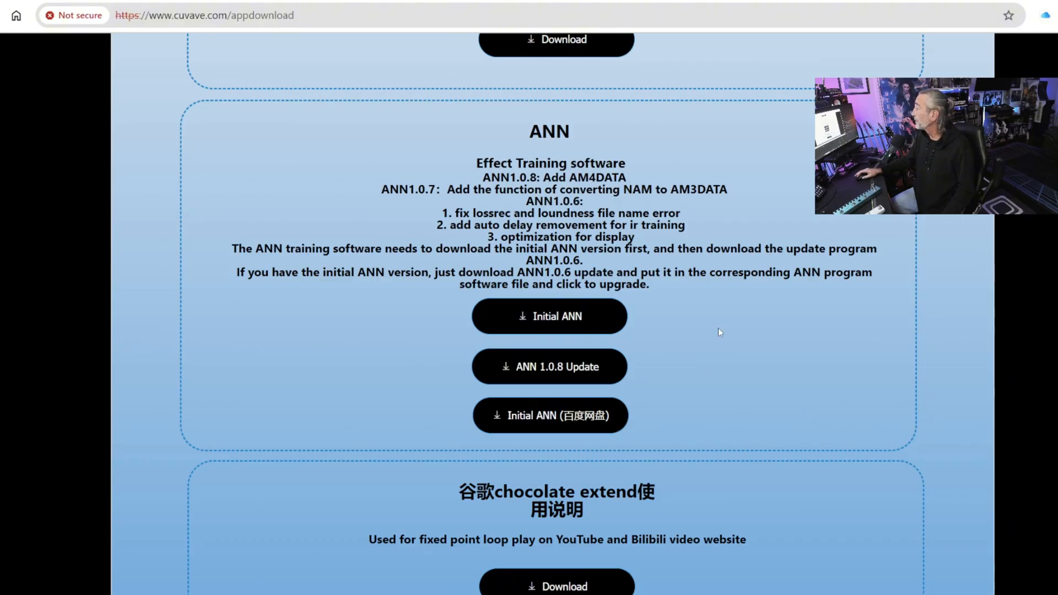
pyautogui.moveTo(599, 324)
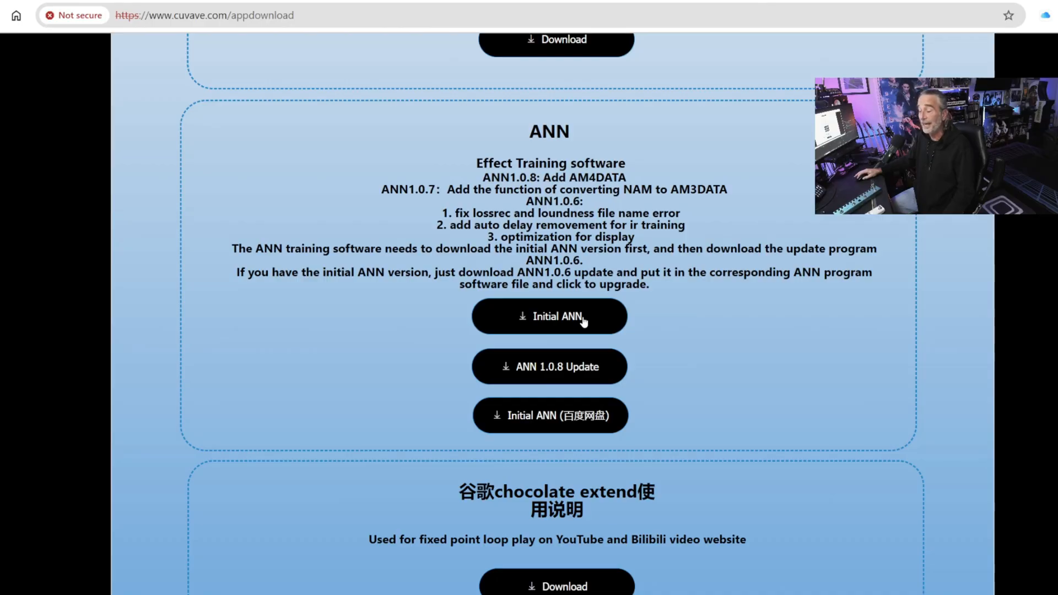
pyautogui.click(549, 316)
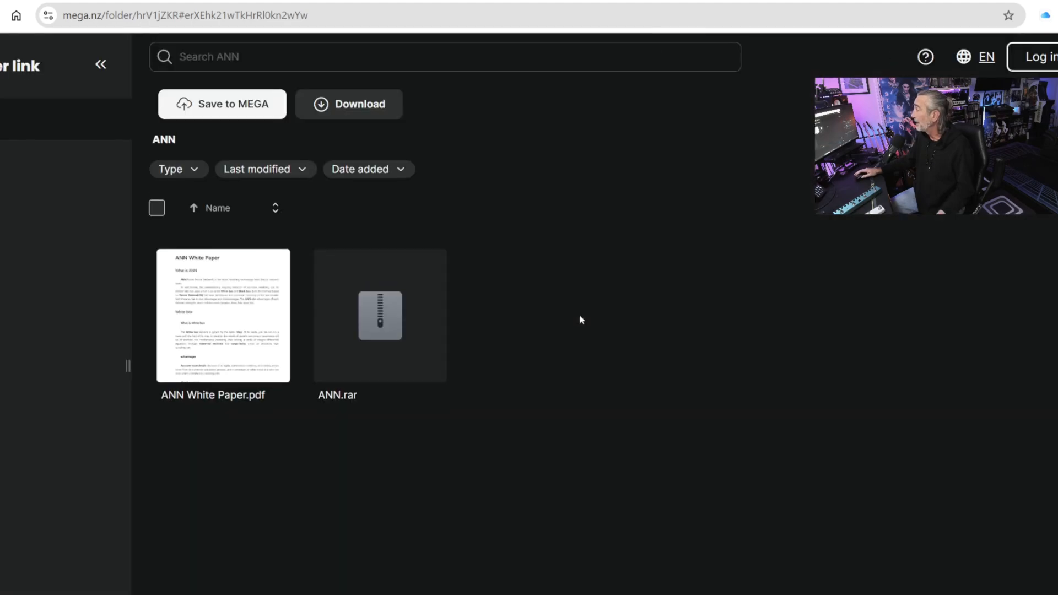
pyautogui.moveTo(664, 549)
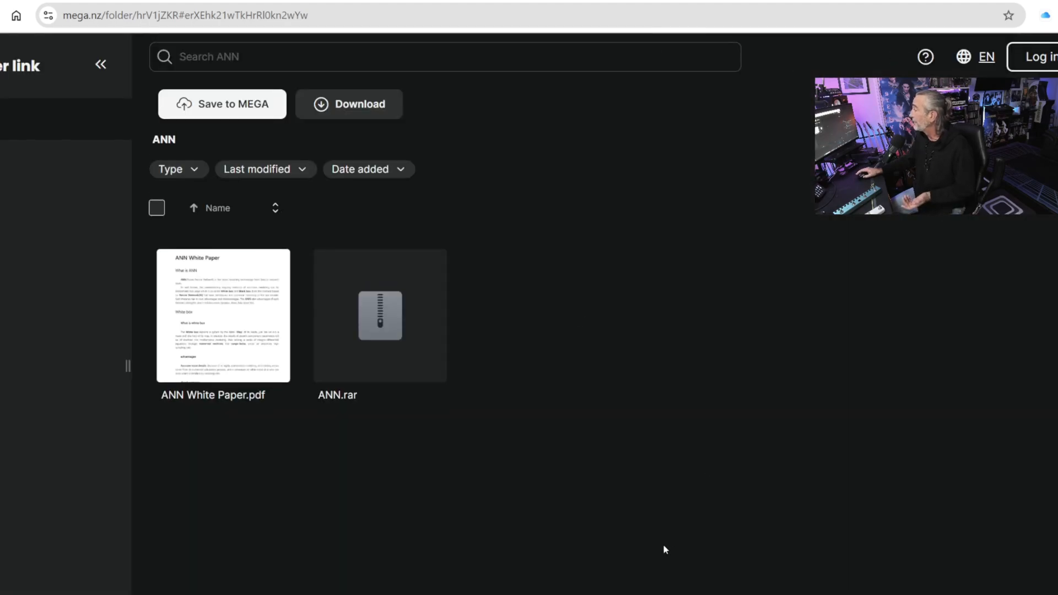
pyautogui.moveTo(381, 331)
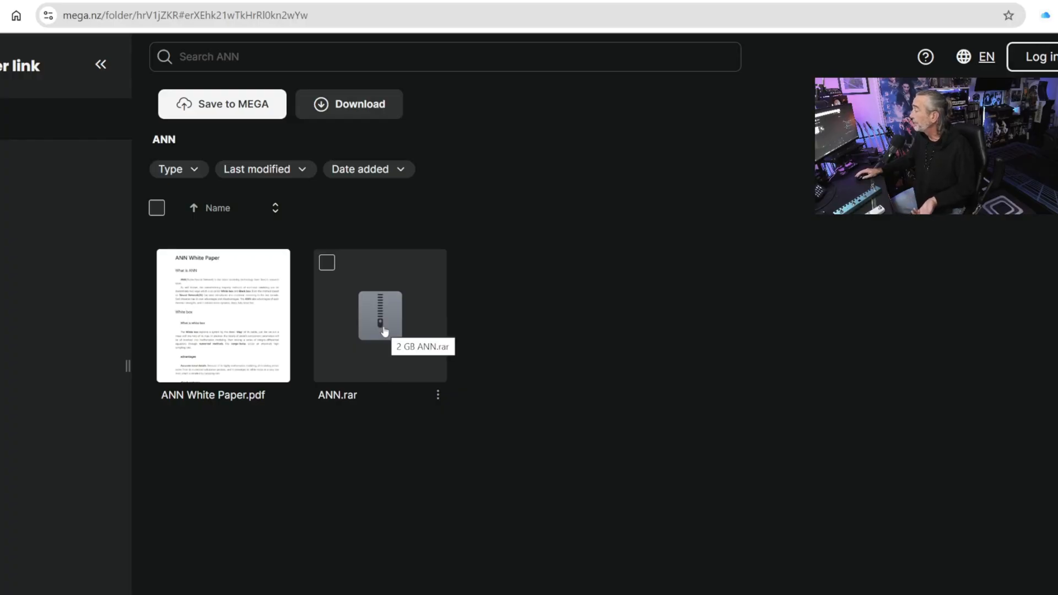
pyautogui.moveTo(260, 315)
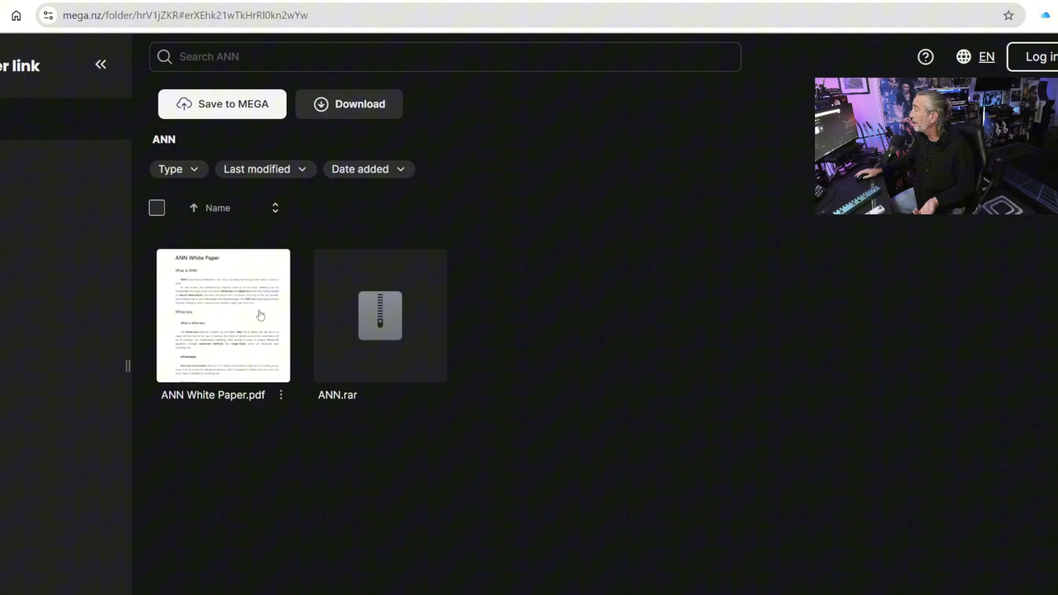
pyautogui.moveTo(225, 314)
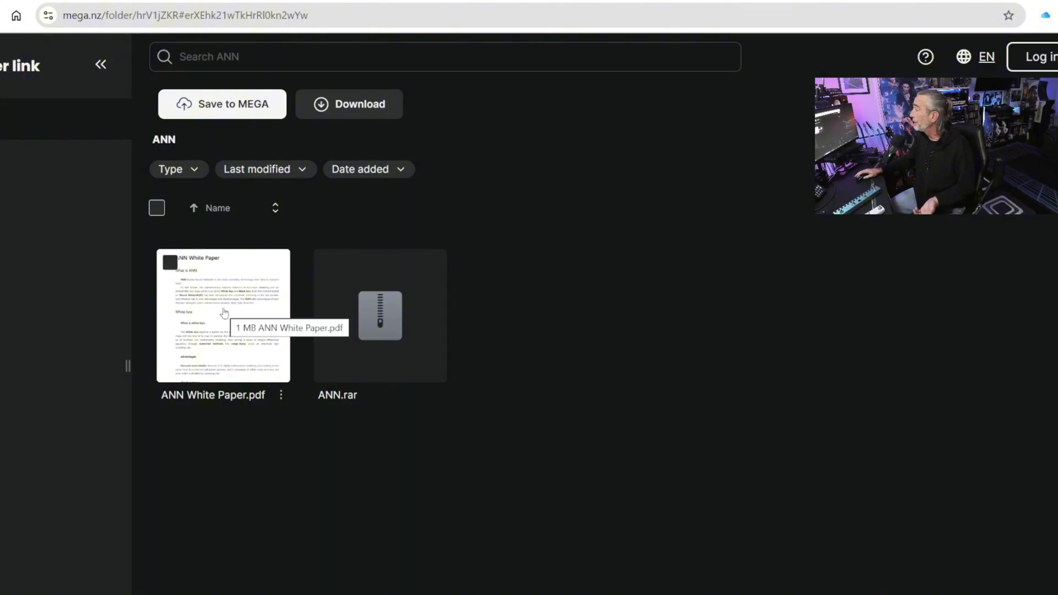
pyautogui.moveTo(387, 316)
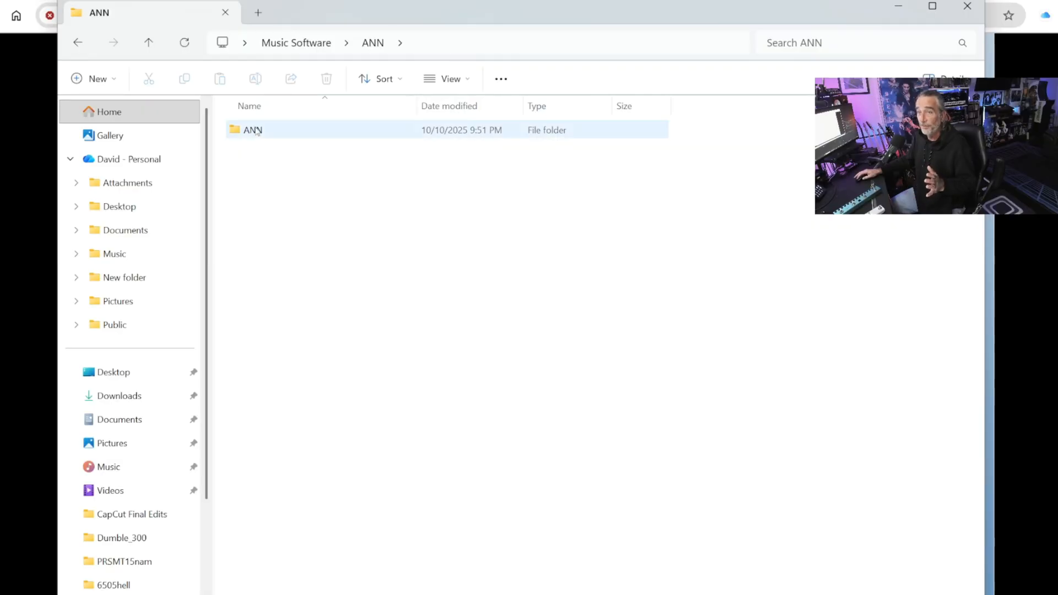
# Open ANN, then App, in File Explorer and select the SincoAnn application.
pyautogui.doubleClick(252, 129)
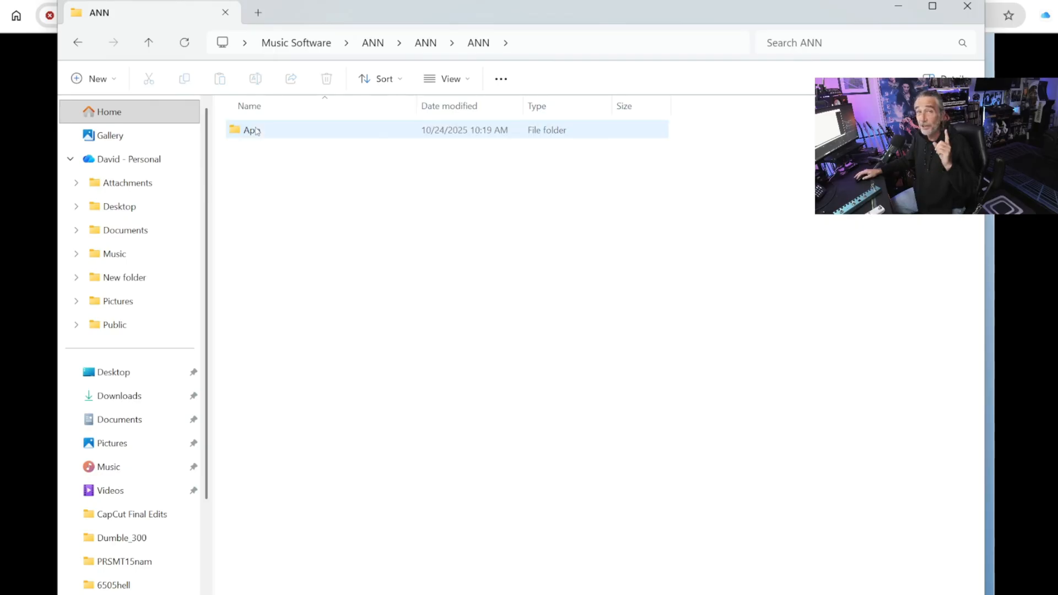
pyautogui.click(256, 150)
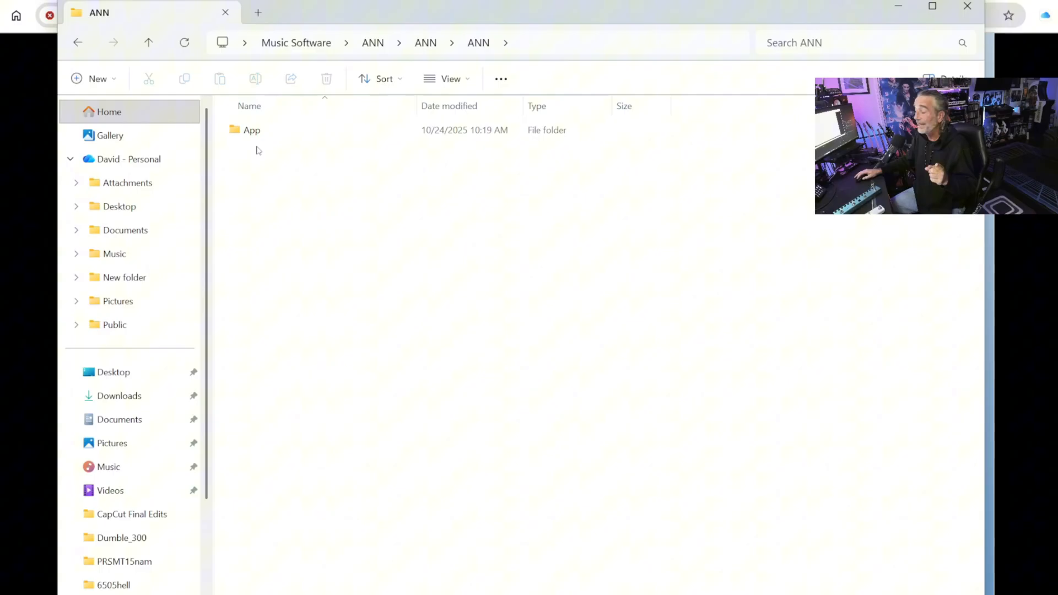
pyautogui.doubleClick(252, 129)
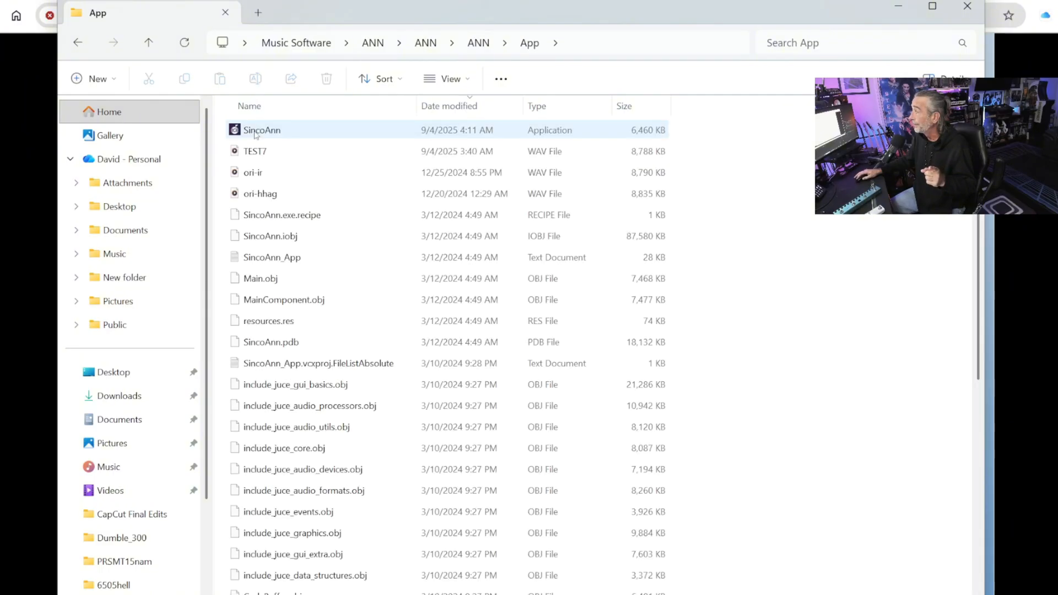
pyautogui.click(318, 363)
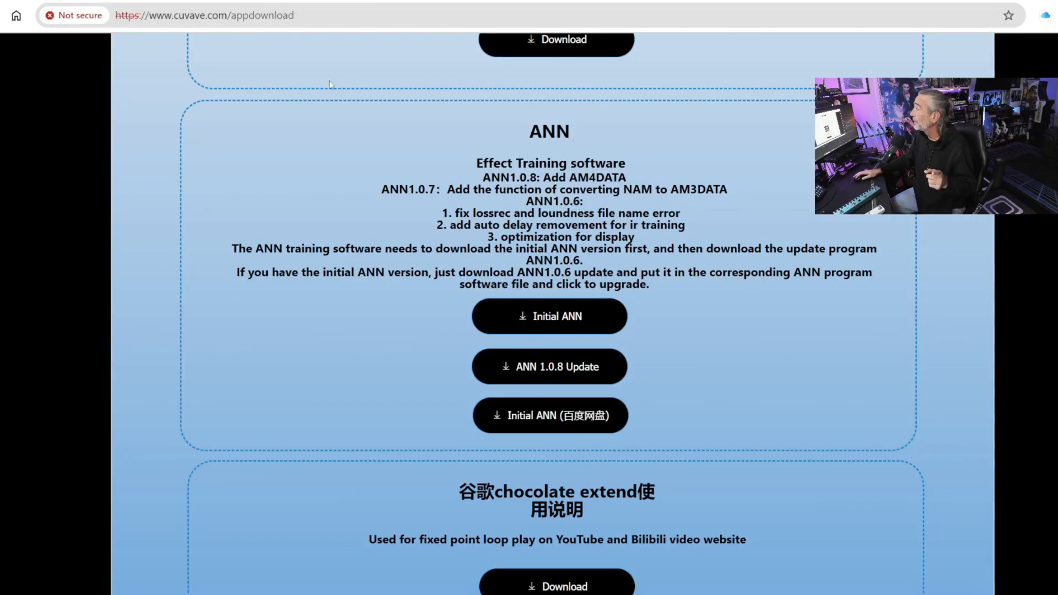
pyautogui.moveTo(434, 415)
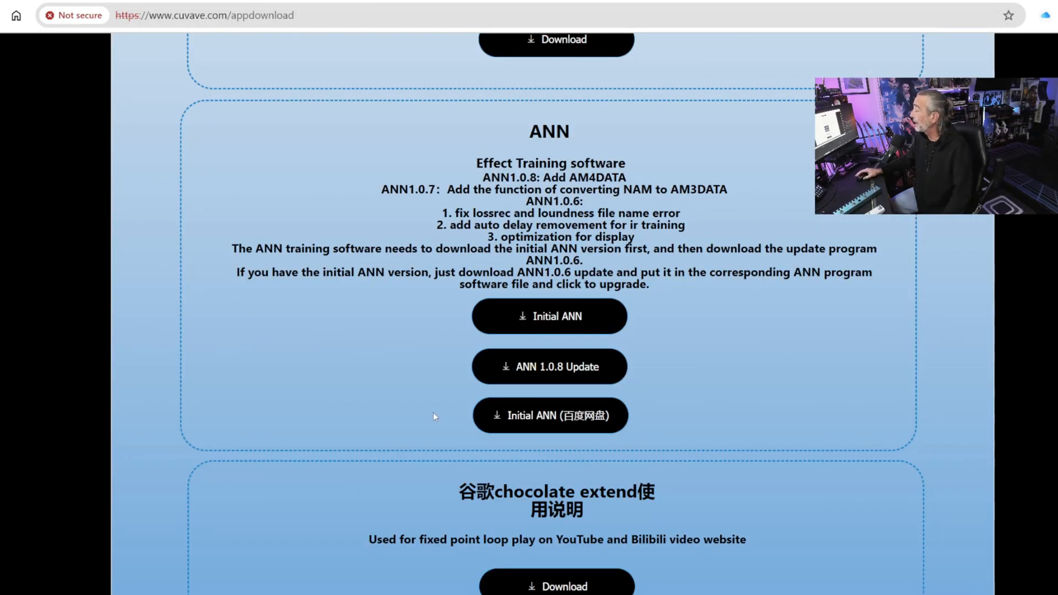
pyautogui.moveTo(577, 379)
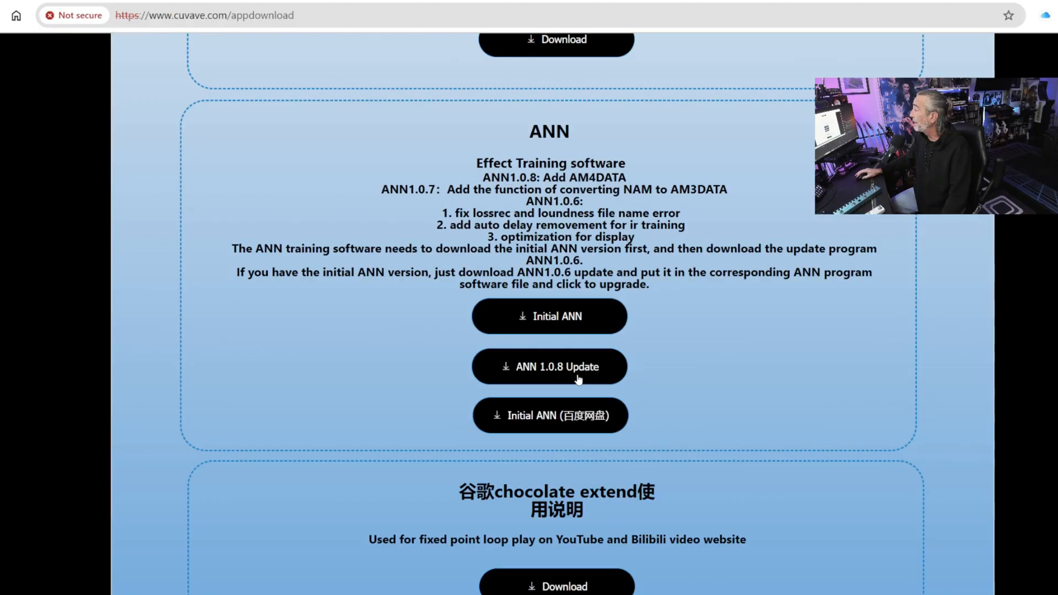
# Download the ANN 1.0.8 Update and check it in the browser's recent downloads.
pyautogui.click(549, 366)
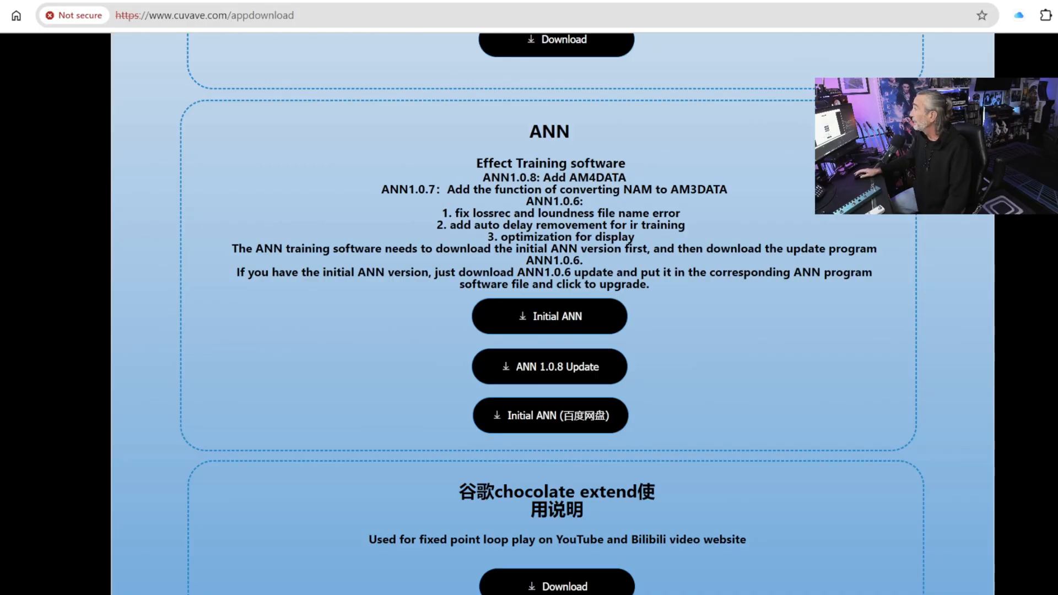
pyautogui.click(548, 315)
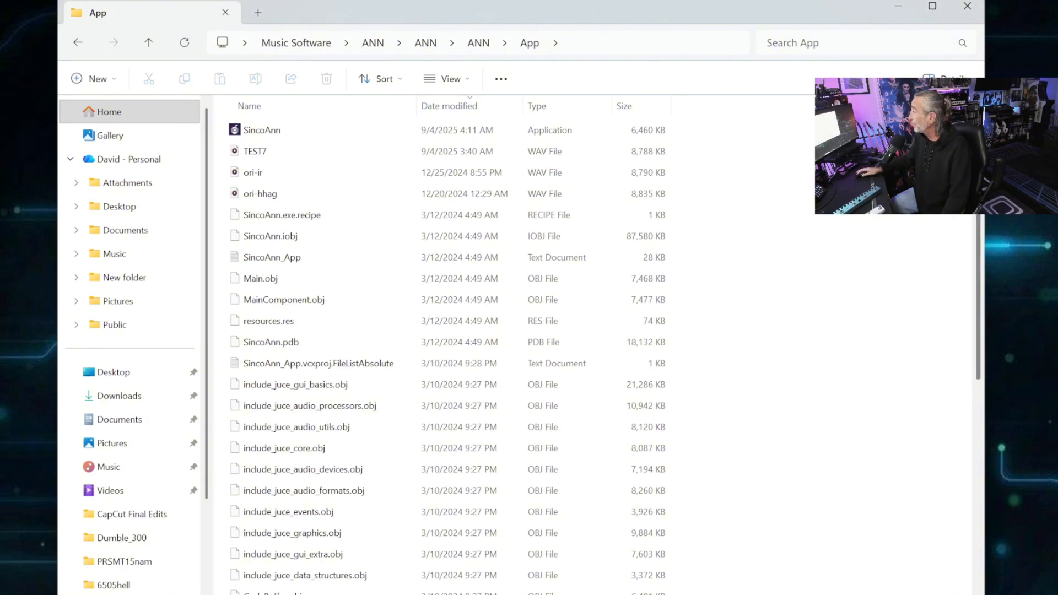
pyautogui.scroll(-3)
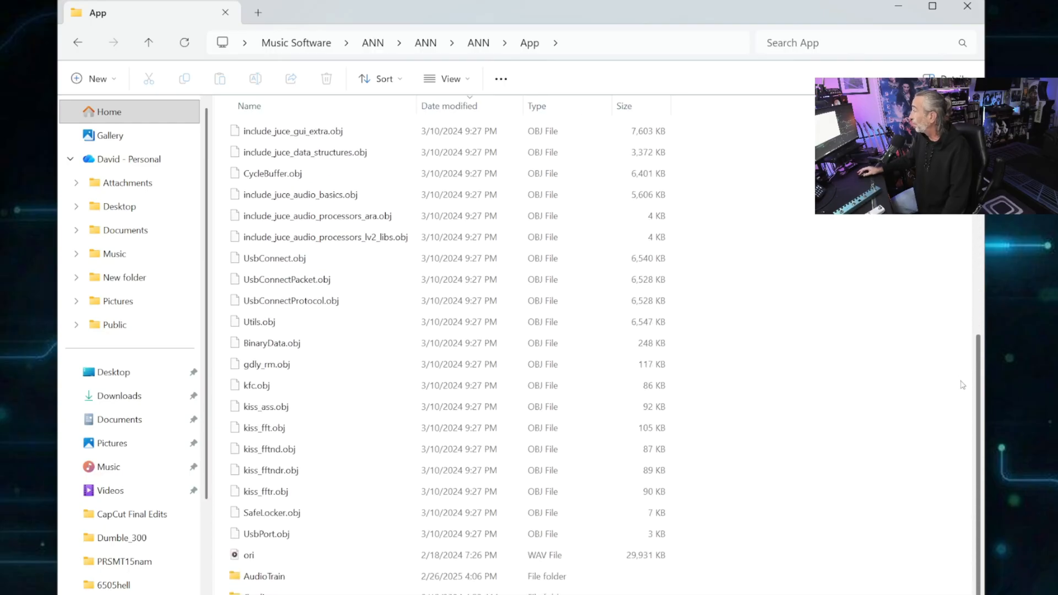
pyautogui.scroll(3)
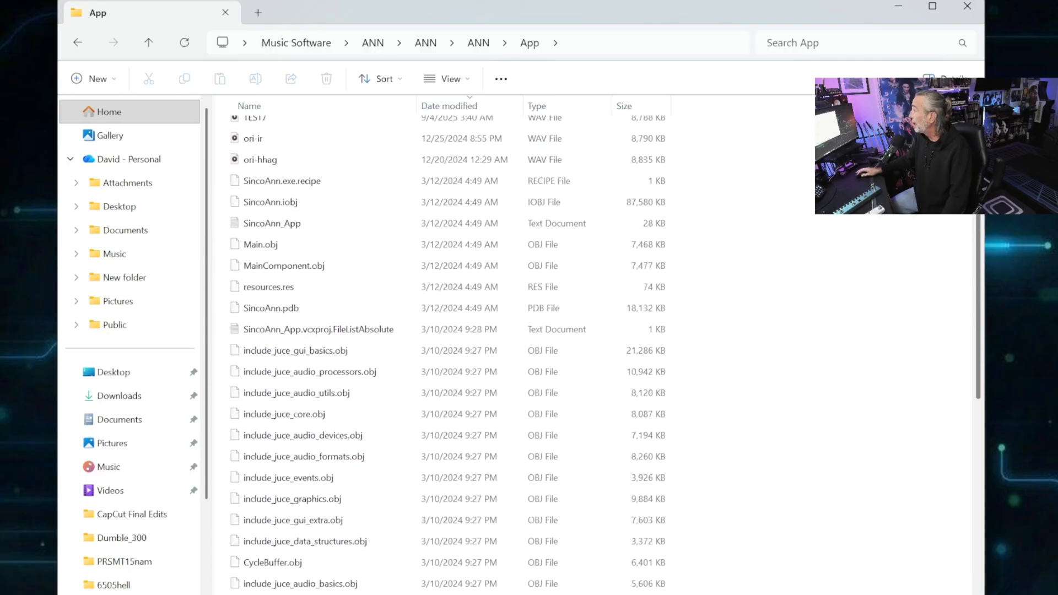
pyautogui.scroll(3)
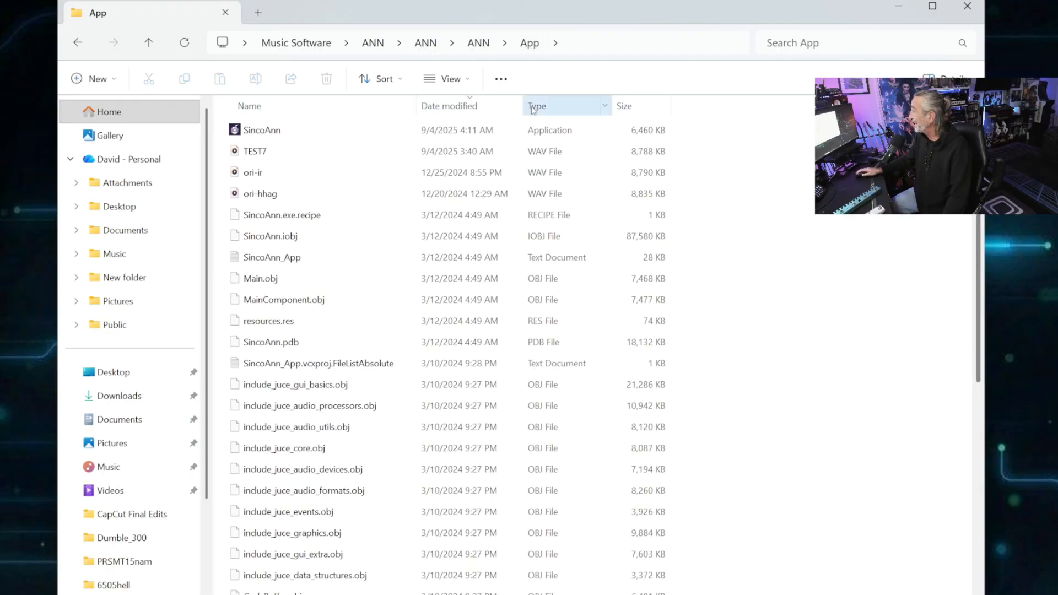
pyautogui.moveTo(564, 360)
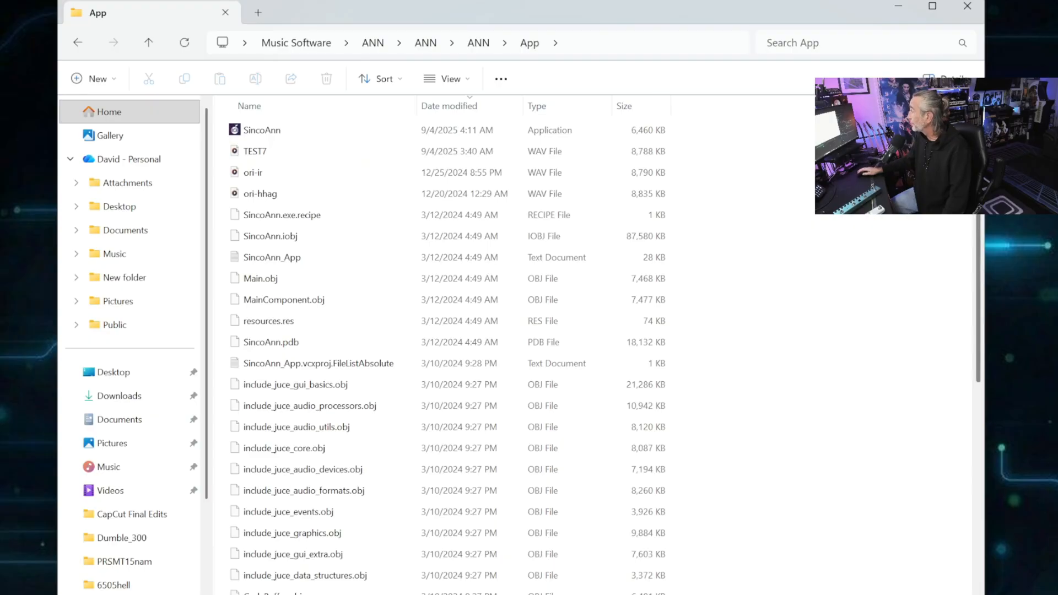
pyautogui.scroll(-3)
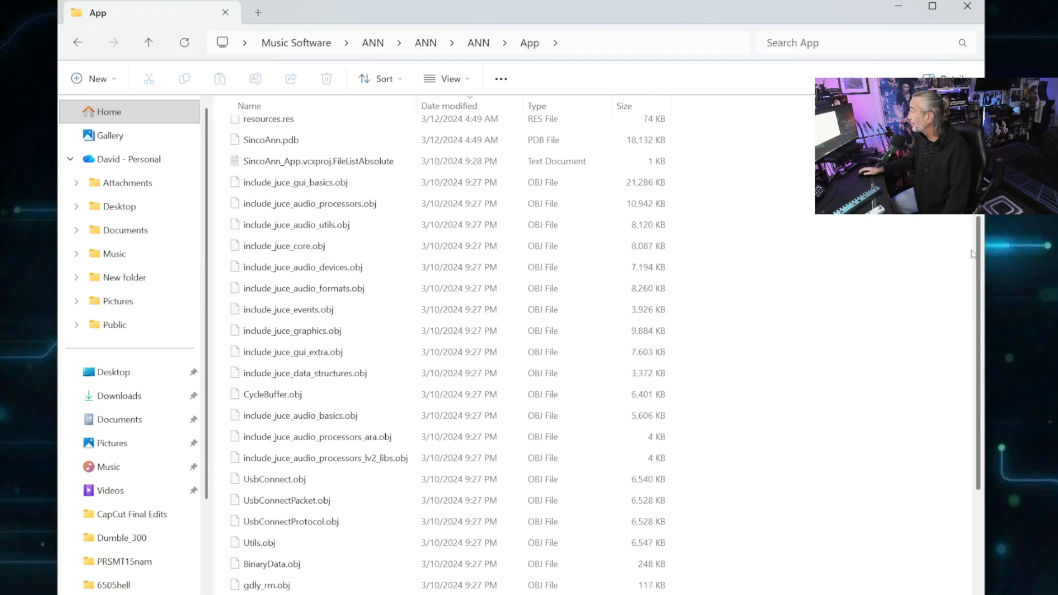
pyautogui.scroll(-3)
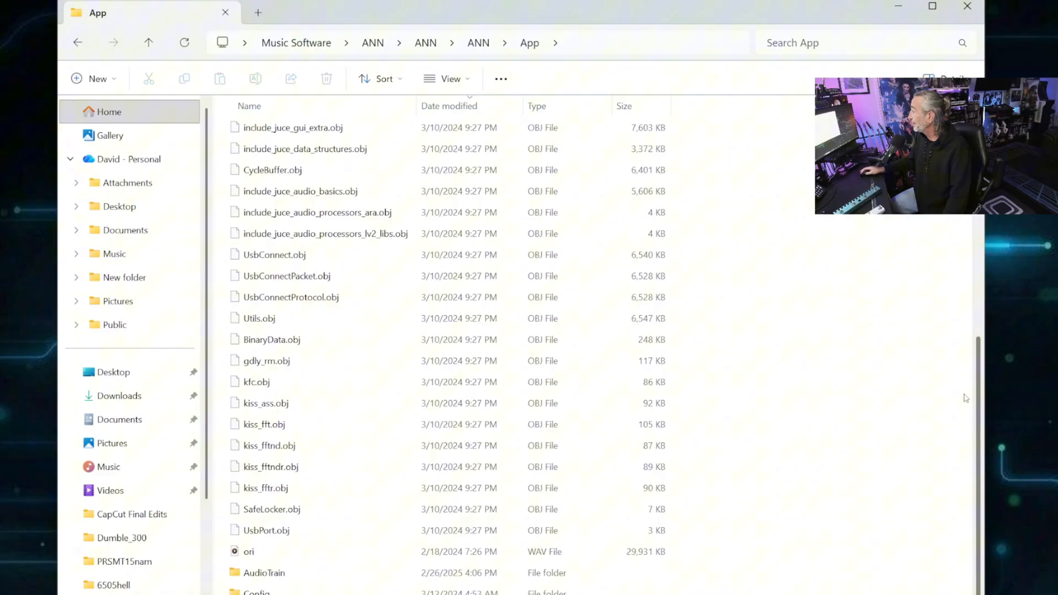
pyautogui.scroll(3)
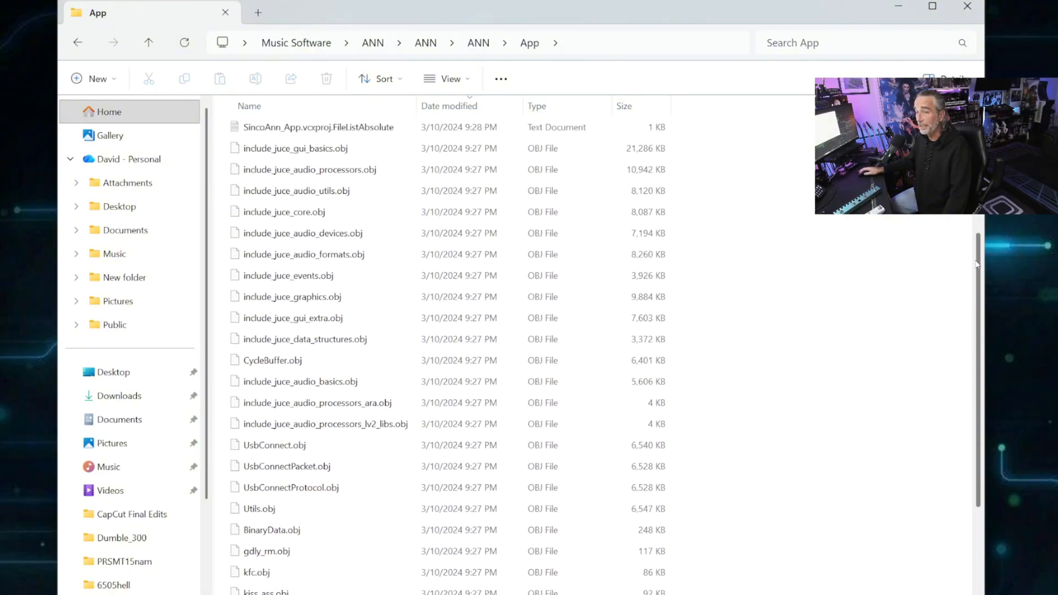
pyautogui.scroll(3)
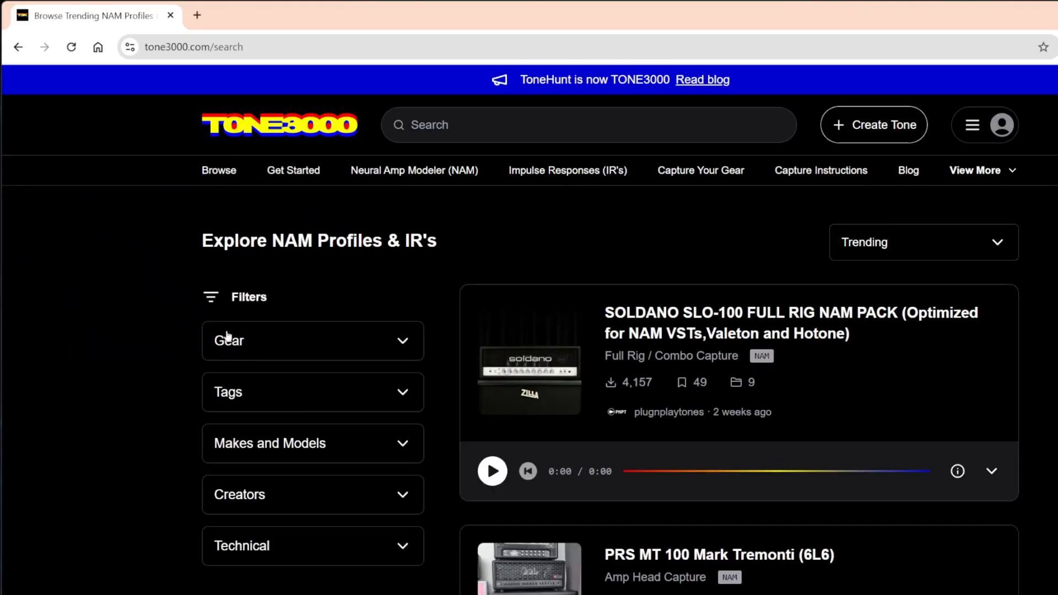
# Filter NAM profiles to Amp Head gear (1,901 captures) and scroll through the results.
pyautogui.click(312, 340)
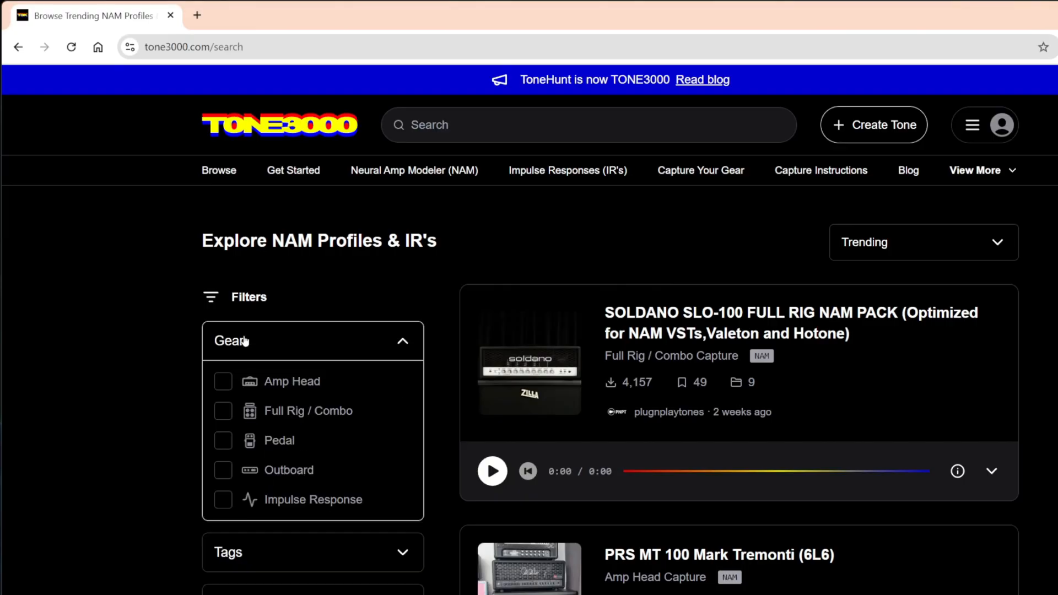
pyautogui.moveTo(296, 453)
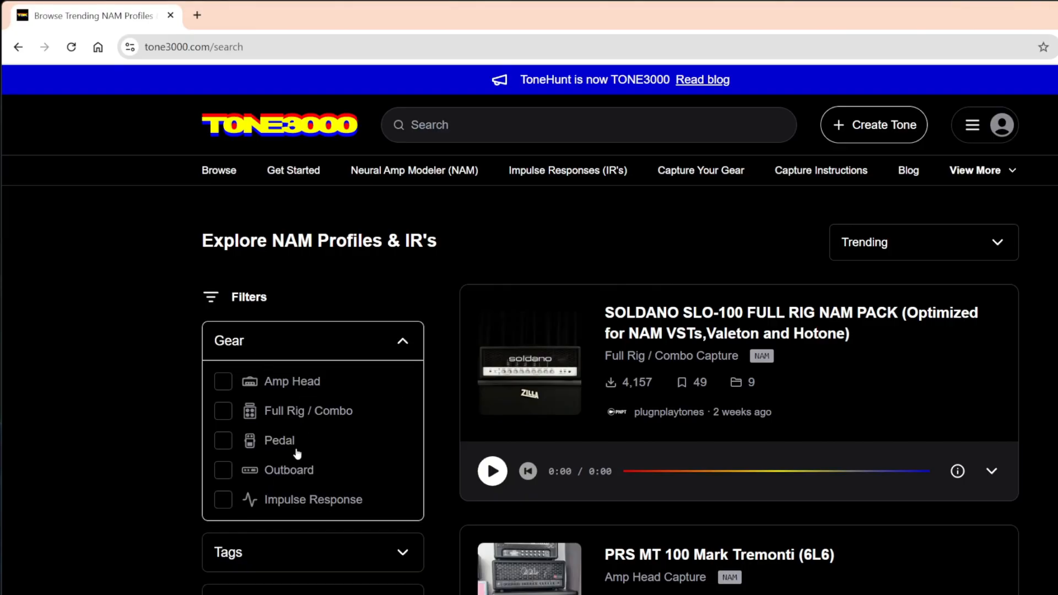
pyautogui.moveTo(343, 417)
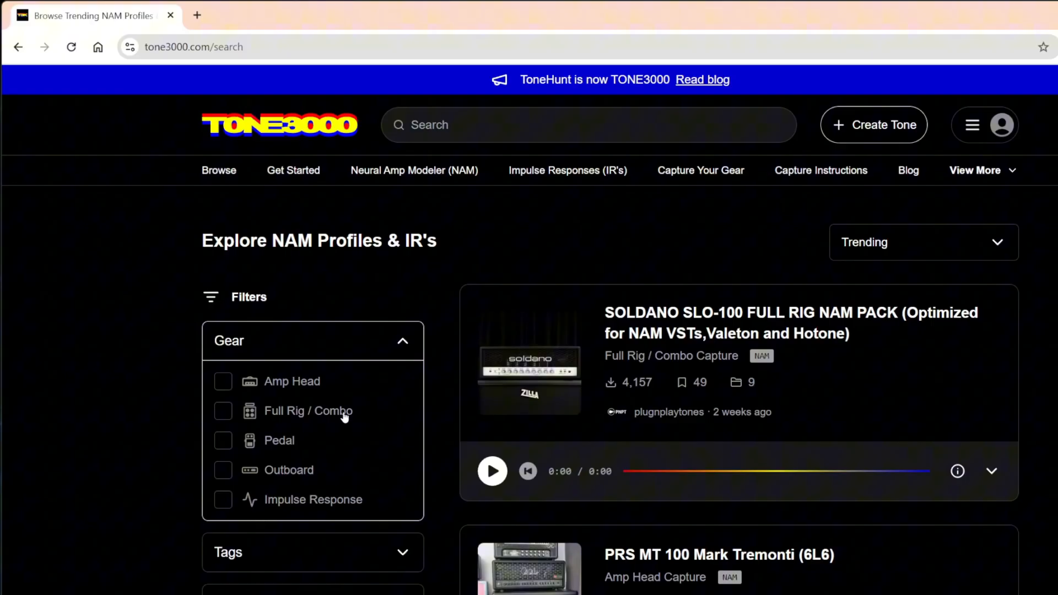
pyautogui.moveTo(349, 447)
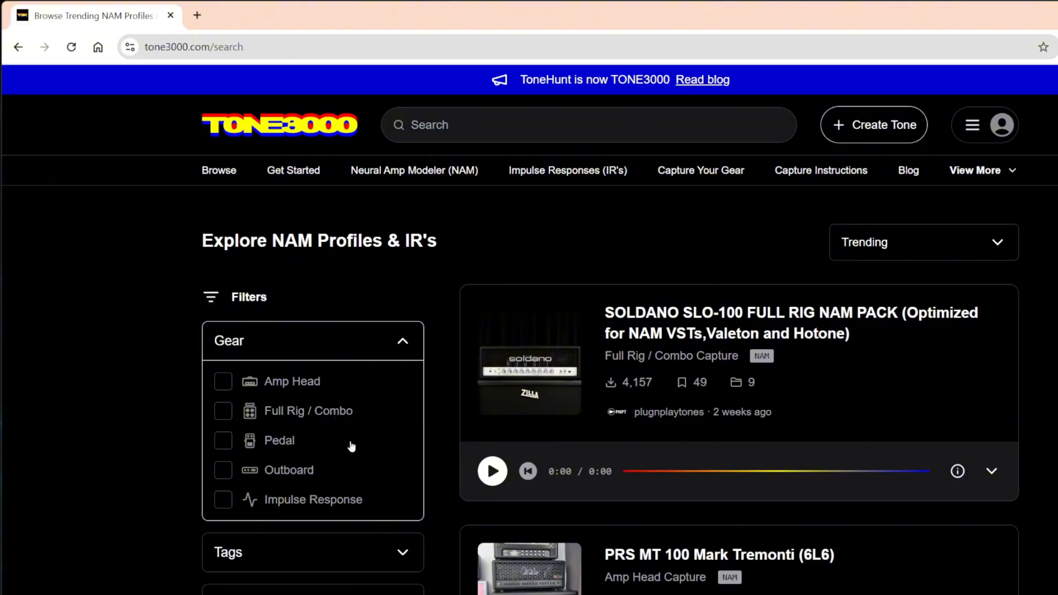
pyautogui.moveTo(262, 447)
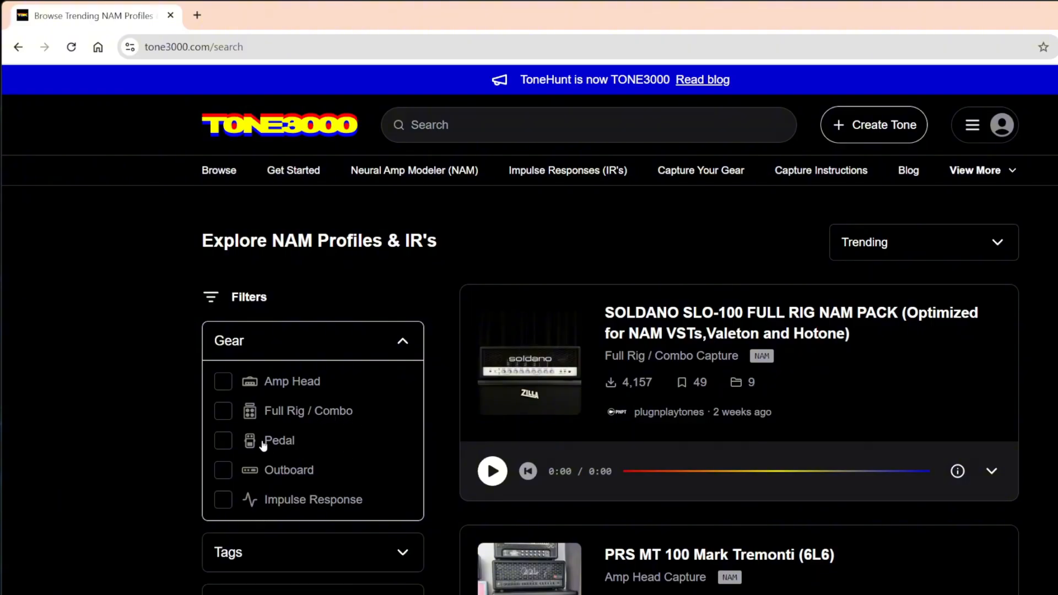
pyautogui.click(223, 381)
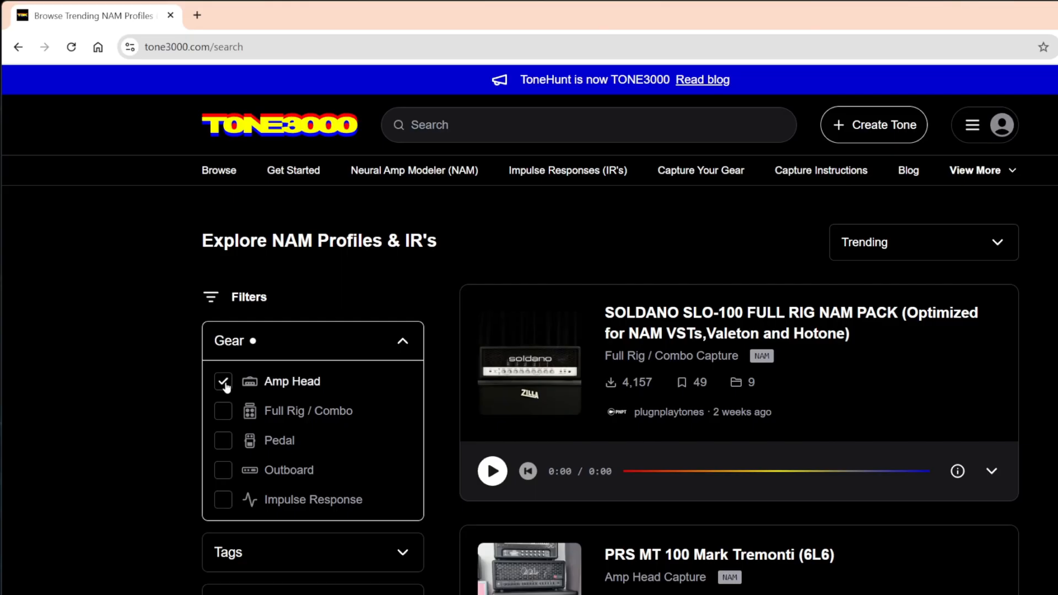
pyautogui.click(223, 381)
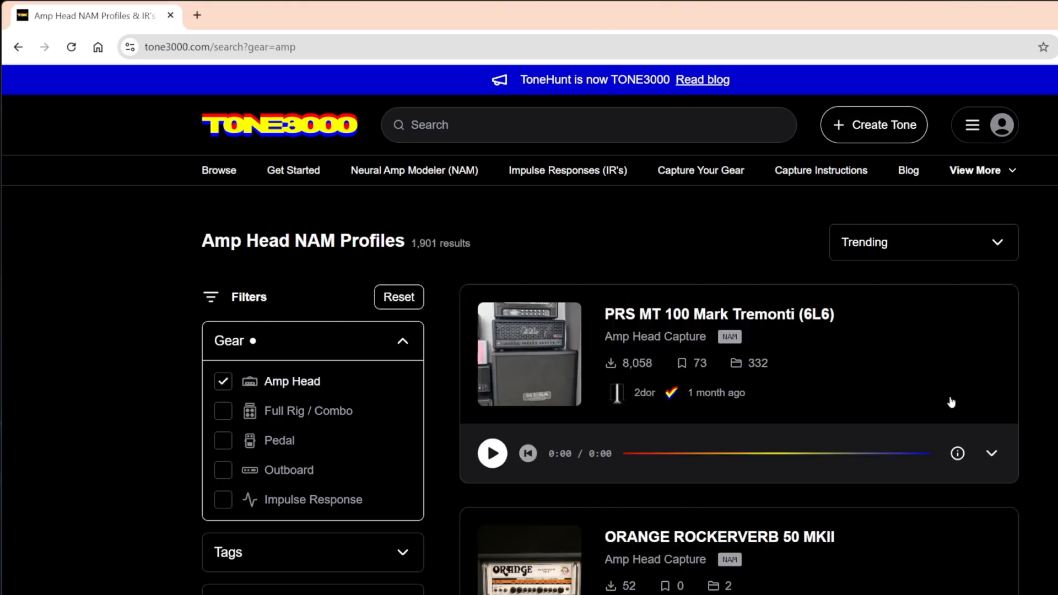
pyautogui.click(923, 242)
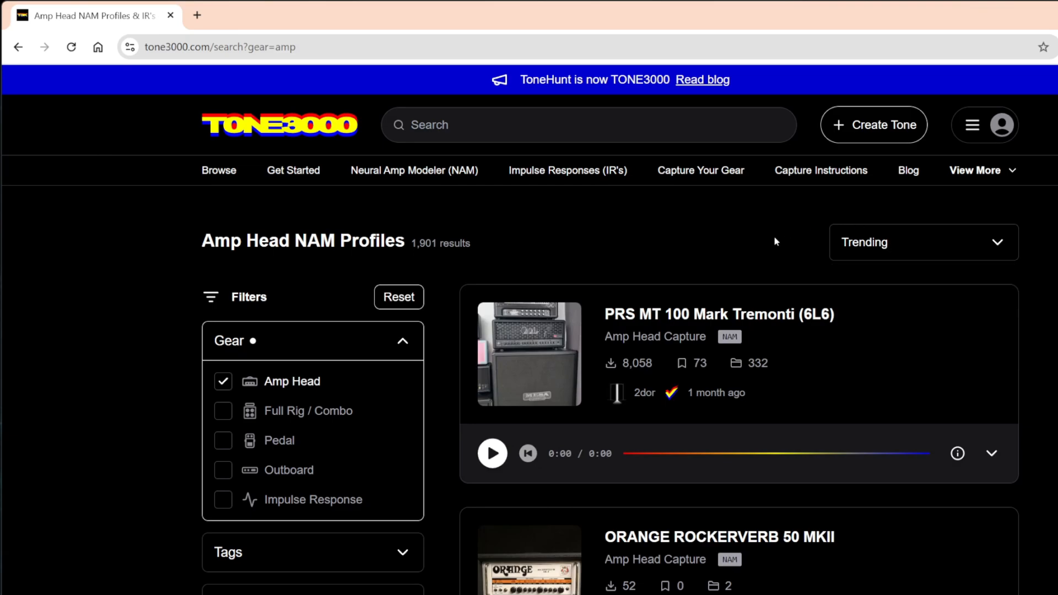
pyautogui.scroll(-3)
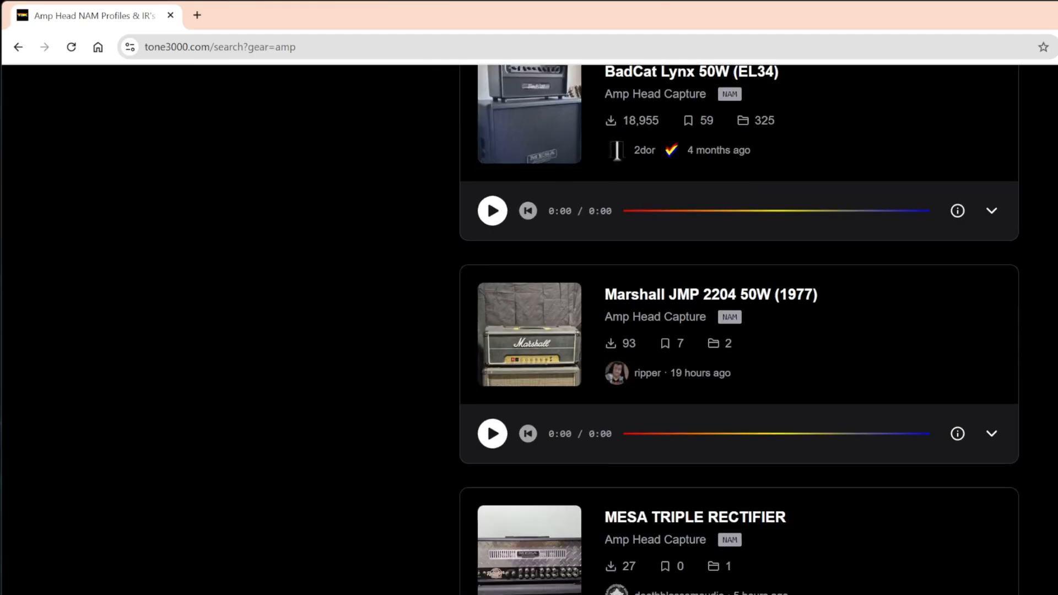
pyautogui.scroll(-3)
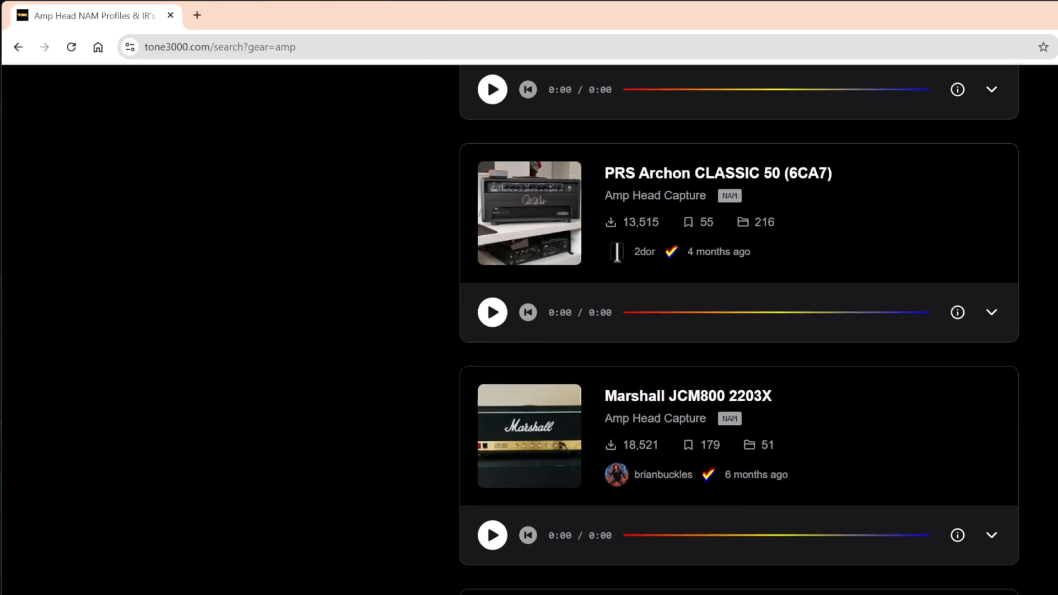
pyautogui.scroll(-3)
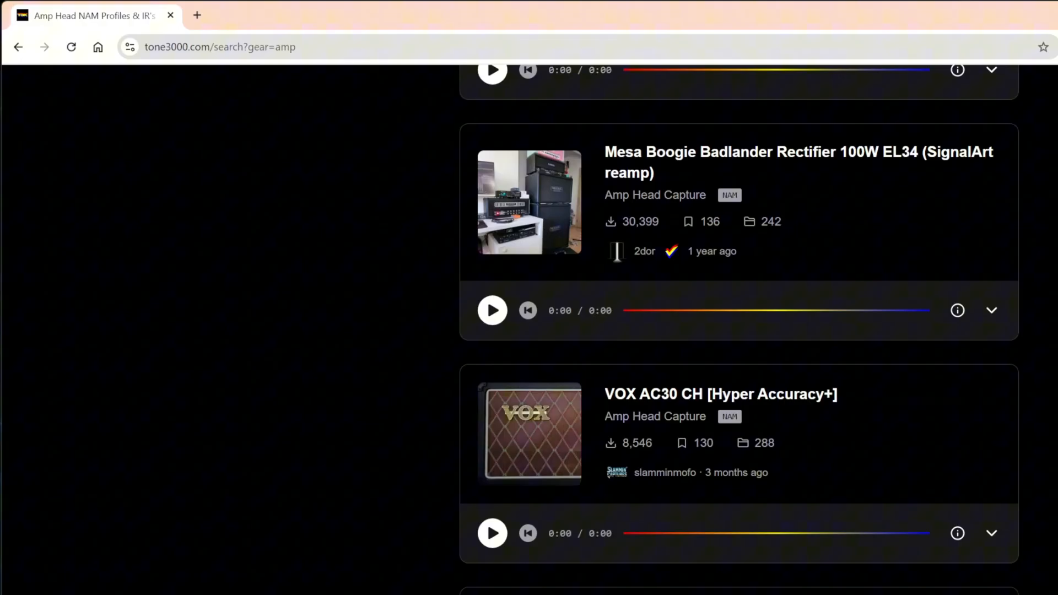
pyautogui.scroll(-3)
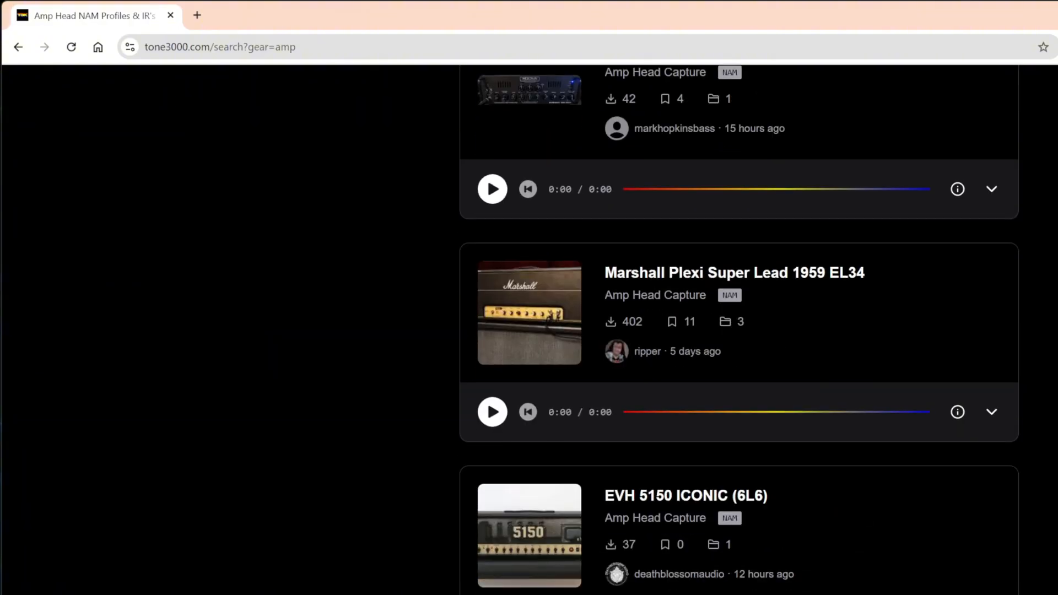
pyautogui.scroll(-3)
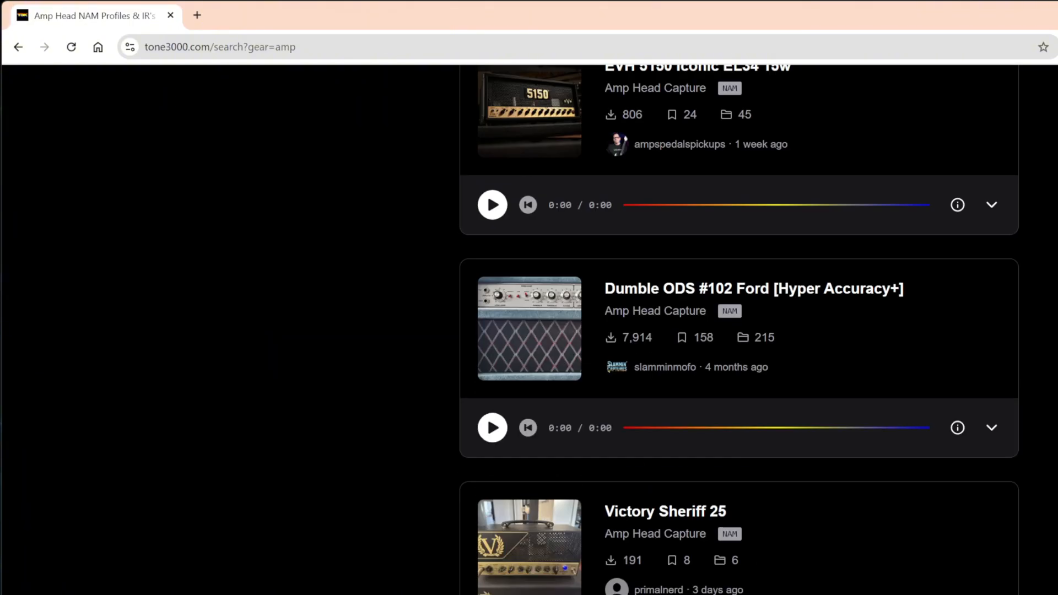
pyautogui.scroll(-3)
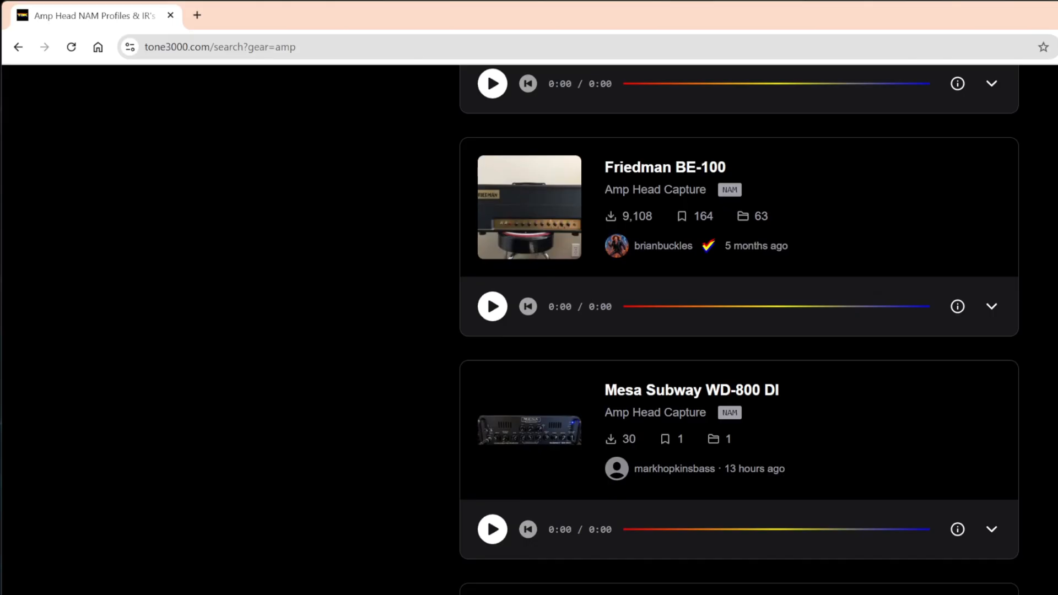
pyautogui.moveTo(649, 175)
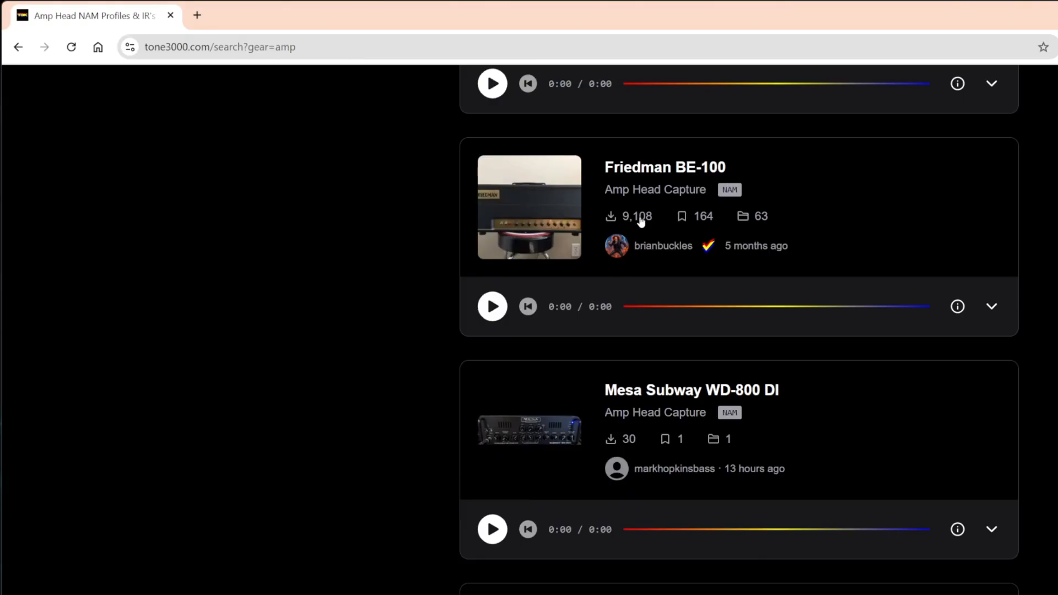
# Download the Friedman BE-100 capture pack, continuing past the Amp Head Requires IR warning.
pyautogui.click(663, 166)
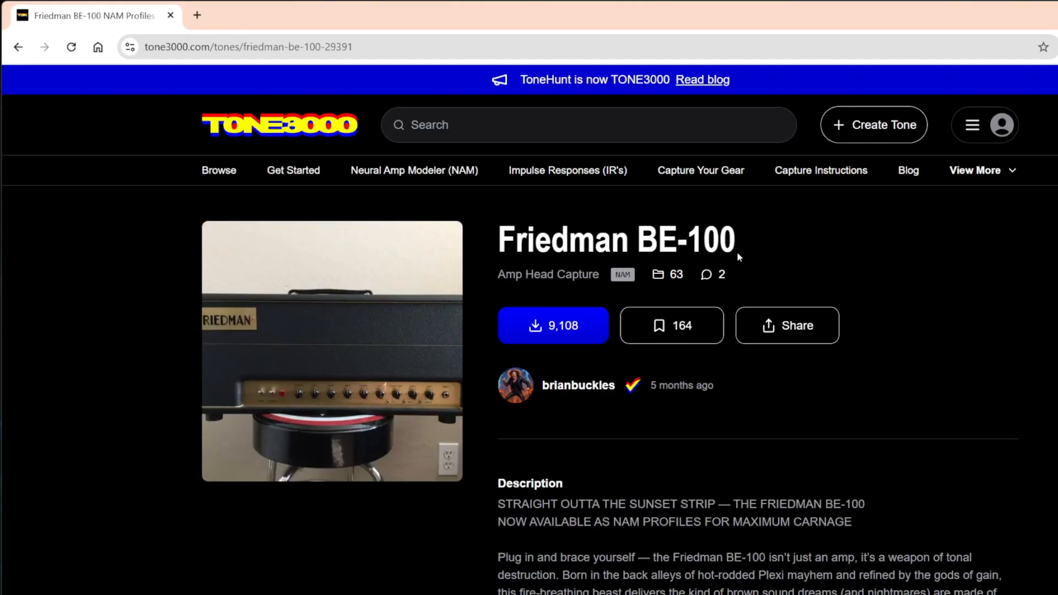
pyautogui.moveTo(822, 263)
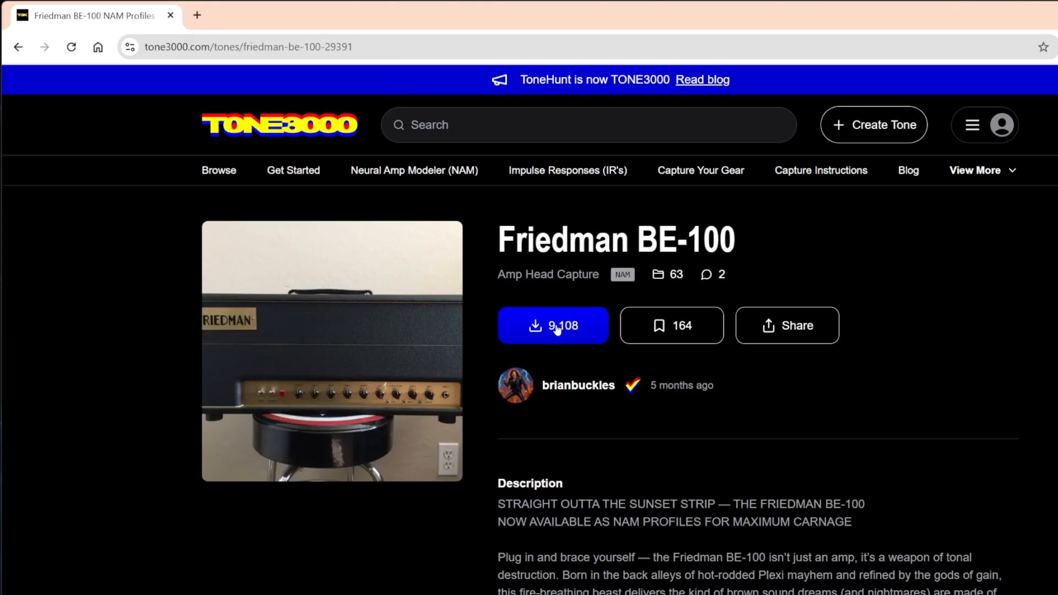
pyautogui.click(552, 325)
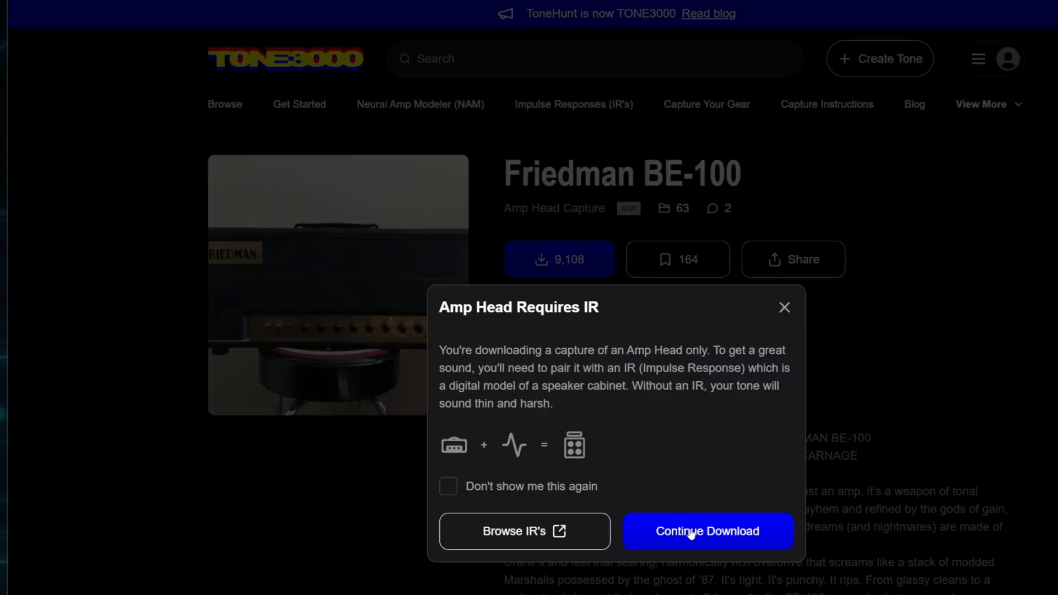
pyautogui.moveTo(578, 360)
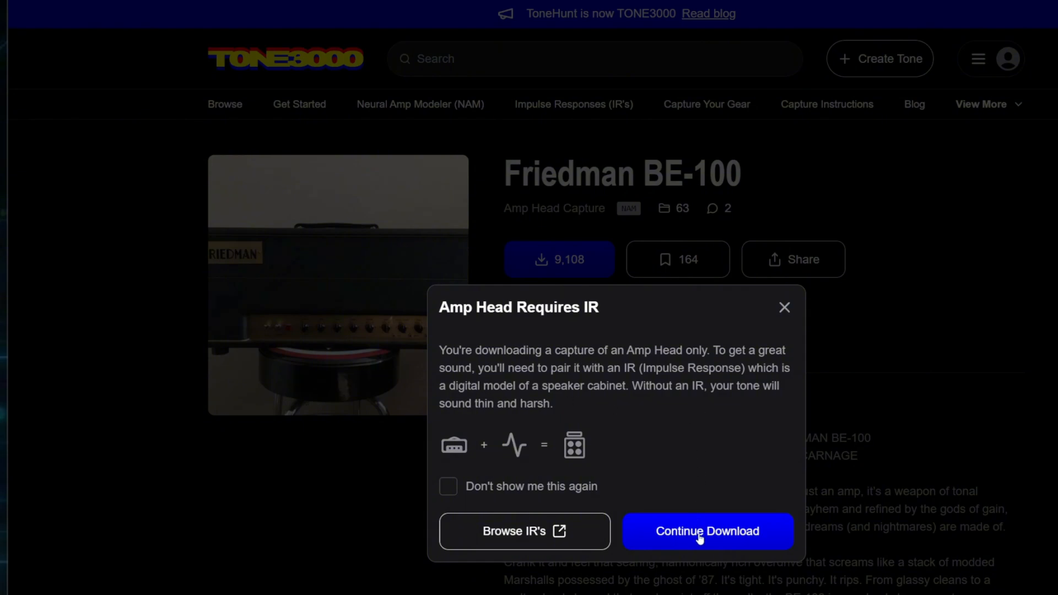
pyautogui.click(707, 532)
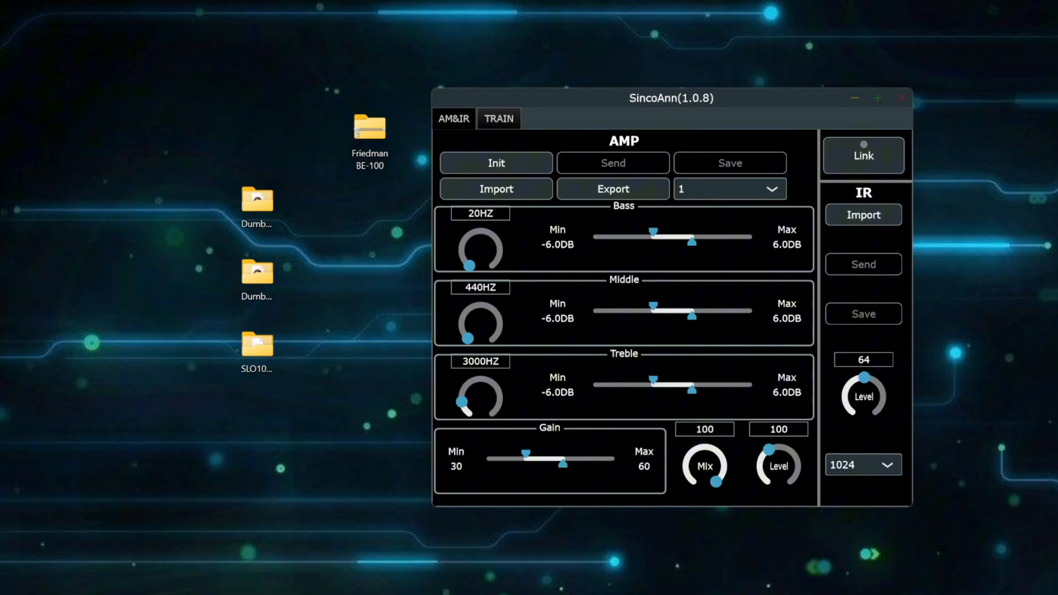
# Extract the Friedman BE-100 zip with 7-Zip into a Friedman BE-100 desktop folder.
pyautogui.rightClick(369, 128)
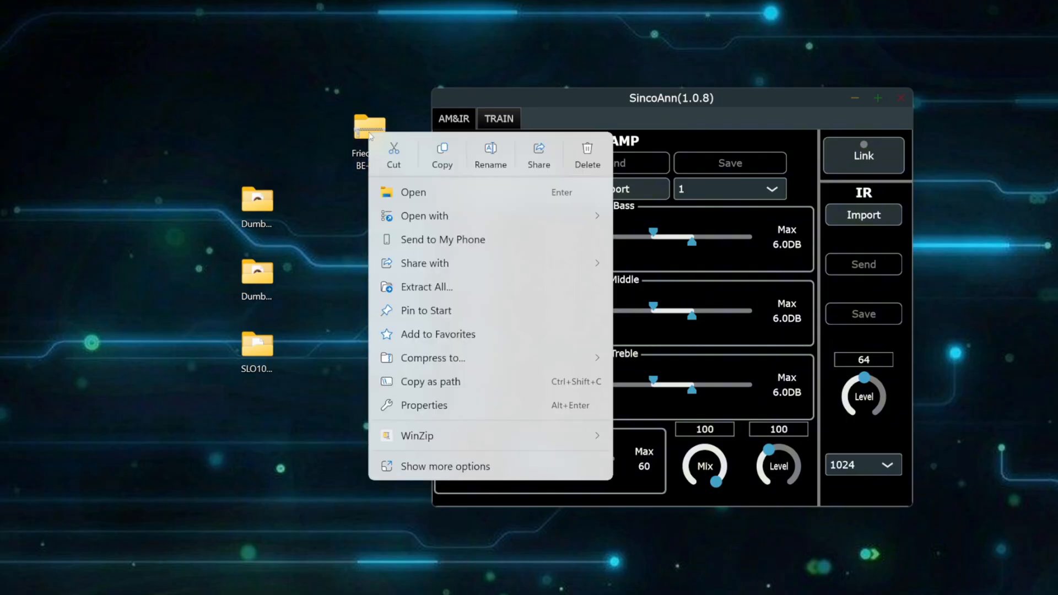
pyautogui.click(444, 466)
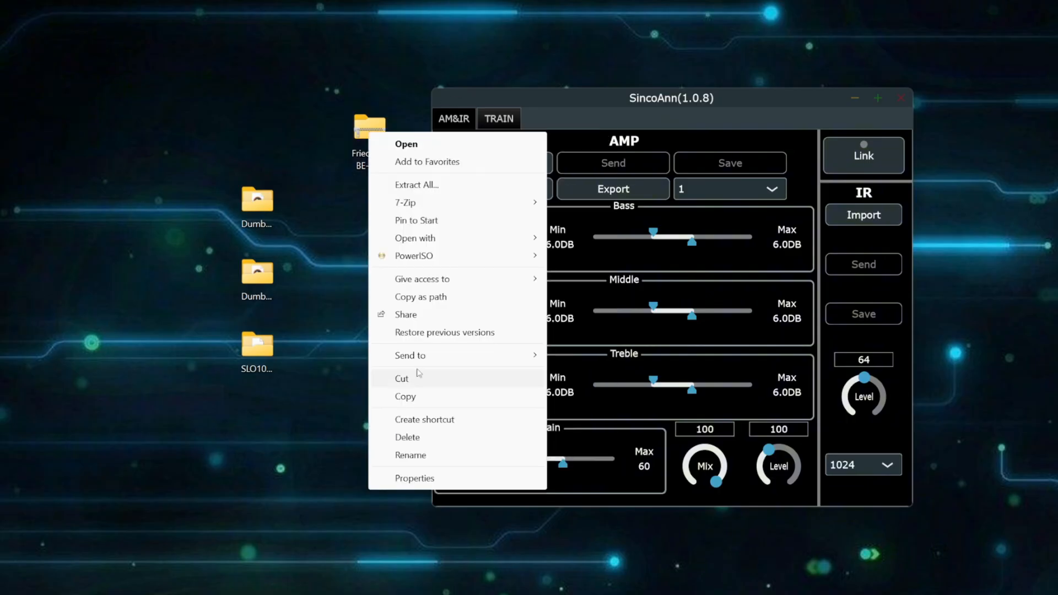
pyautogui.click(405, 202)
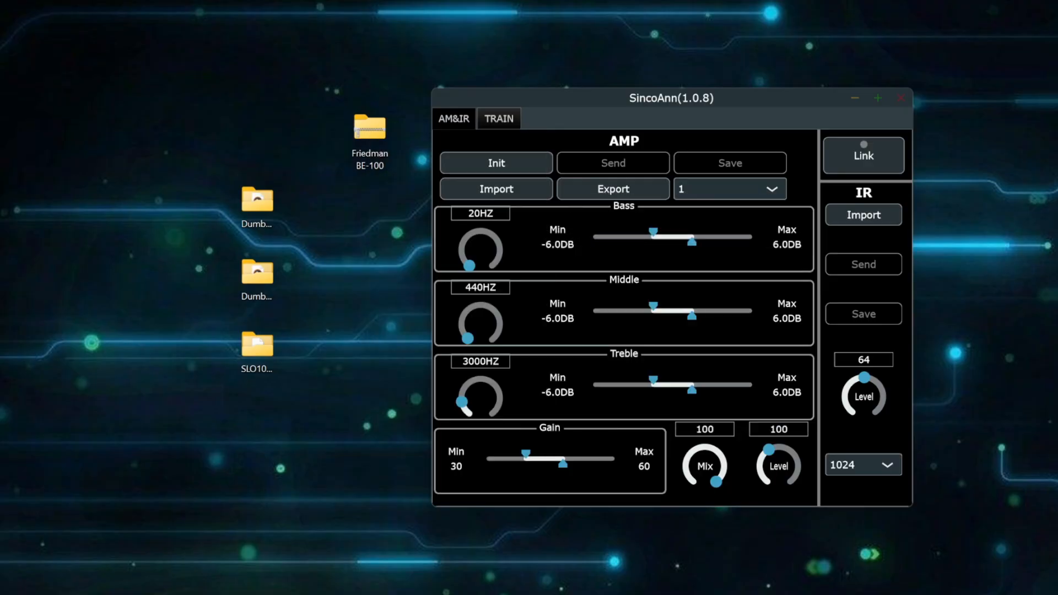
pyautogui.doubleClick(370, 128)
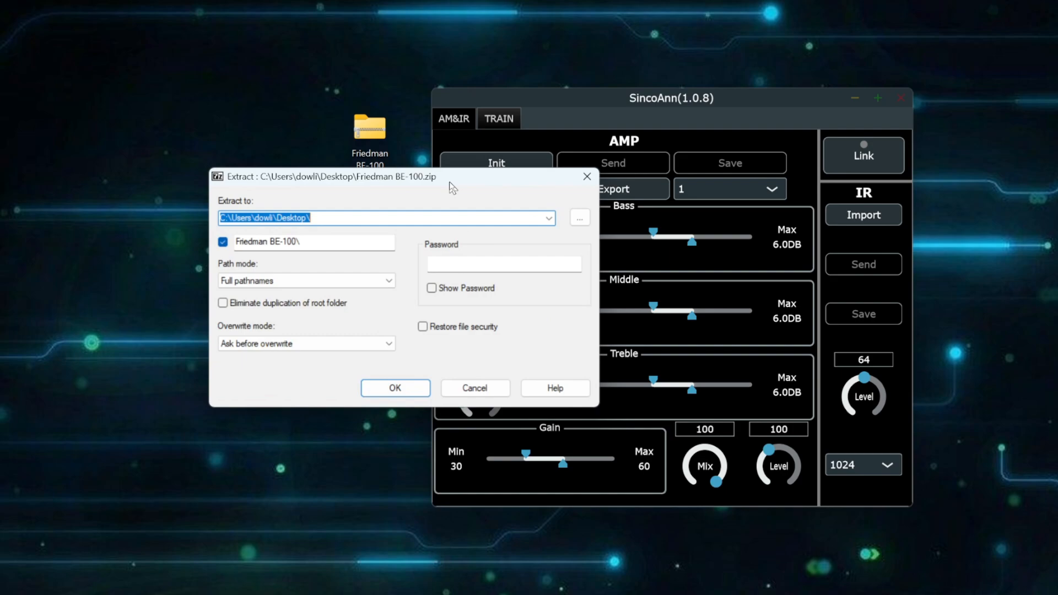
pyautogui.click(395, 388)
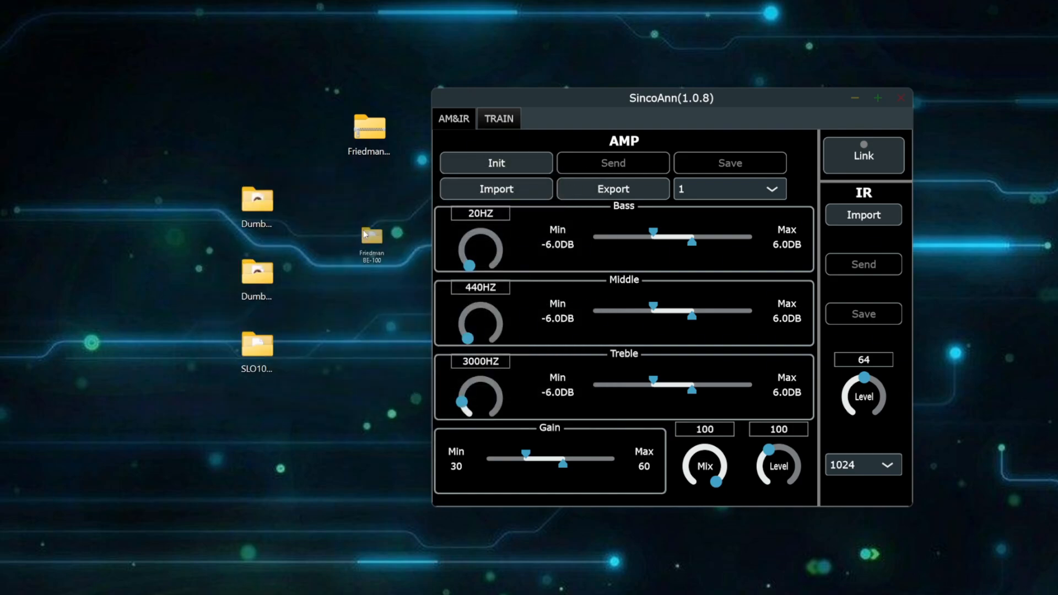
pyautogui.moveTo(371, 129)
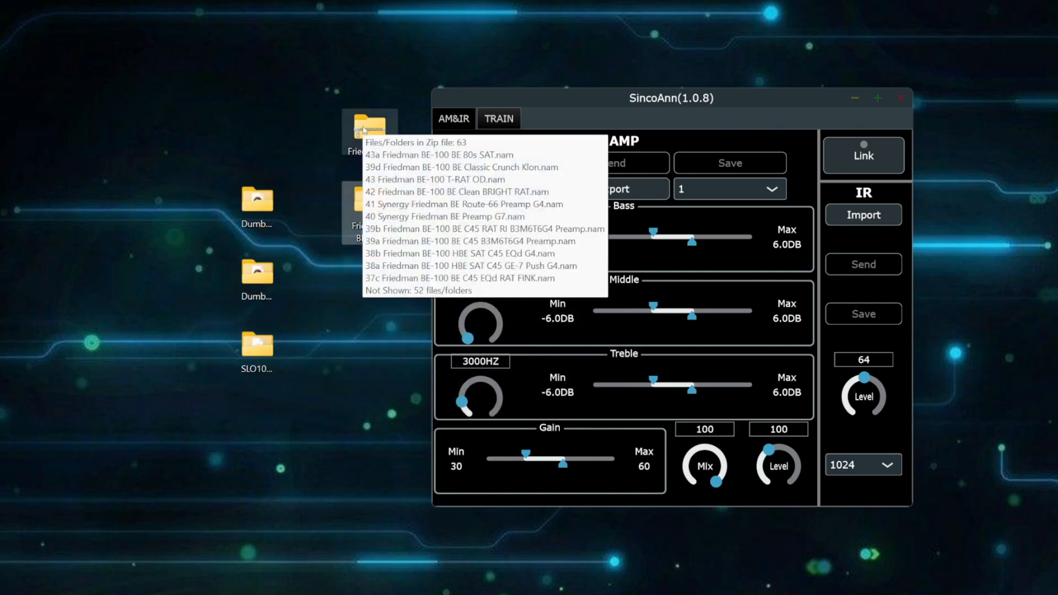
pyautogui.rightClick(370, 129)
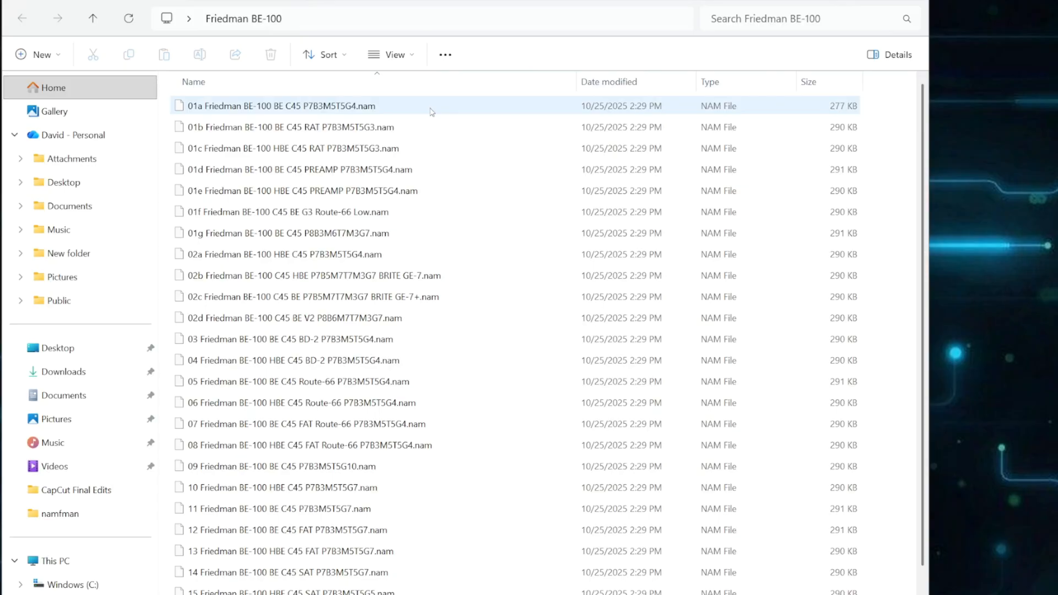
pyautogui.moveTo(430, 111)
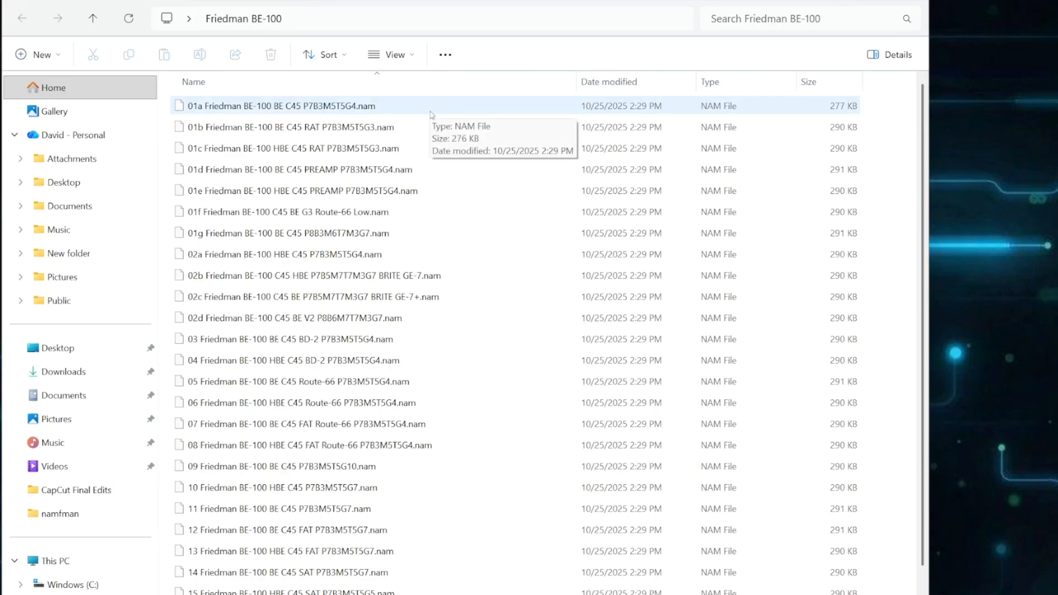
# Create a new desktop folder named BE100_Klon and open it.
pyautogui.rightClick(405, 310)
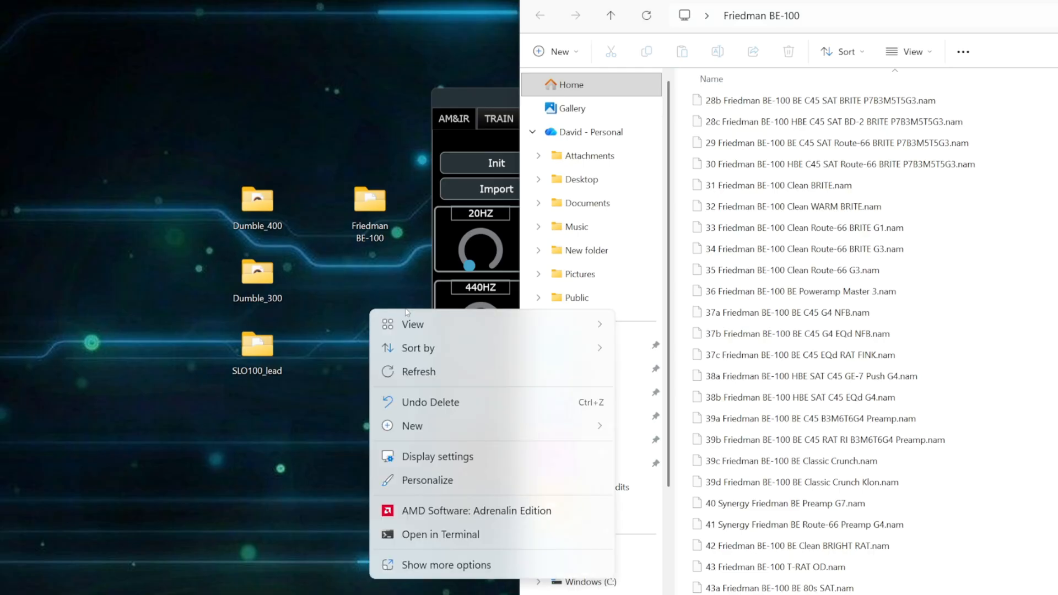
pyautogui.click(410, 425)
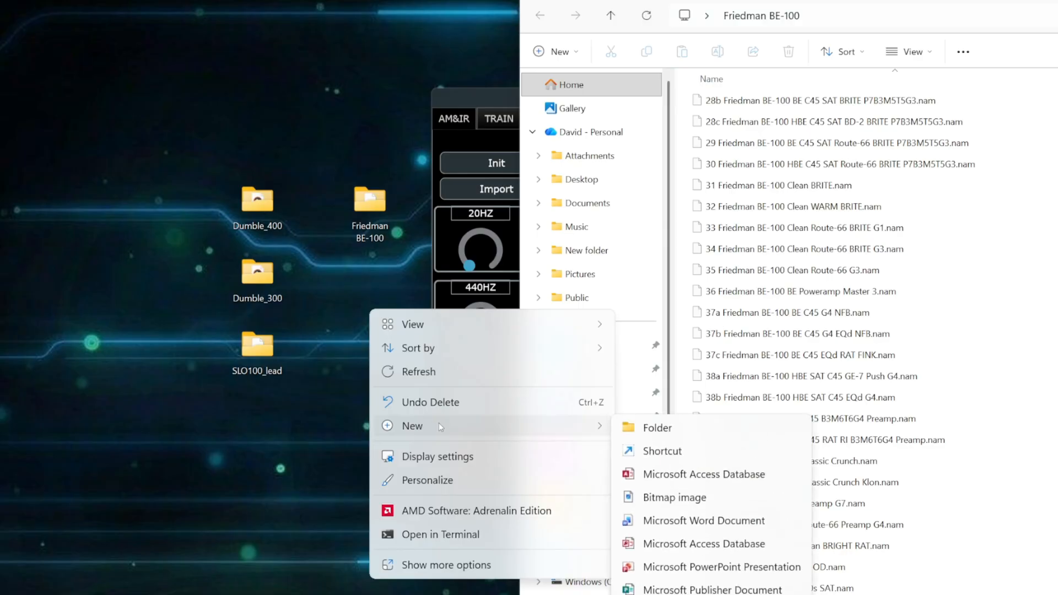
pyautogui.click(657, 427)
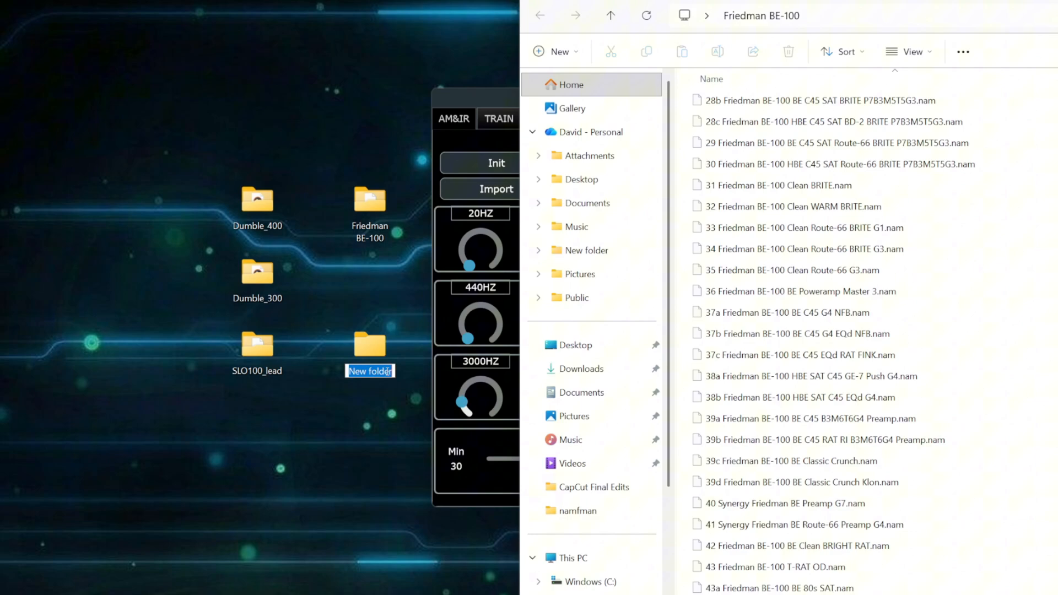
pyautogui.write('BE100')
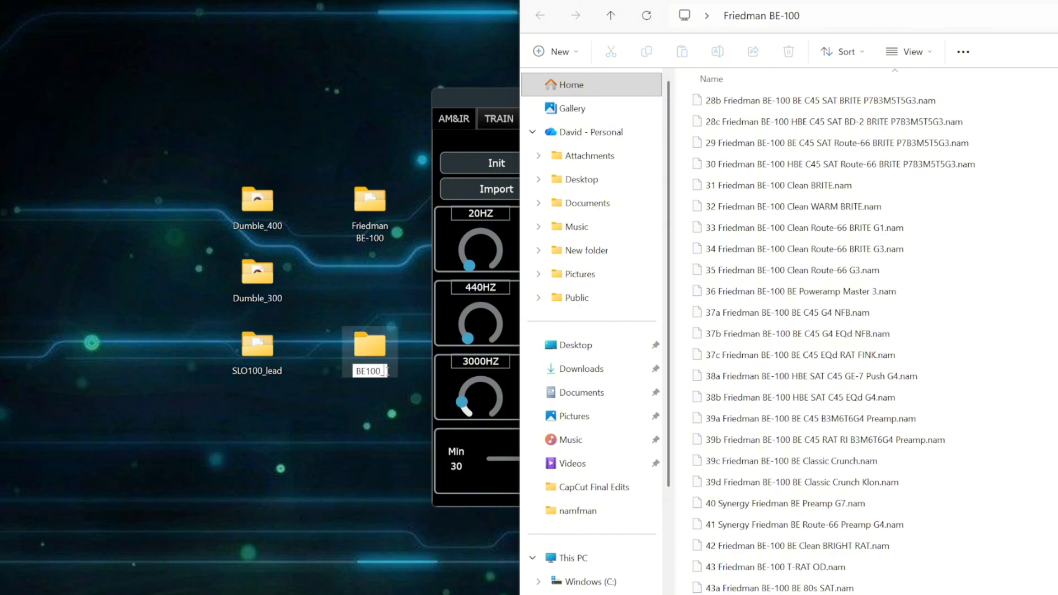
pyautogui.write('_Klon')
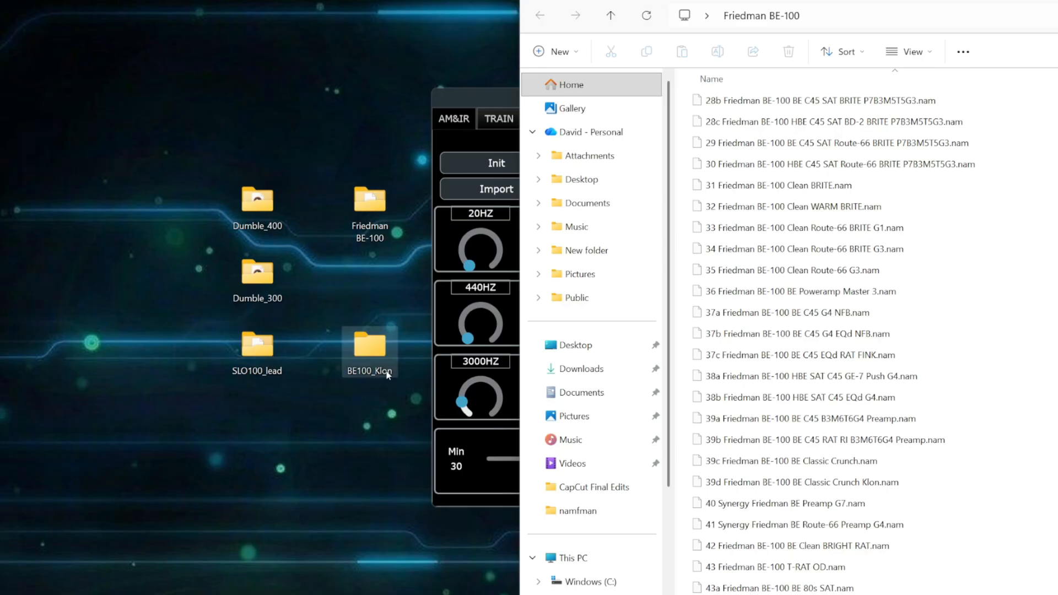
pyautogui.doubleClick(369, 345)
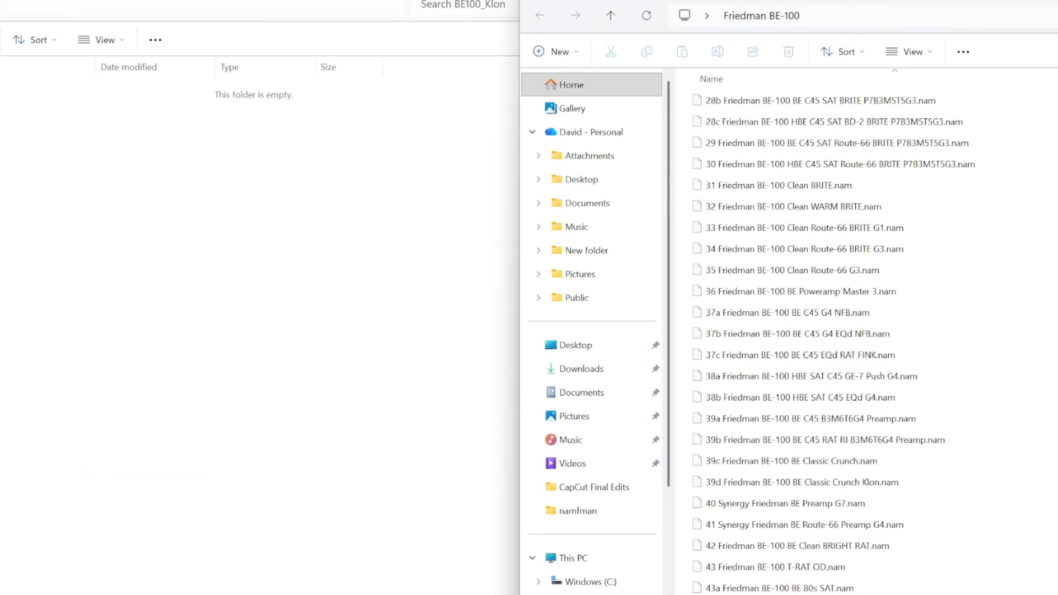
# Copy the BE100_Klon folder name from its rename field, then open the folder.
pyautogui.rightClick(793, 481)
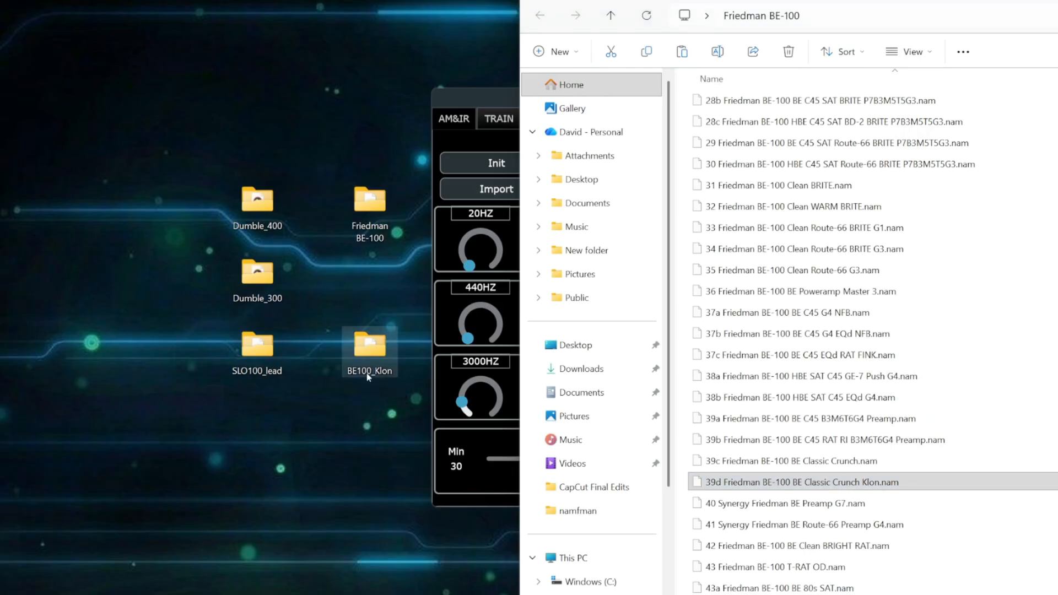
pyautogui.rightClick(370, 346)
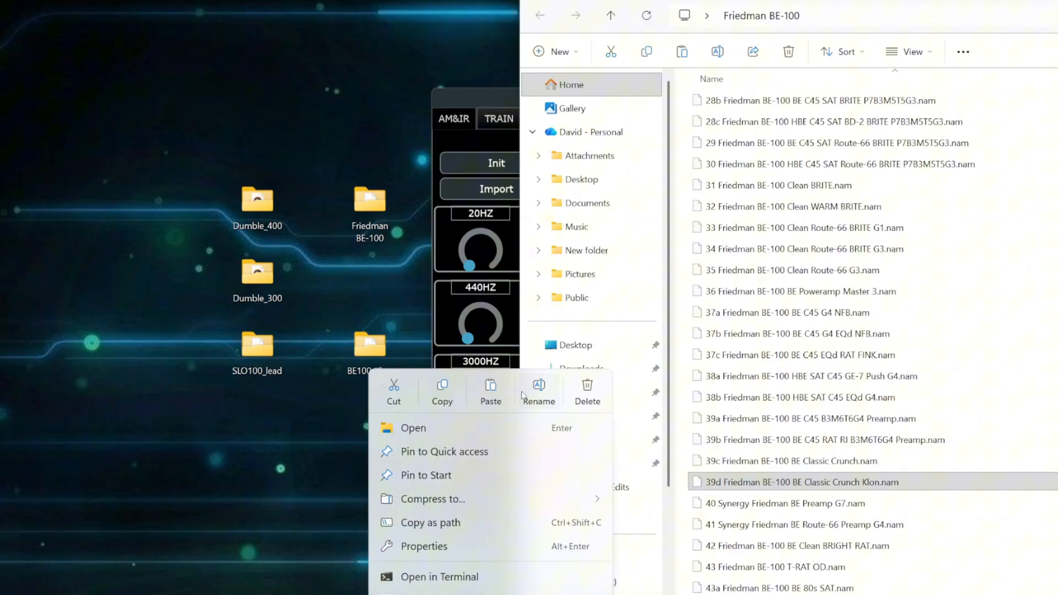
pyautogui.click(538, 391)
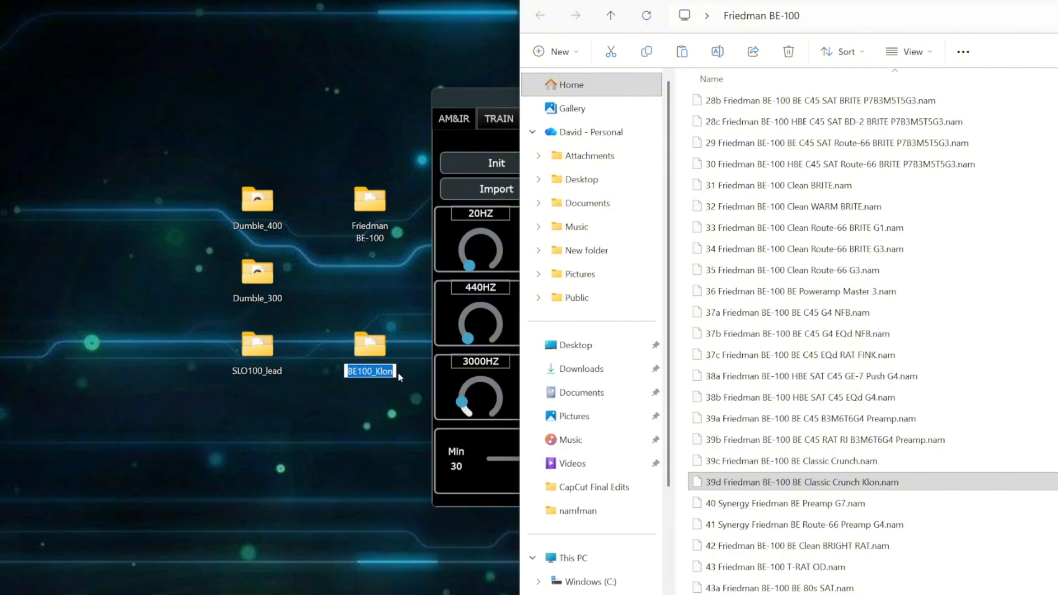
pyautogui.rightClick(370, 370)
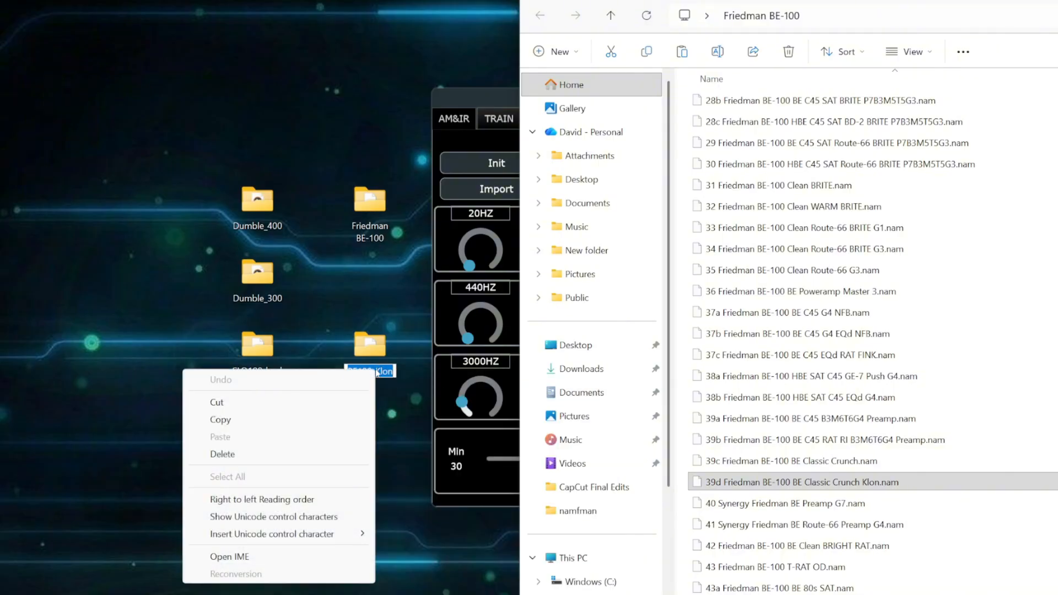
pyautogui.moveTo(234, 422)
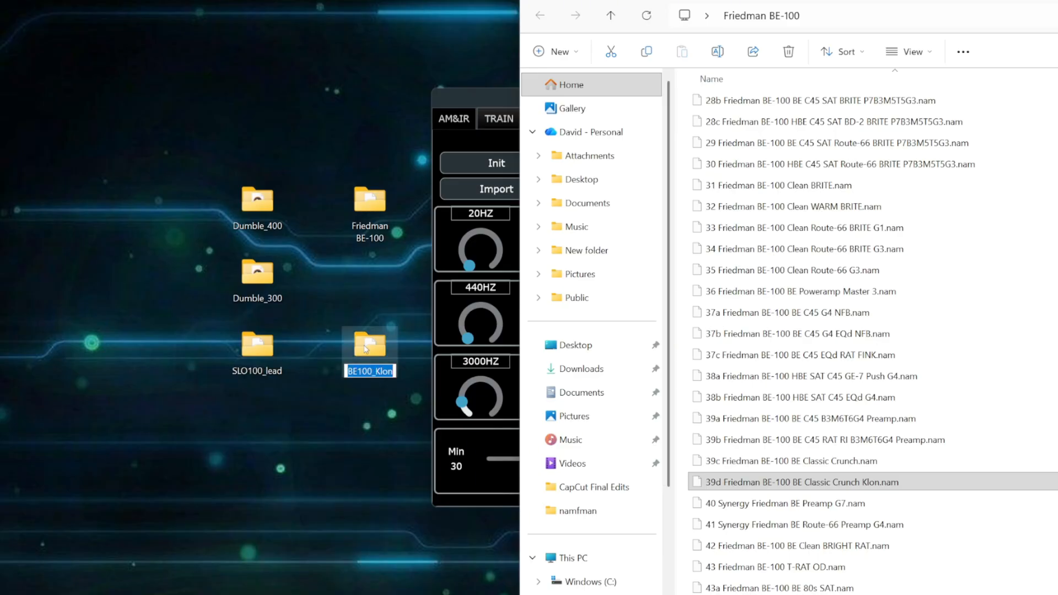
pyautogui.doubleClick(370, 345)
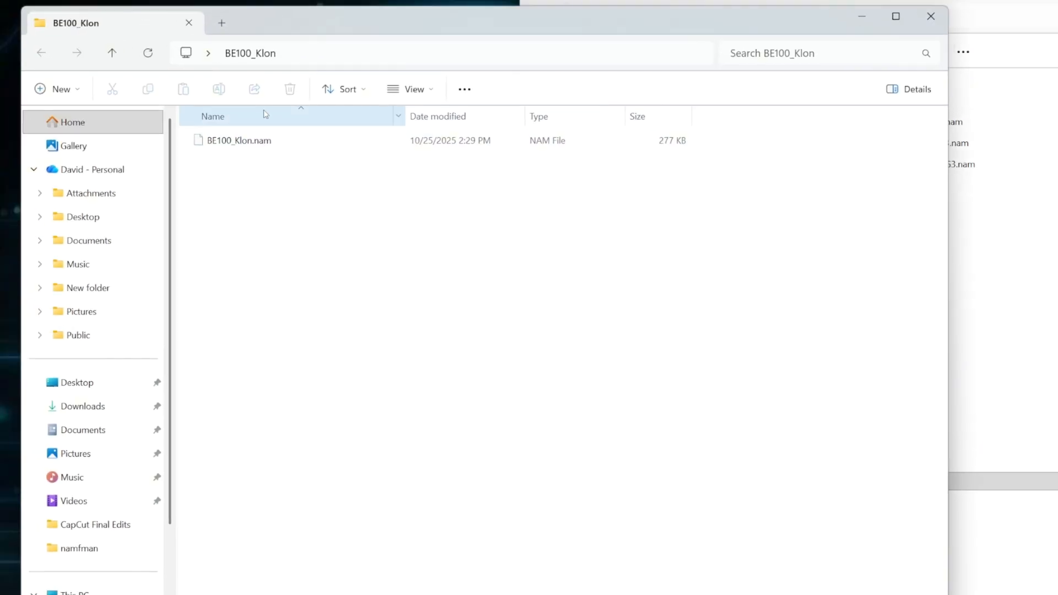
# Rename the capture file to BE100_Klon.nam by pasting the copied folder name.
pyautogui.rightClick(233, 140)
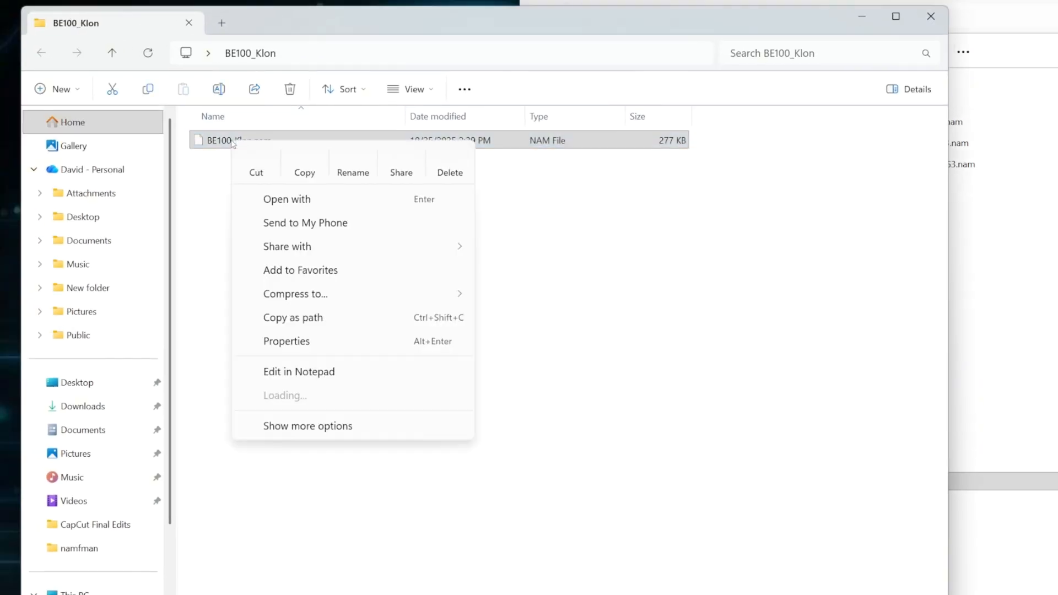
pyautogui.click(353, 172)
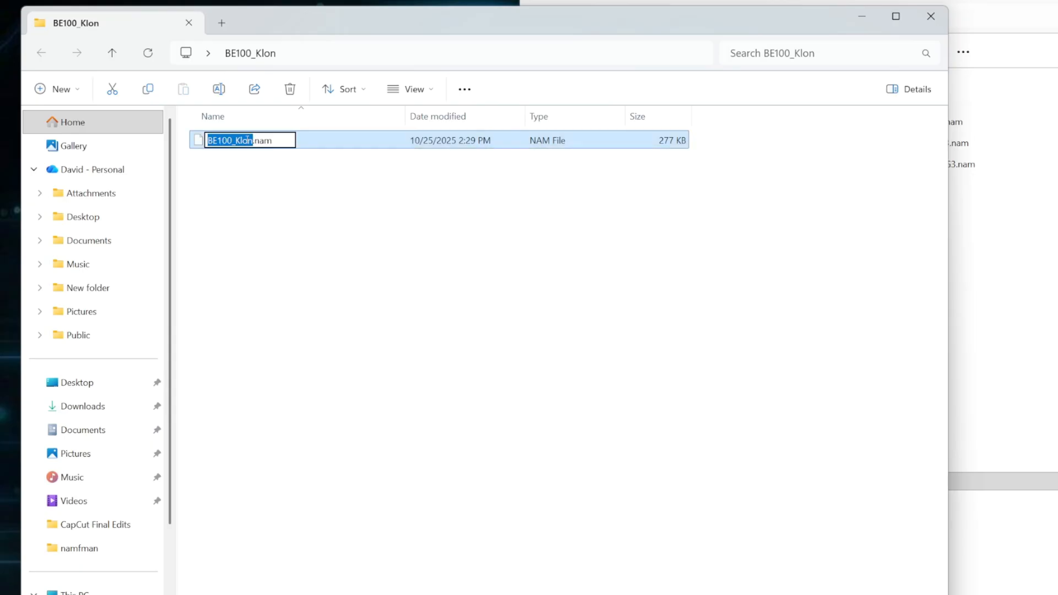
pyautogui.rightClick(231, 139)
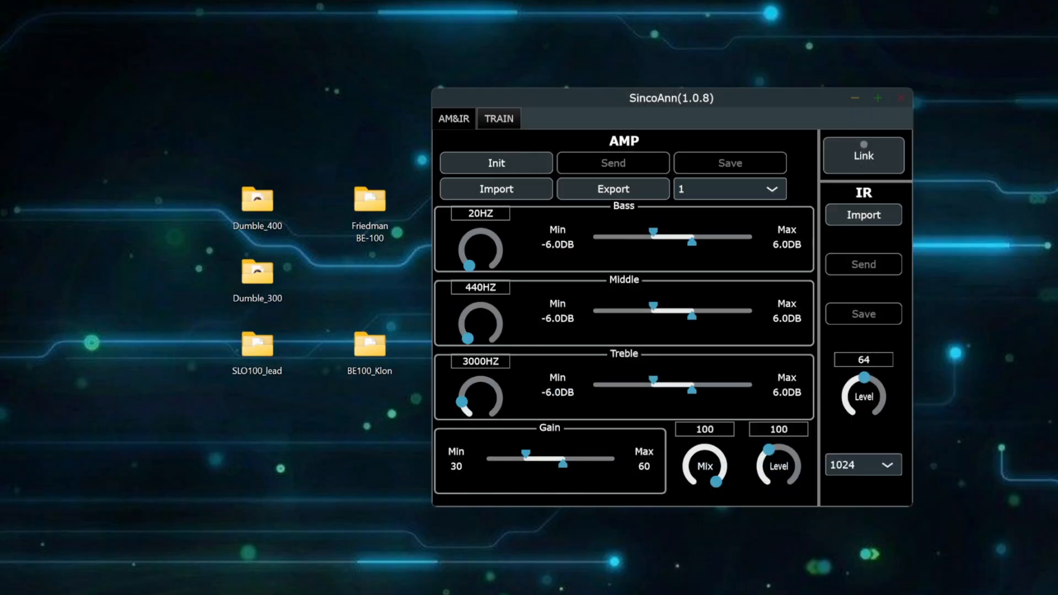
# Keep the TRAIN page in nam_to_am3 mode and bring up the training directory chooser.
pyautogui.click(498, 119)
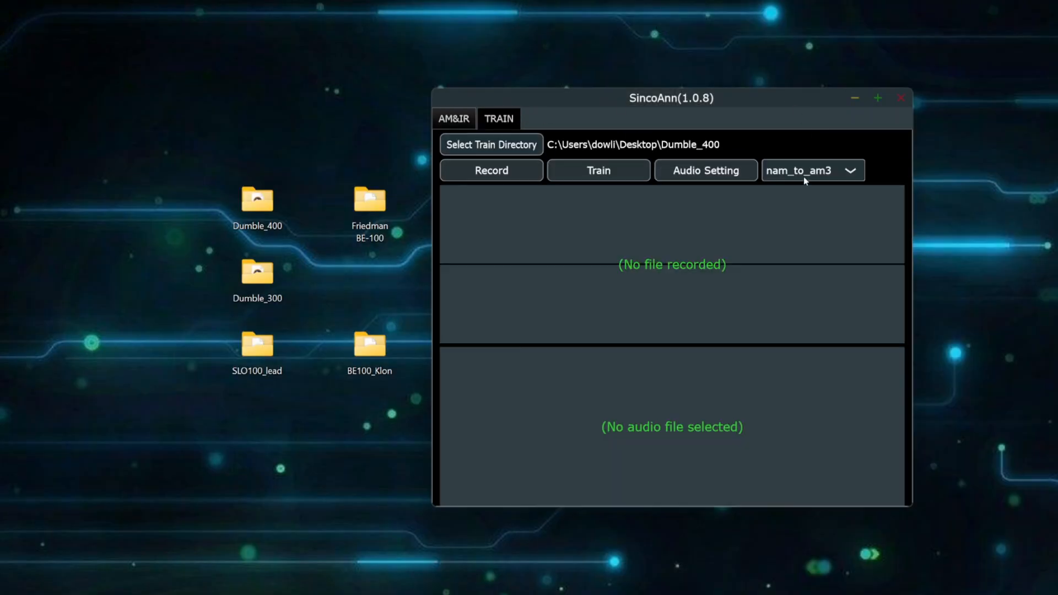
pyautogui.click(812, 170)
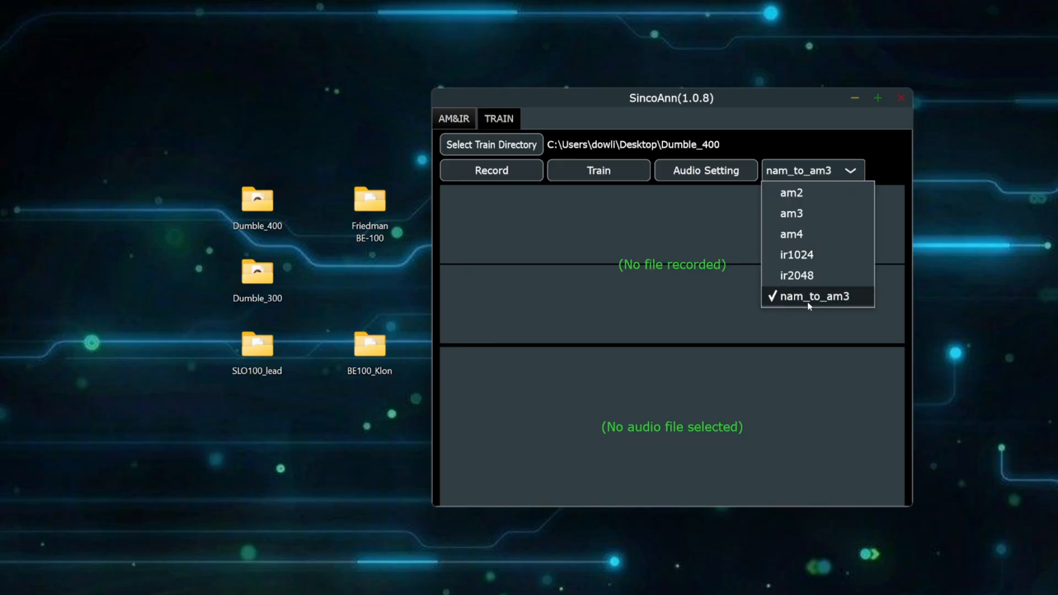
pyautogui.click(814, 297)
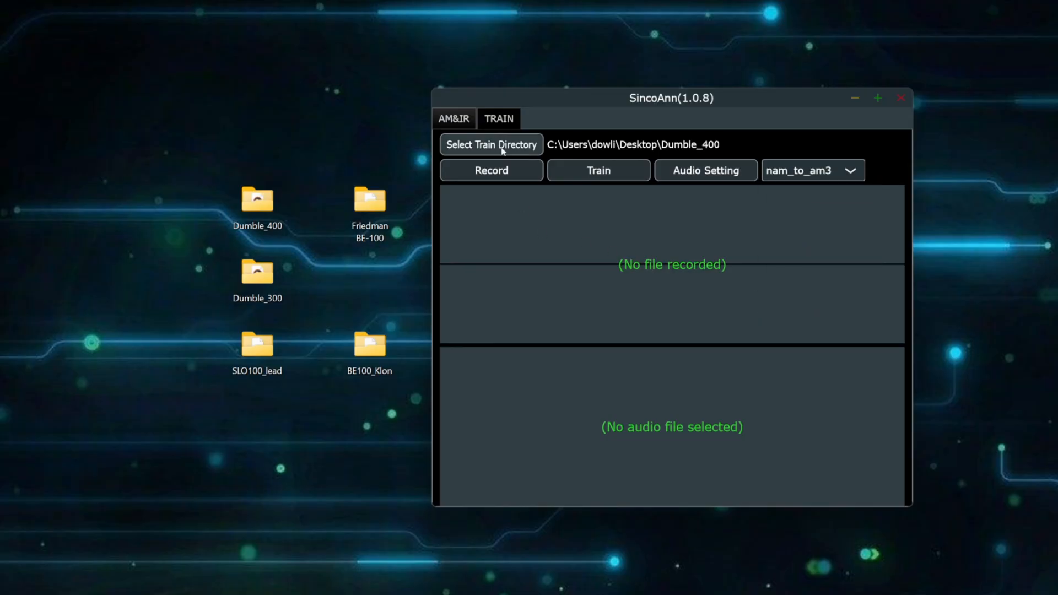
pyautogui.click(491, 144)
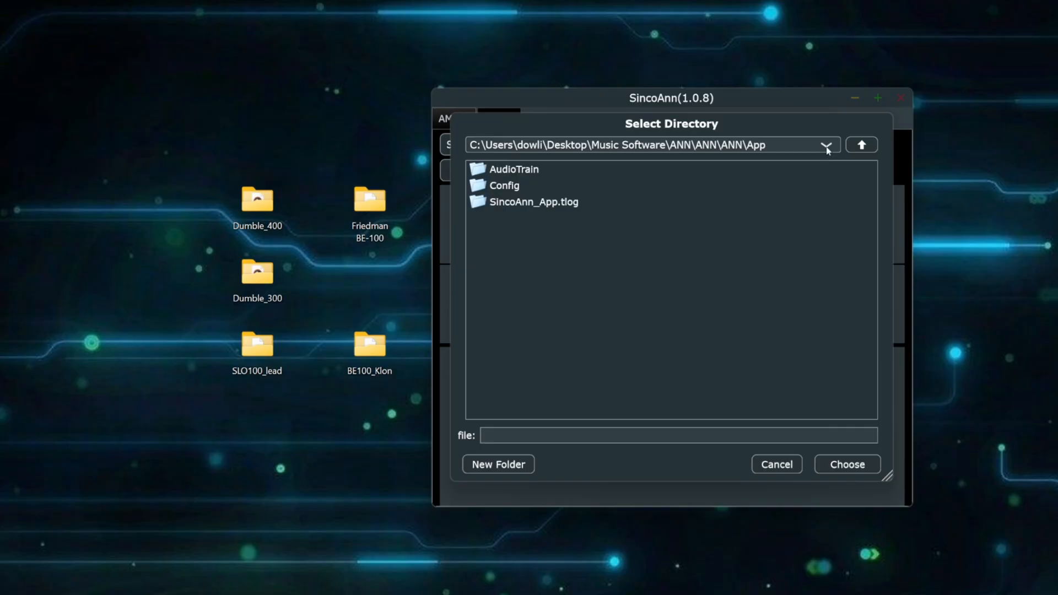
# Set the training folder to BE100_Klon on the Desktop.
pyautogui.click(861, 145)
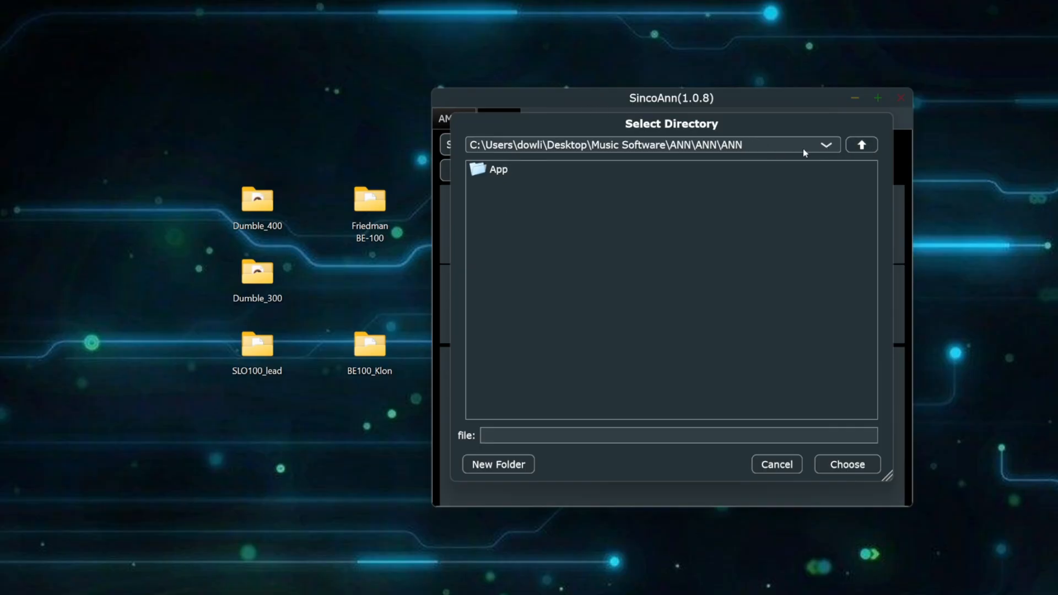
pyautogui.click(861, 144)
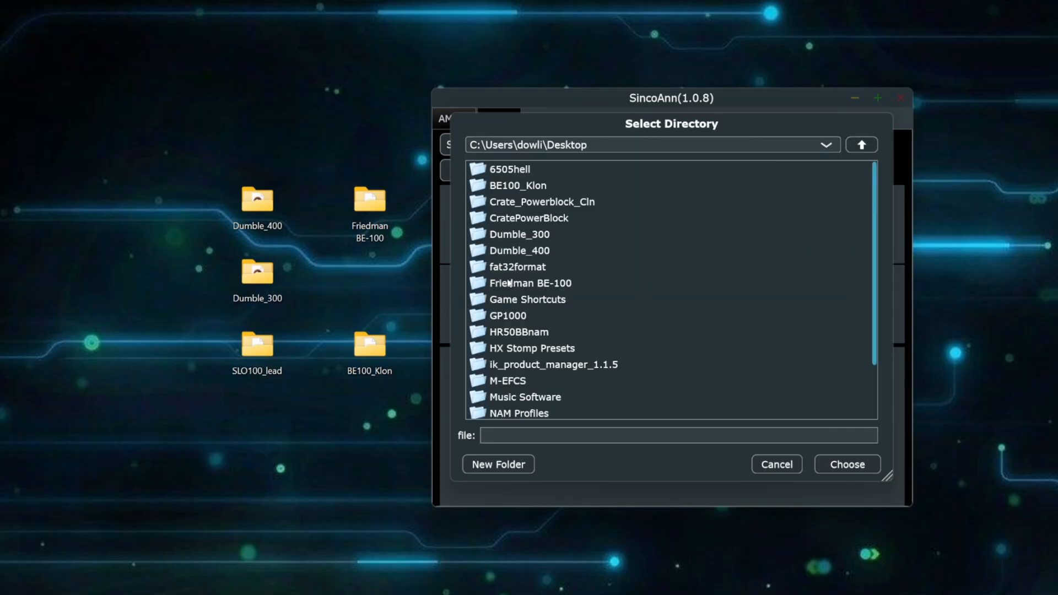
pyautogui.doubleClick(518, 185)
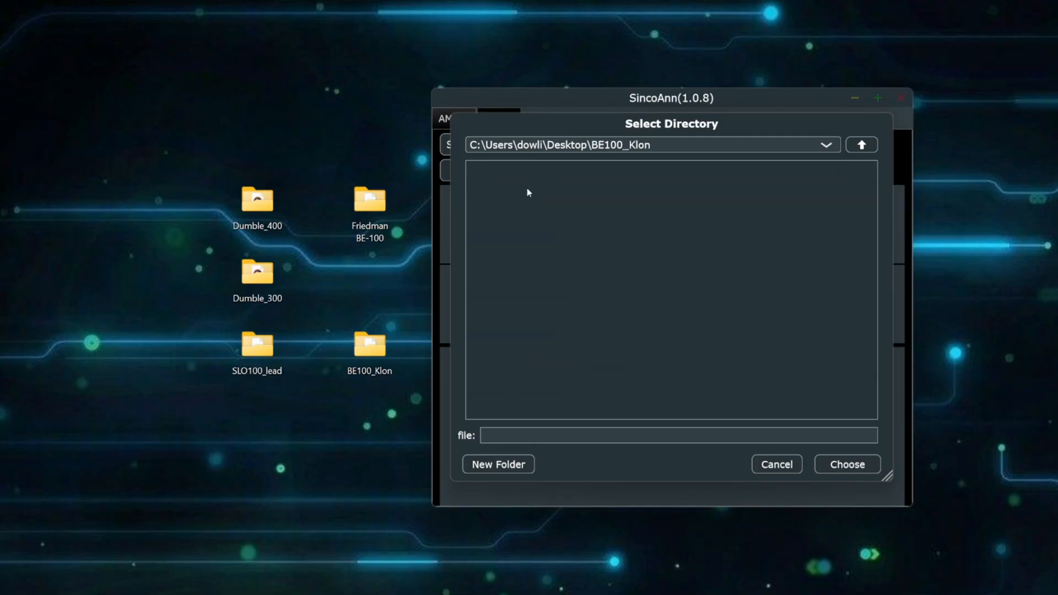
pyautogui.moveTo(842, 476)
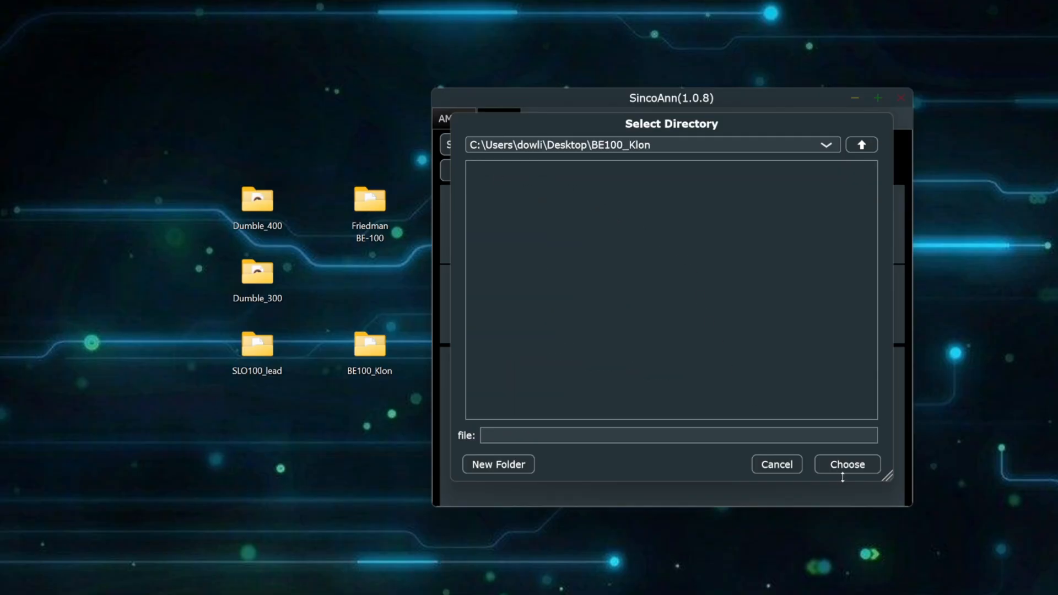
pyautogui.click(846, 464)
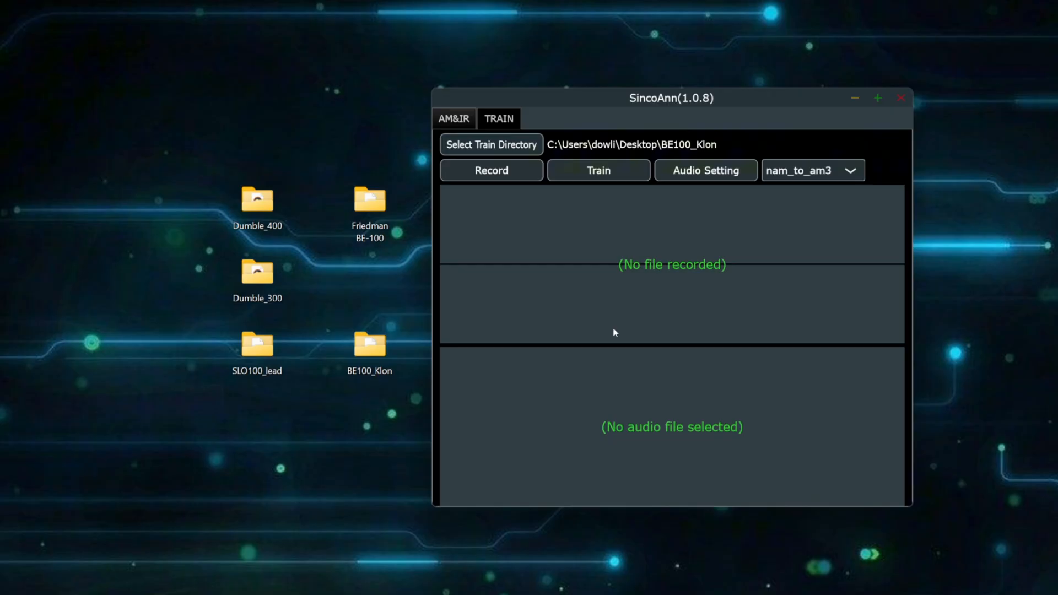
pyautogui.moveTo(598, 171)
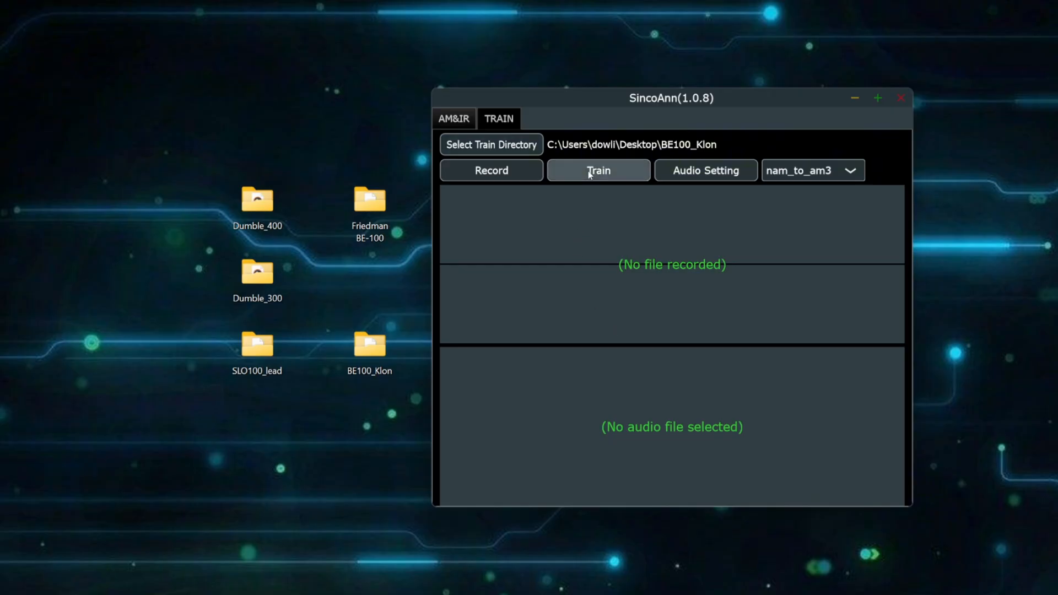
# Start training with batch size 1024 and a SLOW learning rate.
pyautogui.click(598, 171)
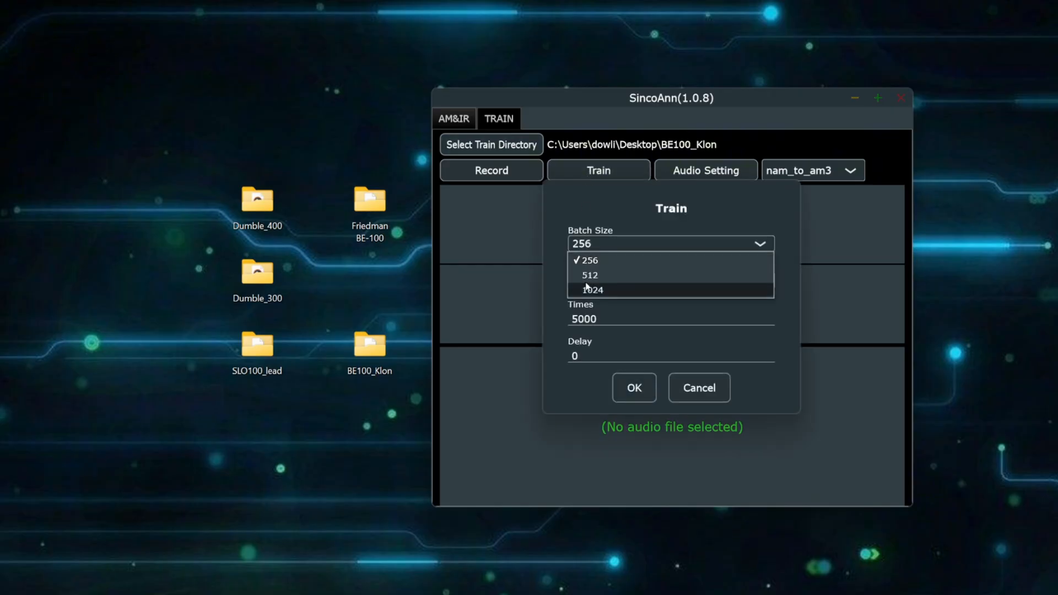
pyautogui.click(593, 290)
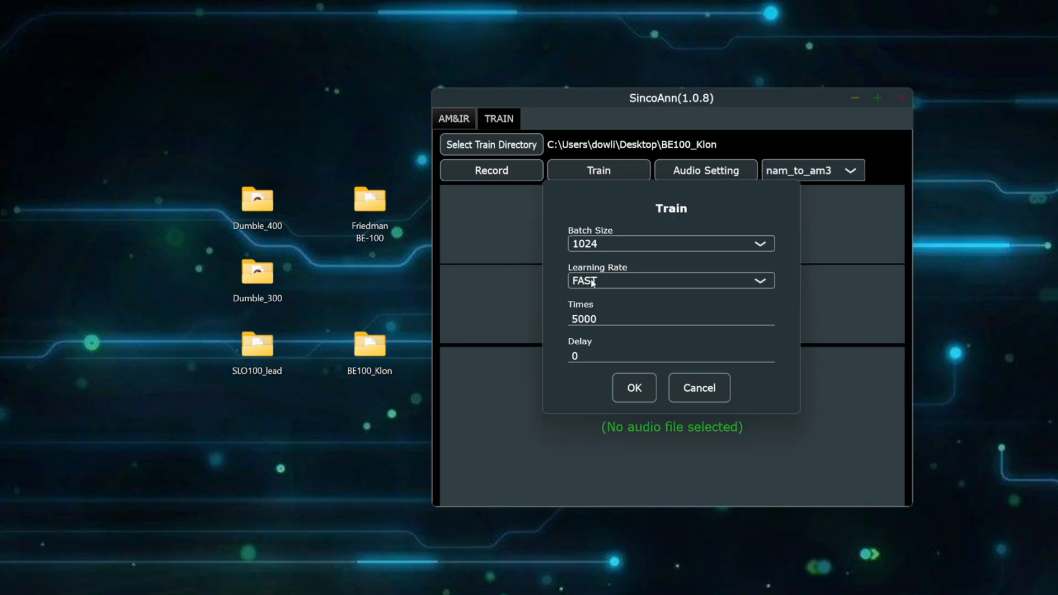
pyautogui.click(670, 280)
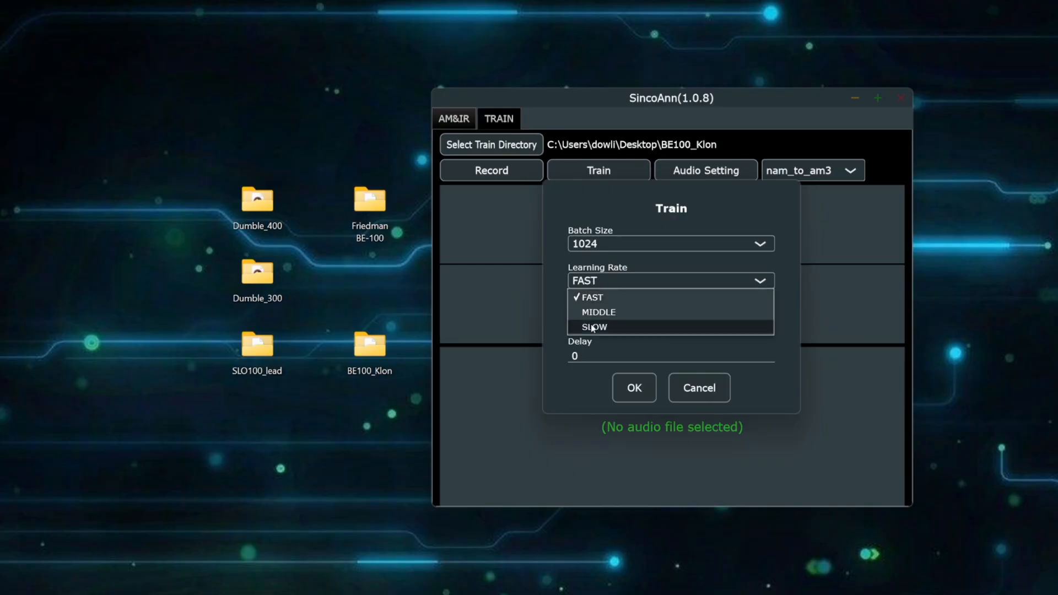
pyautogui.click(593, 327)
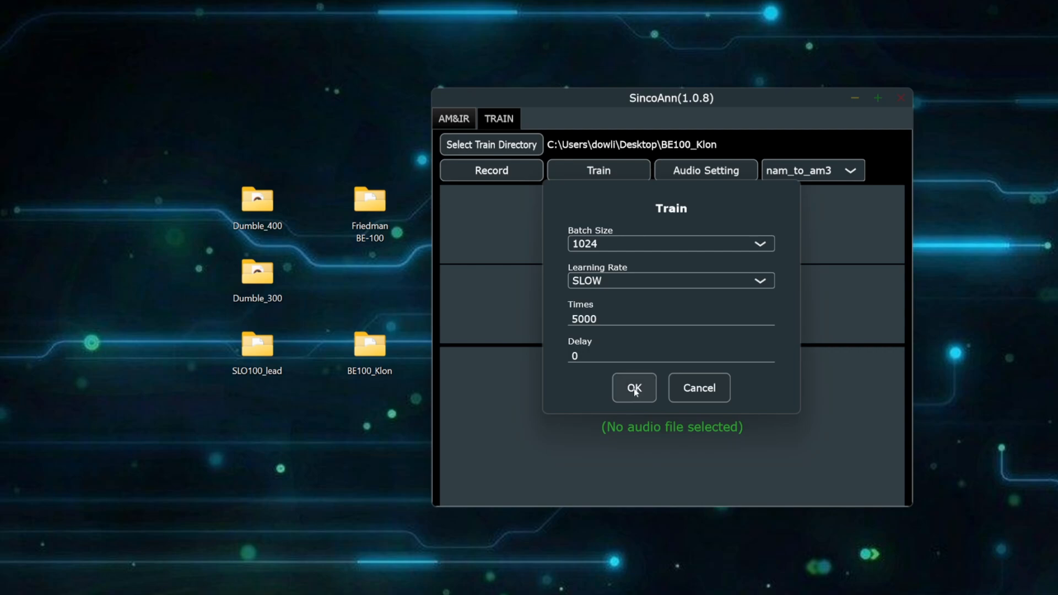
pyautogui.click(633, 388)
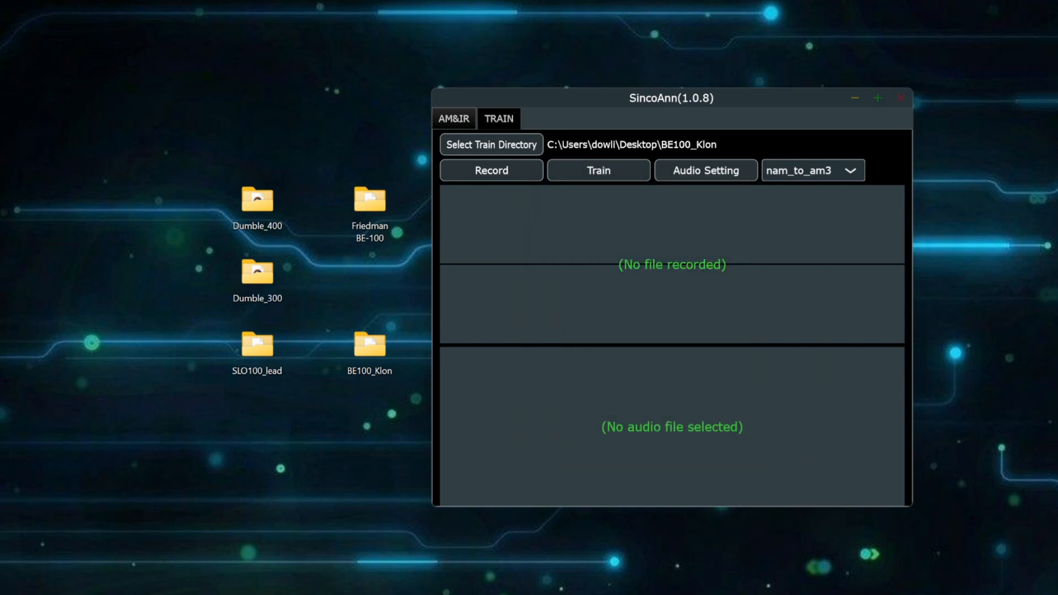
pyautogui.click(597, 171)
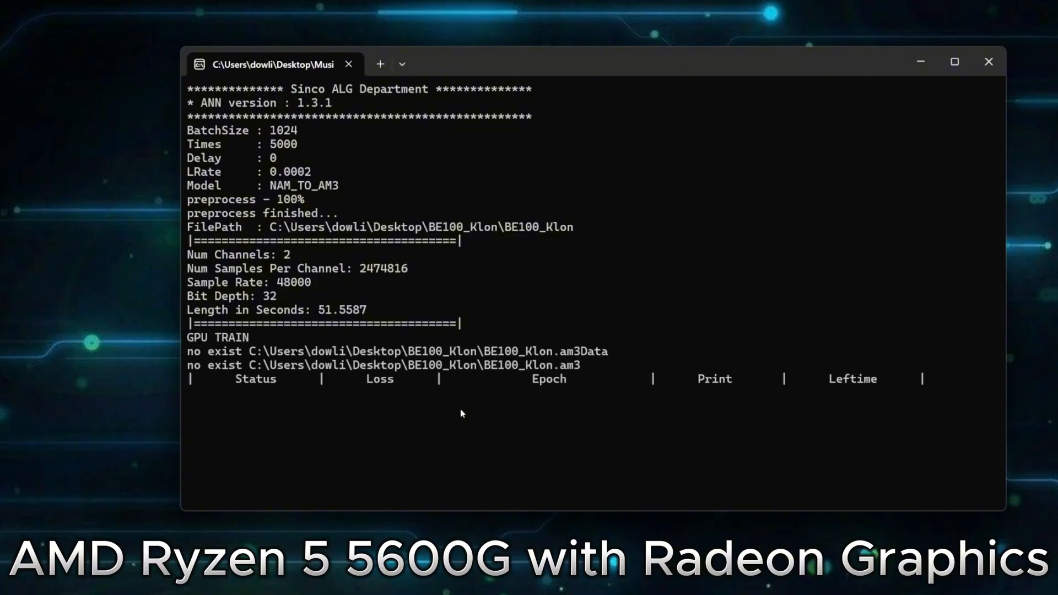
pyautogui.moveTo(470, 421)
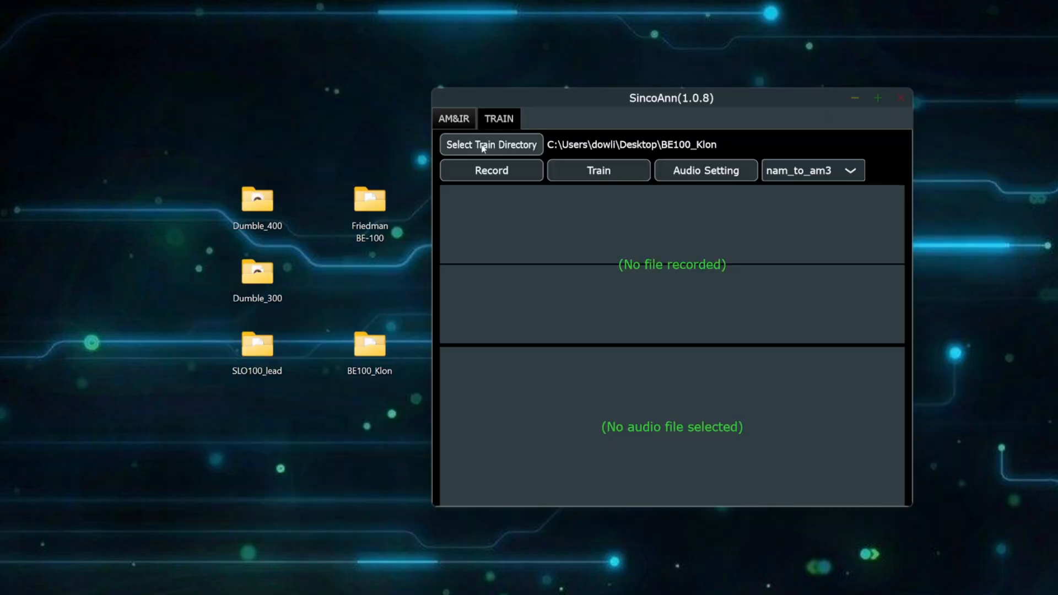
pyautogui.doubleClick(258, 346)
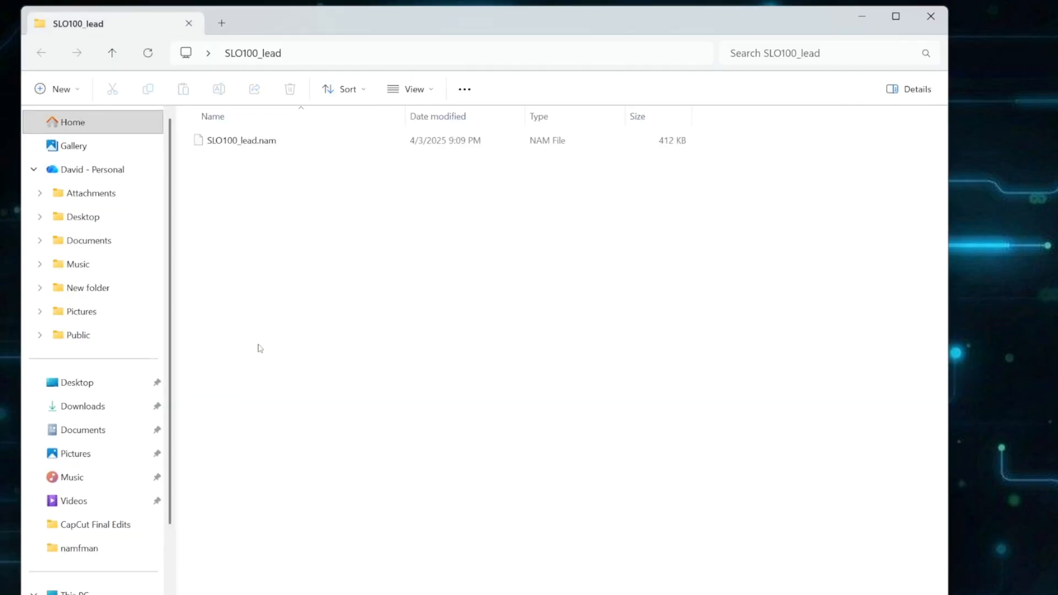
pyautogui.click(241, 139)
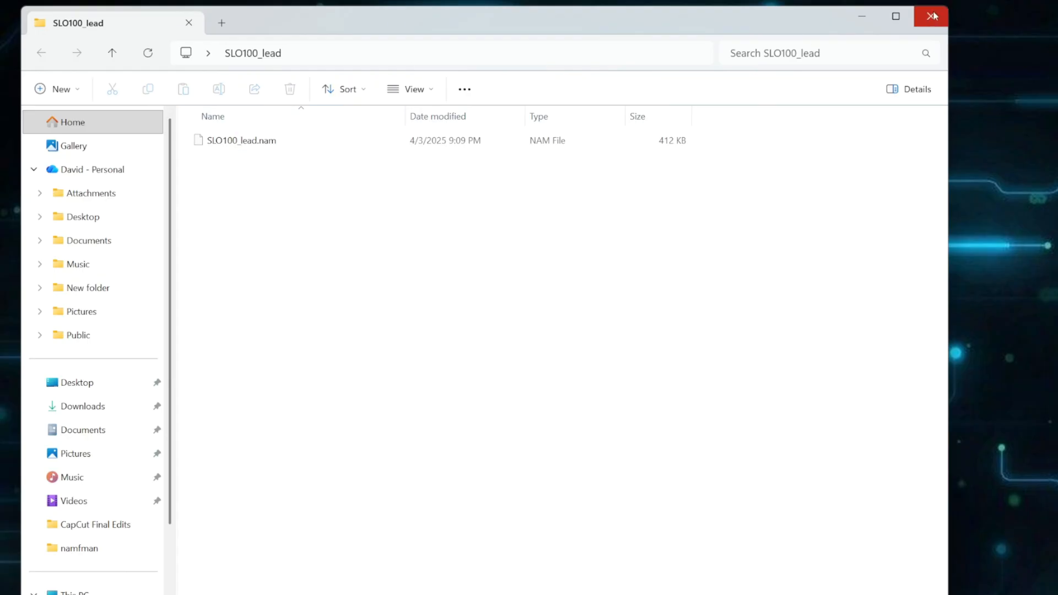
pyautogui.click(931, 15)
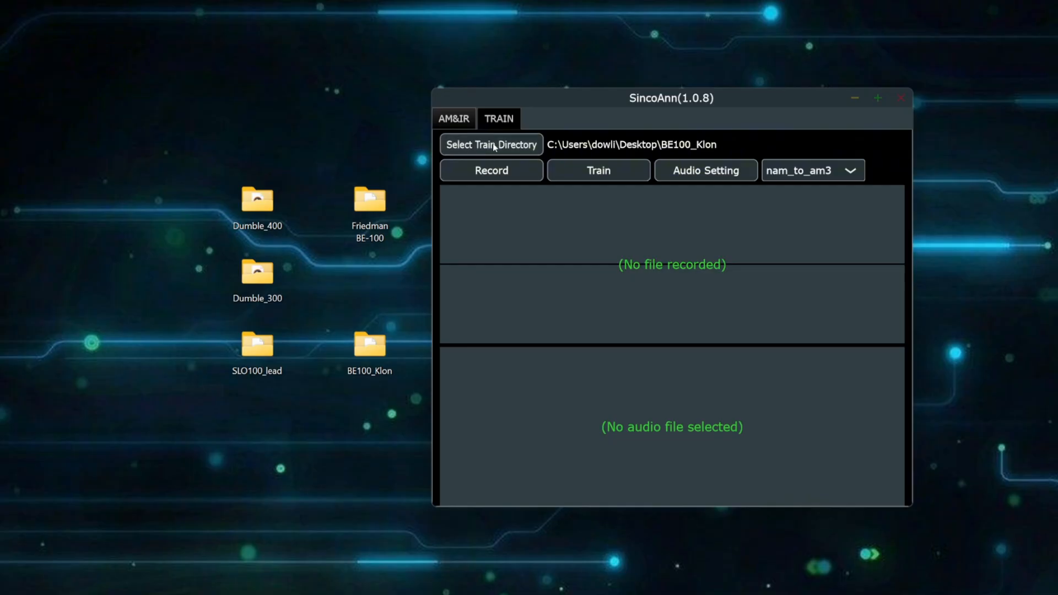
# Set the training folder to SLO100_lead on the Desktop.
pyautogui.click(491, 144)
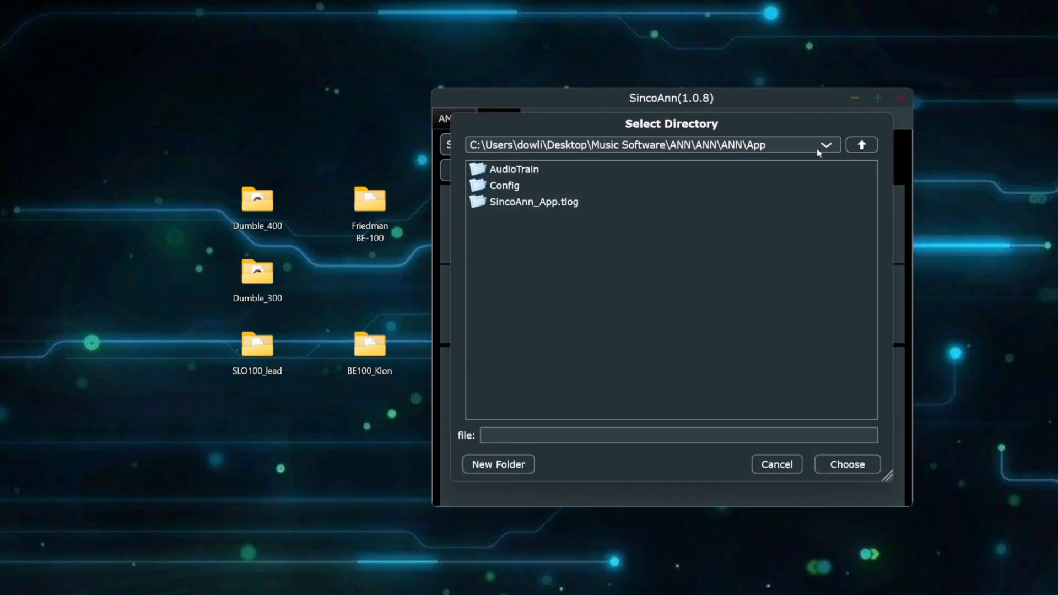
pyautogui.click(860, 144)
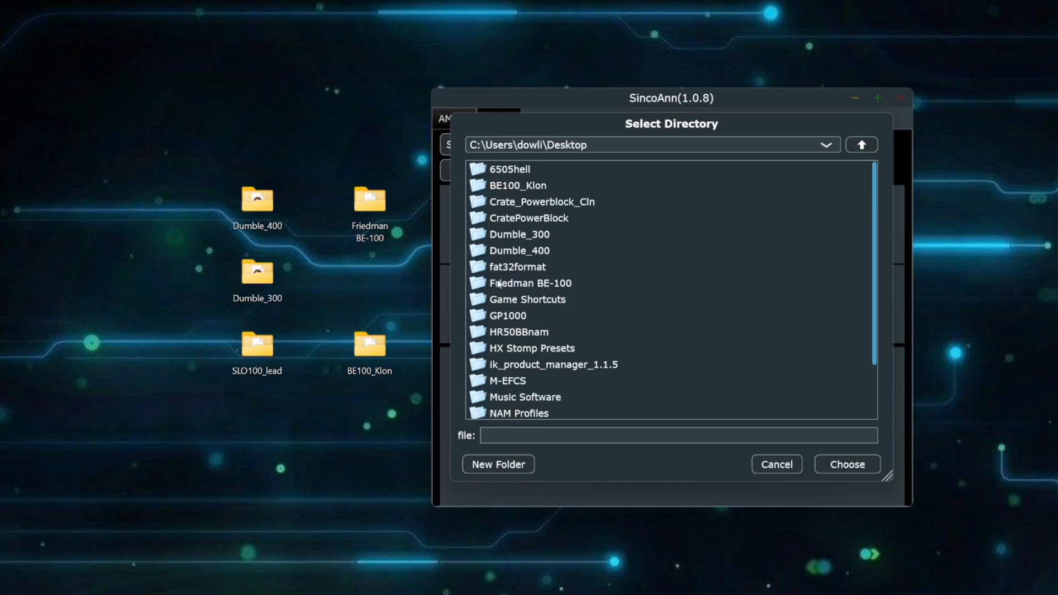
pyautogui.moveTo(514, 357)
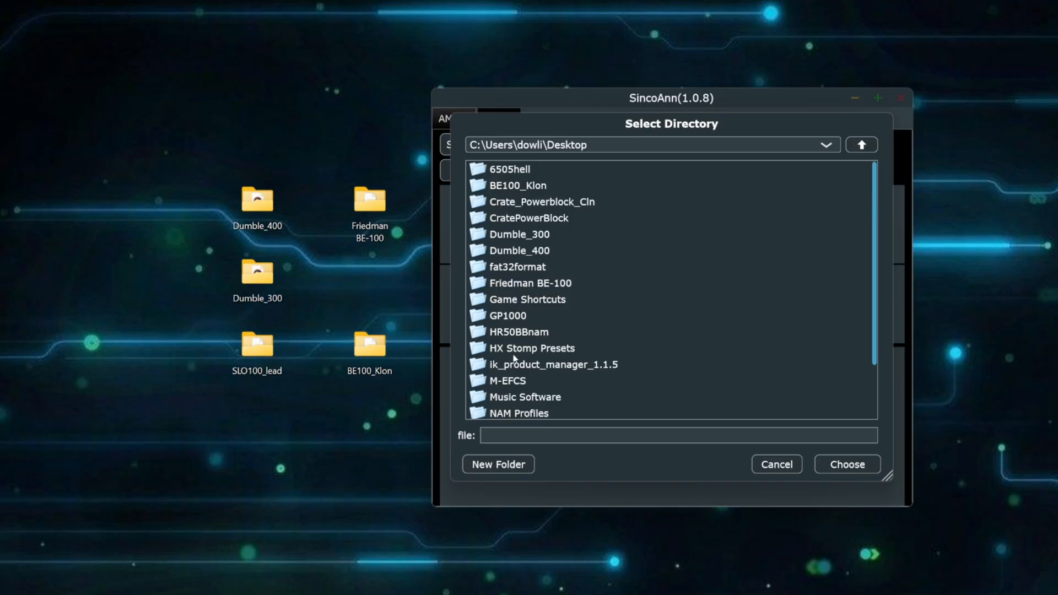
pyautogui.scroll(-3)
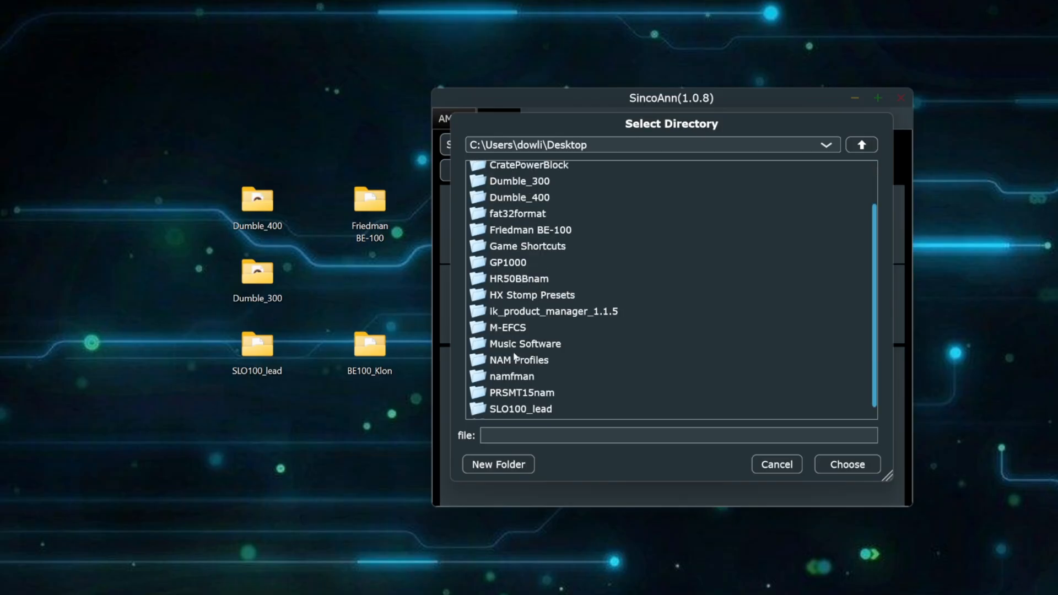
pyautogui.doubleClick(519, 409)
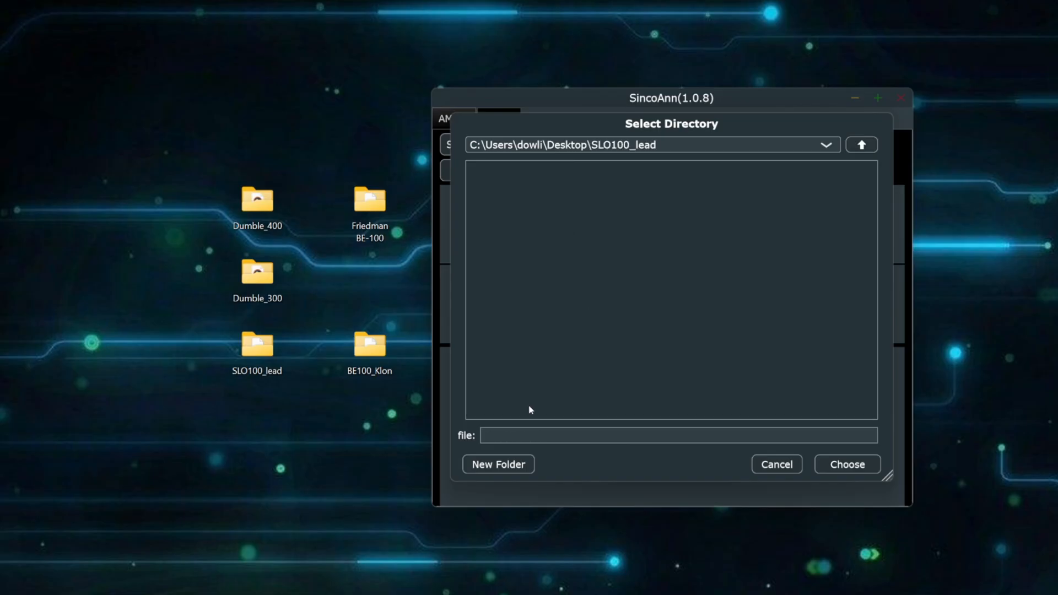
pyautogui.click(846, 464)
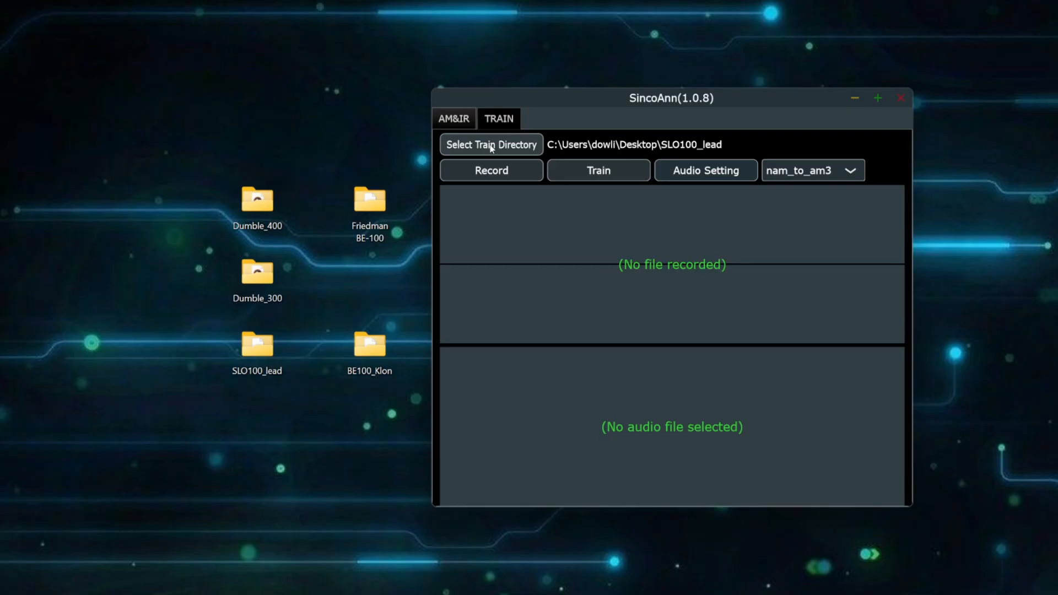
pyautogui.moveTo(598, 170)
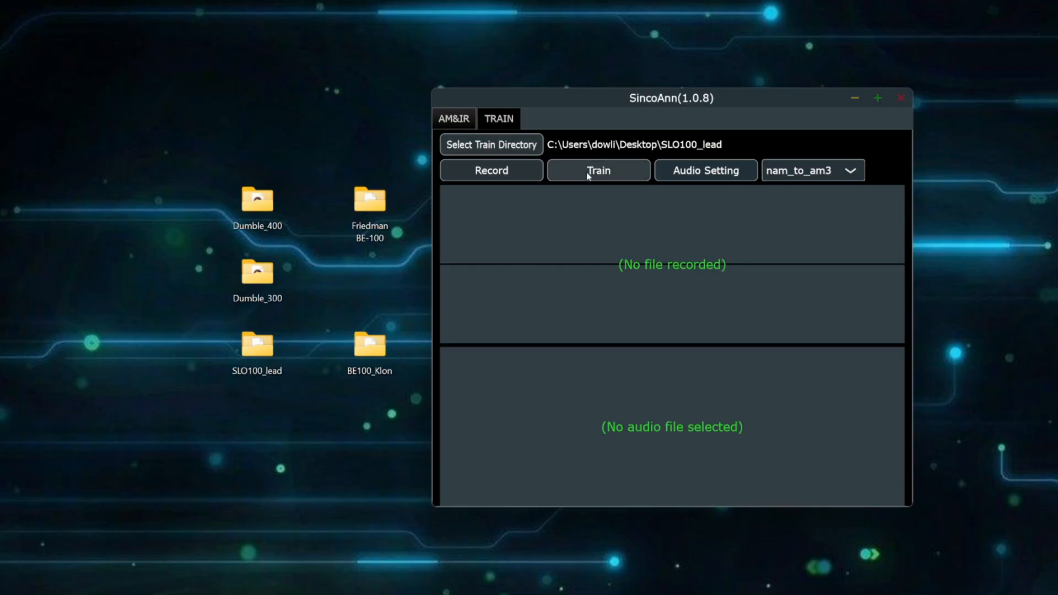
# Start training with batch size 1024 and a SLOW learning rate.
pyautogui.click(596, 170)
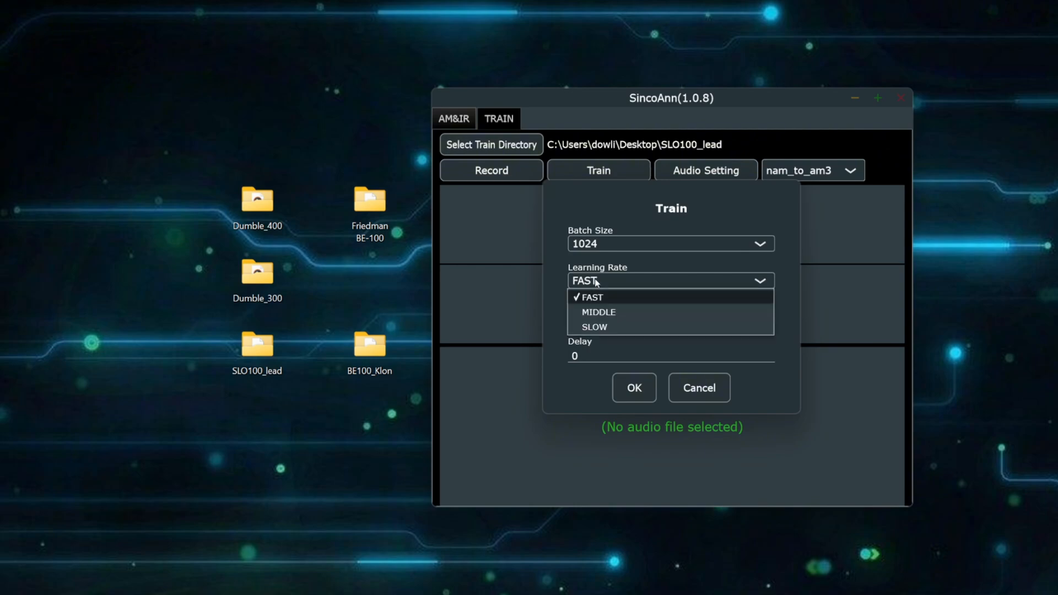
pyautogui.click(594, 327)
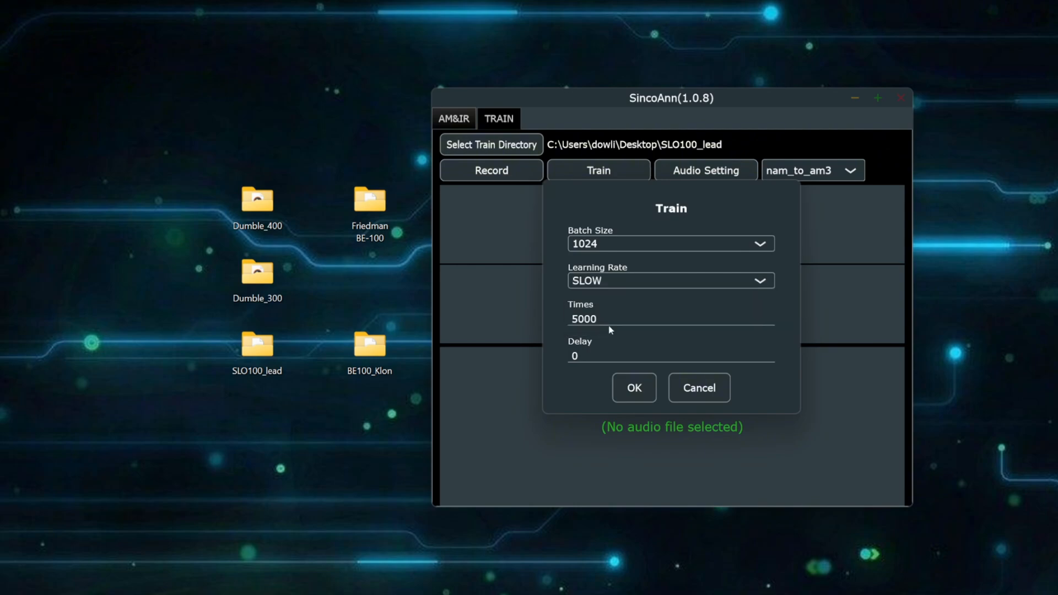
pyautogui.moveTo(633, 388)
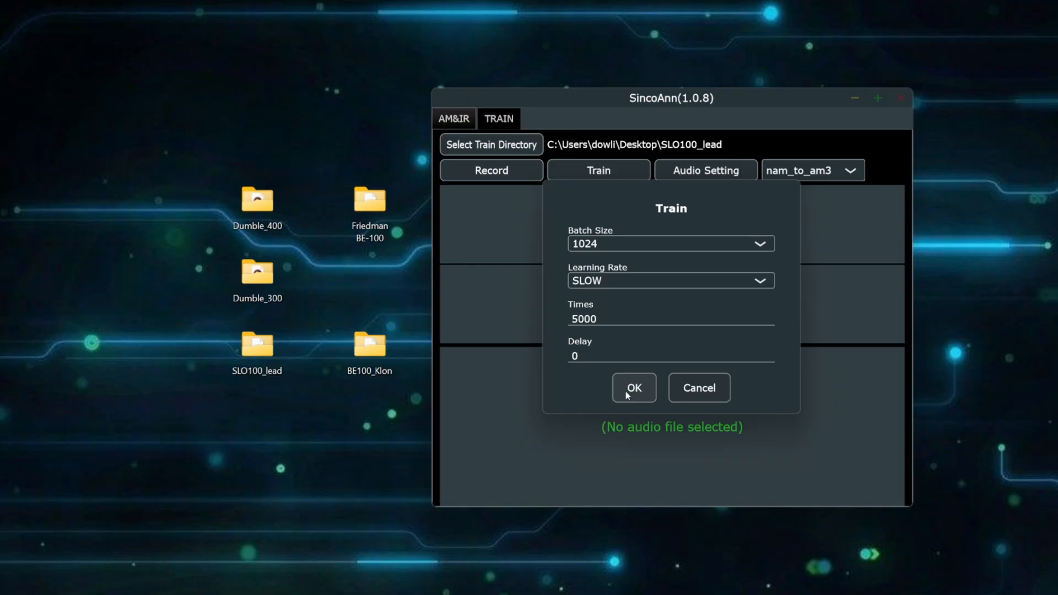
pyautogui.click(632, 387)
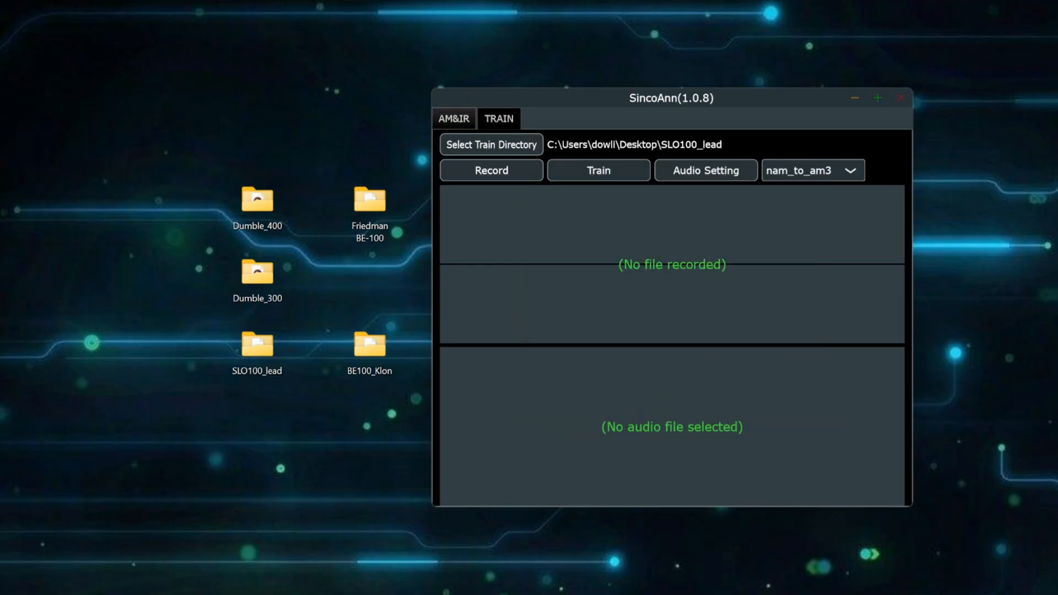
# Let SLO100_lead preprocess and begin GPU training with batch 1024 and 5000 iterations.
pyautogui.click(598, 170)
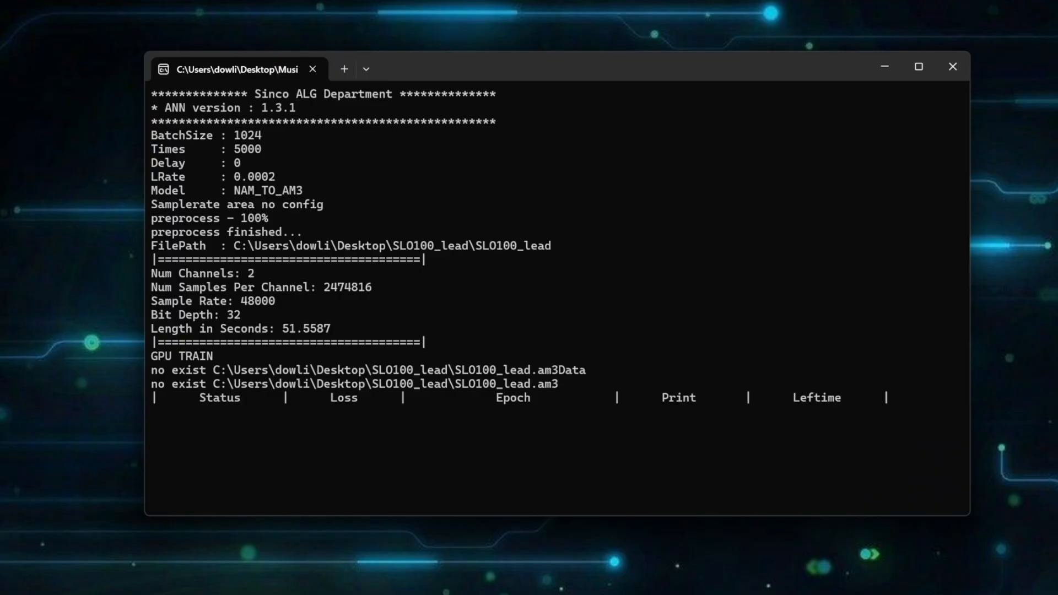
pyautogui.moveTo(197, 477)
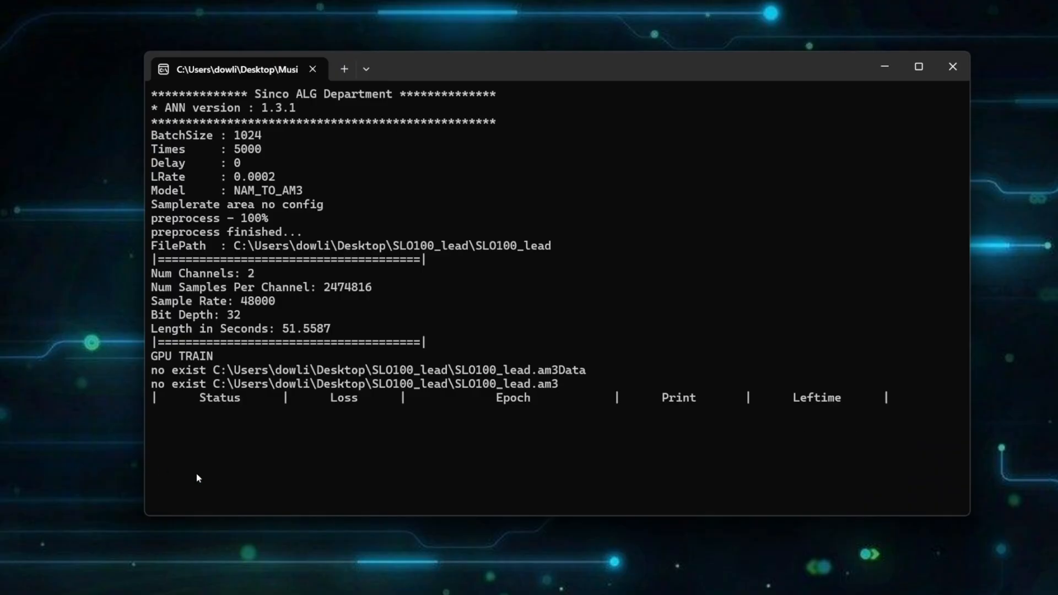
pyautogui.moveTo(822, 439)
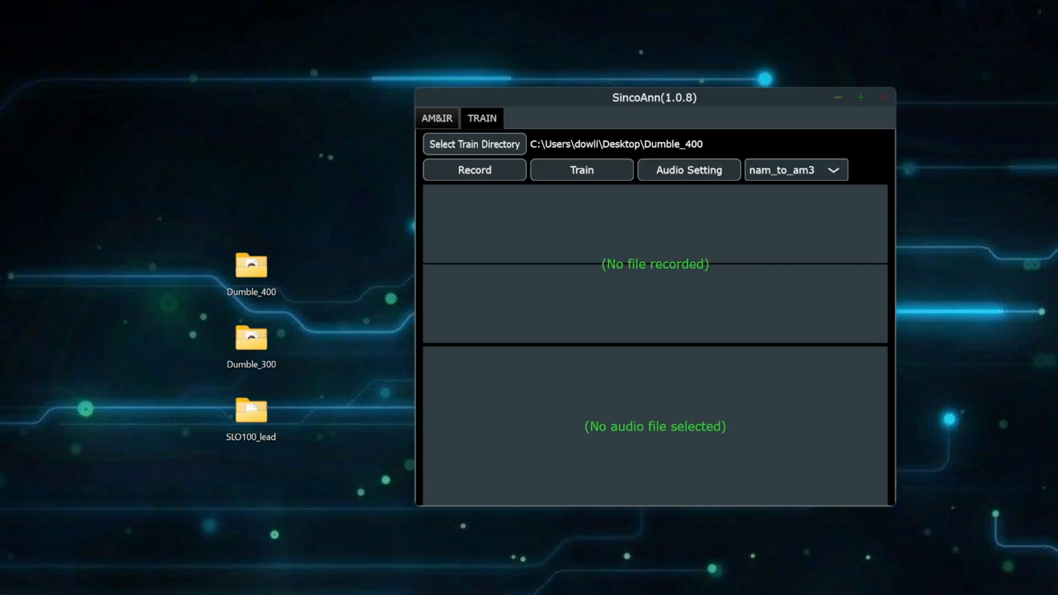
pyautogui.moveTo(225, 264)
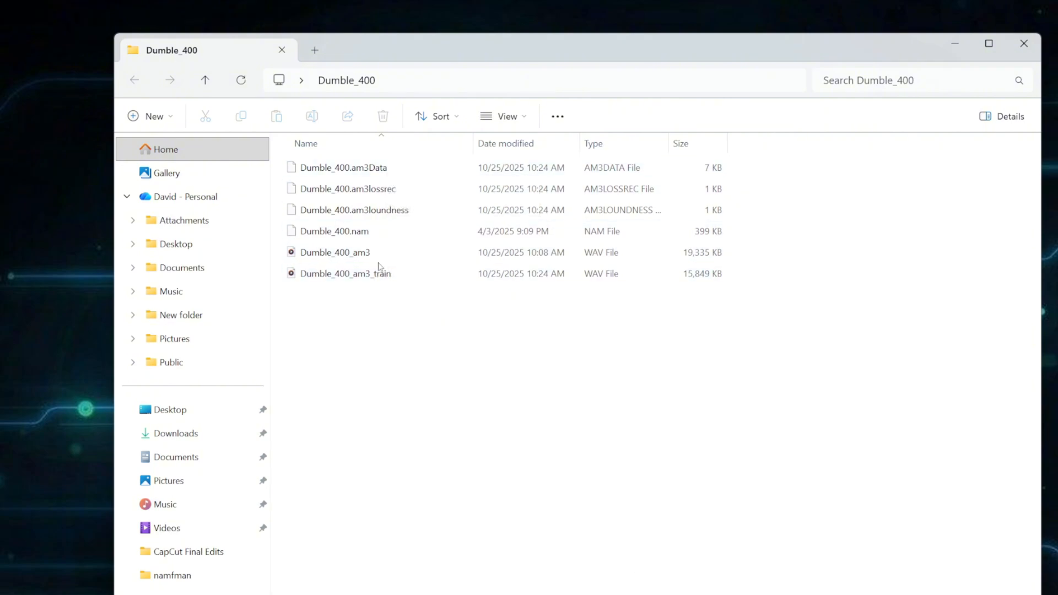
pyautogui.moveTo(371, 256)
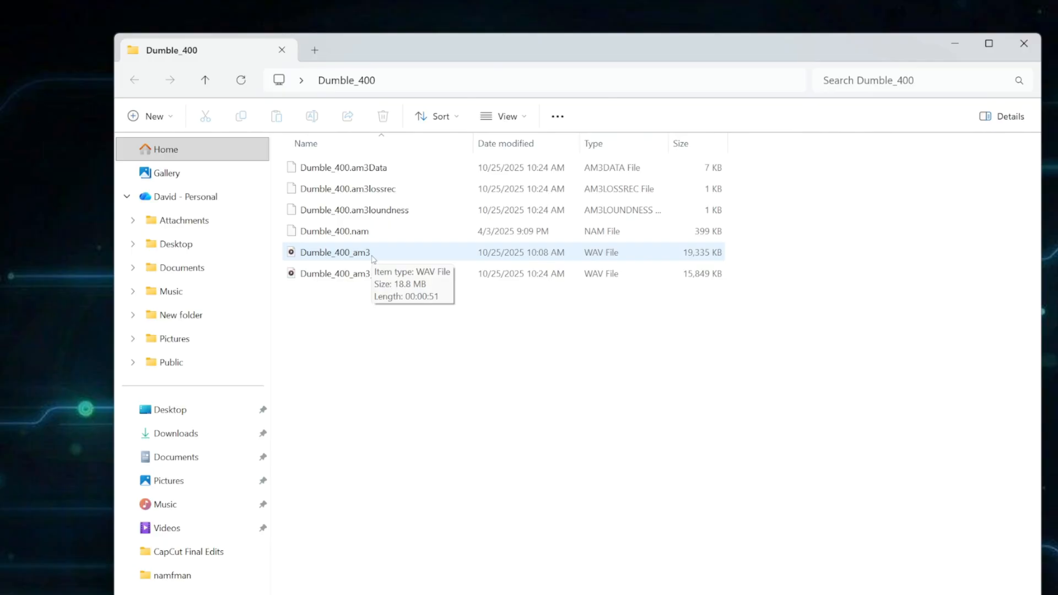
pyautogui.moveTo(391, 259)
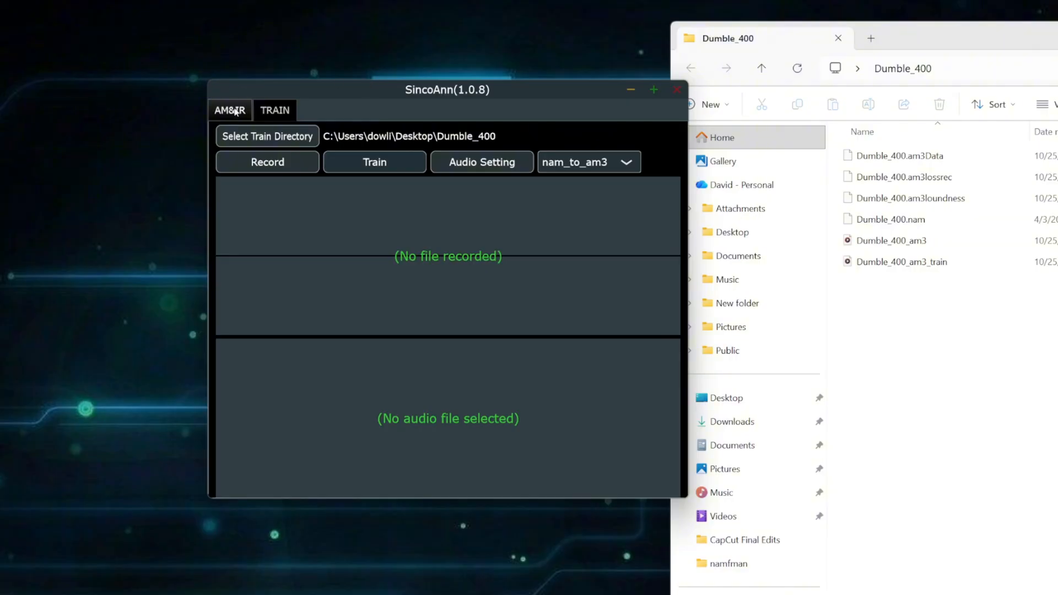
# Import Dumble_400.am3Data from the Desktop's Dumble_400 folder as the amp file.
pyautogui.click(229, 110)
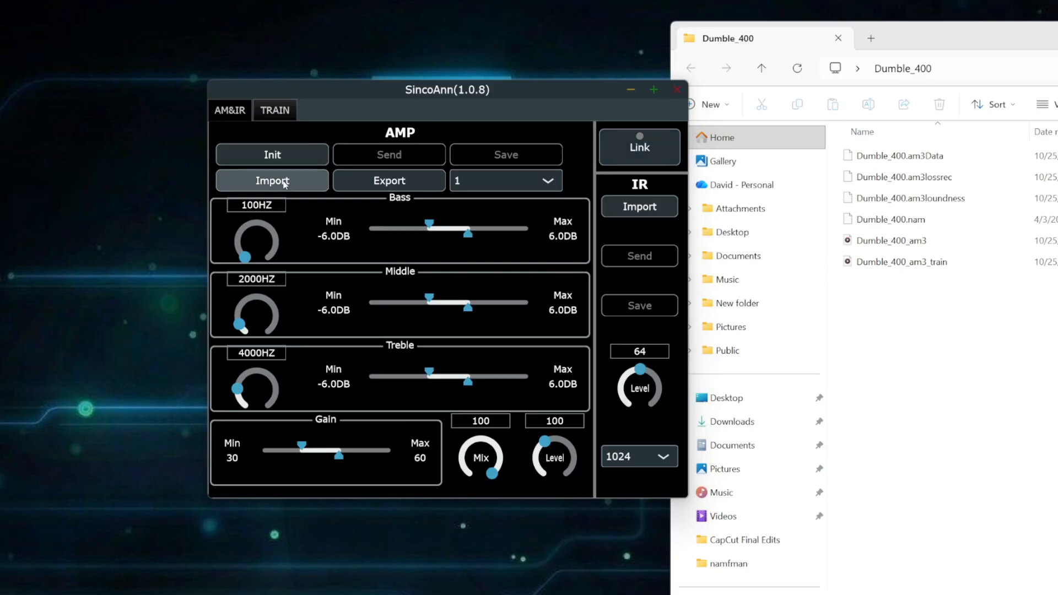
pyautogui.click(271, 180)
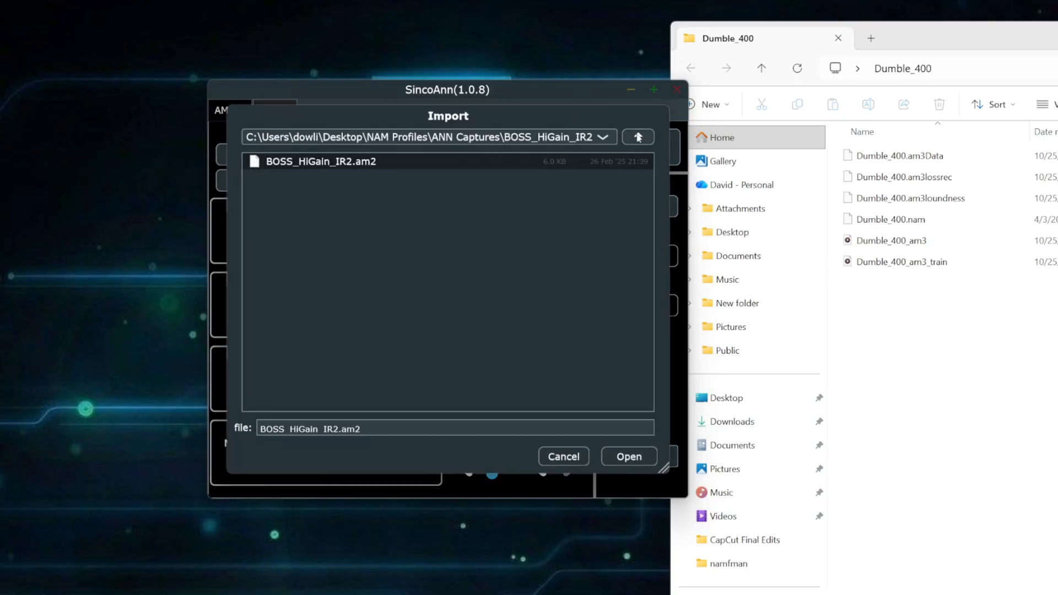
pyautogui.click(604, 137)
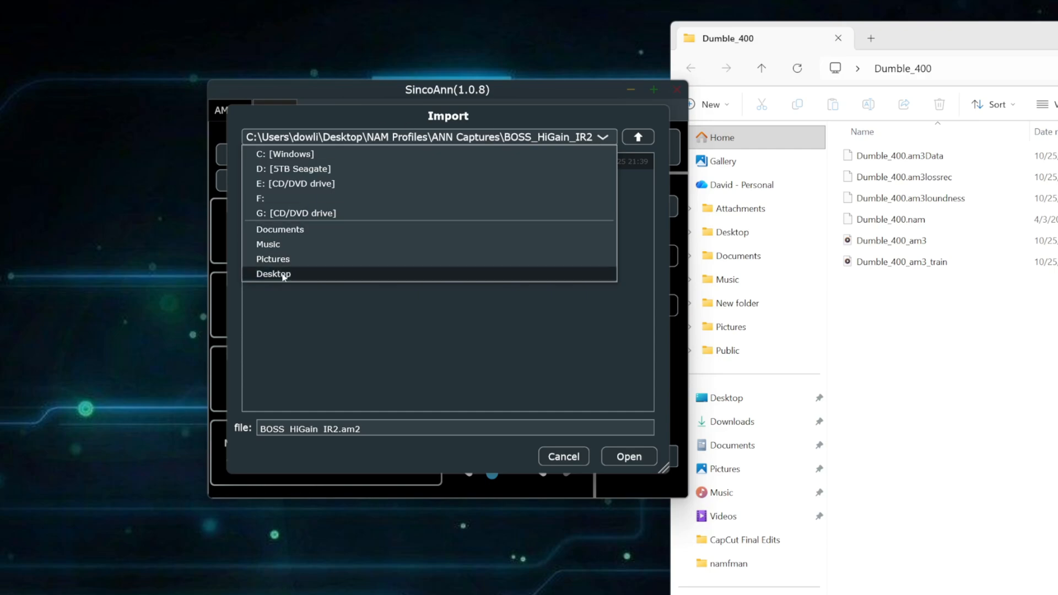
pyautogui.click(273, 274)
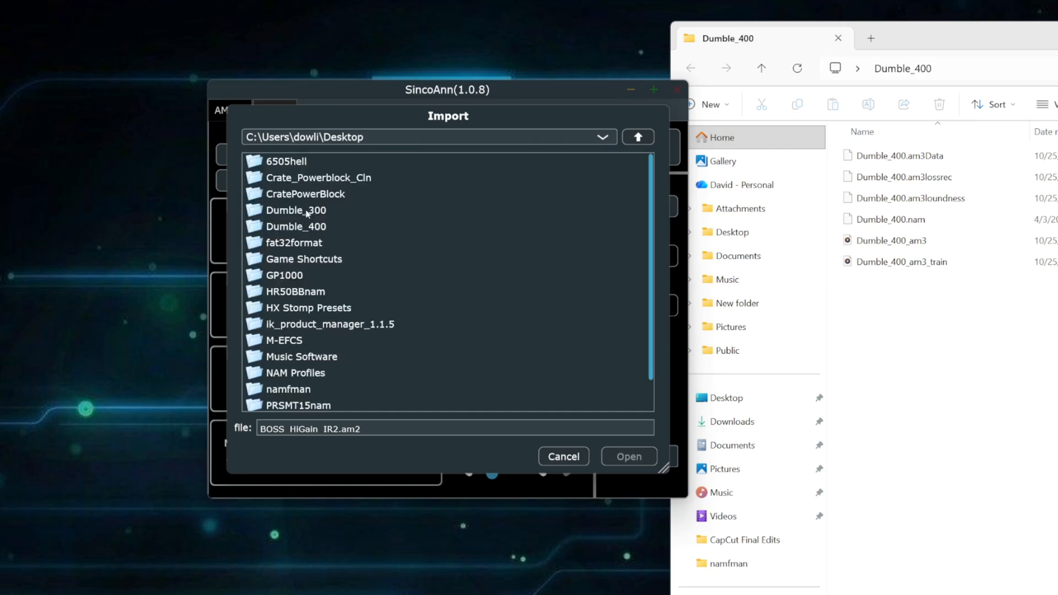
pyautogui.doubleClick(295, 226)
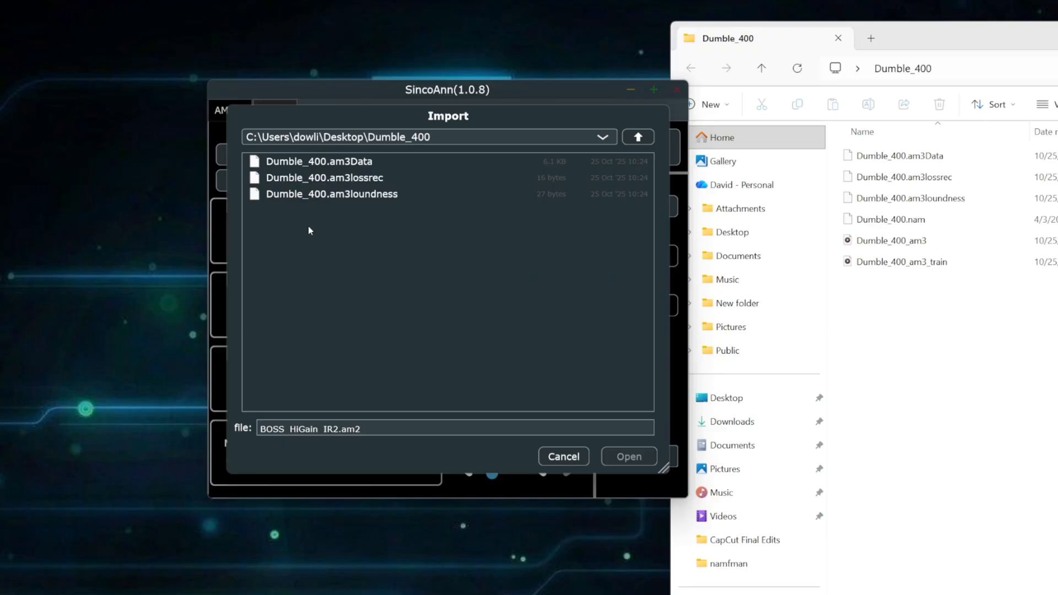
pyautogui.moveTo(401, 254)
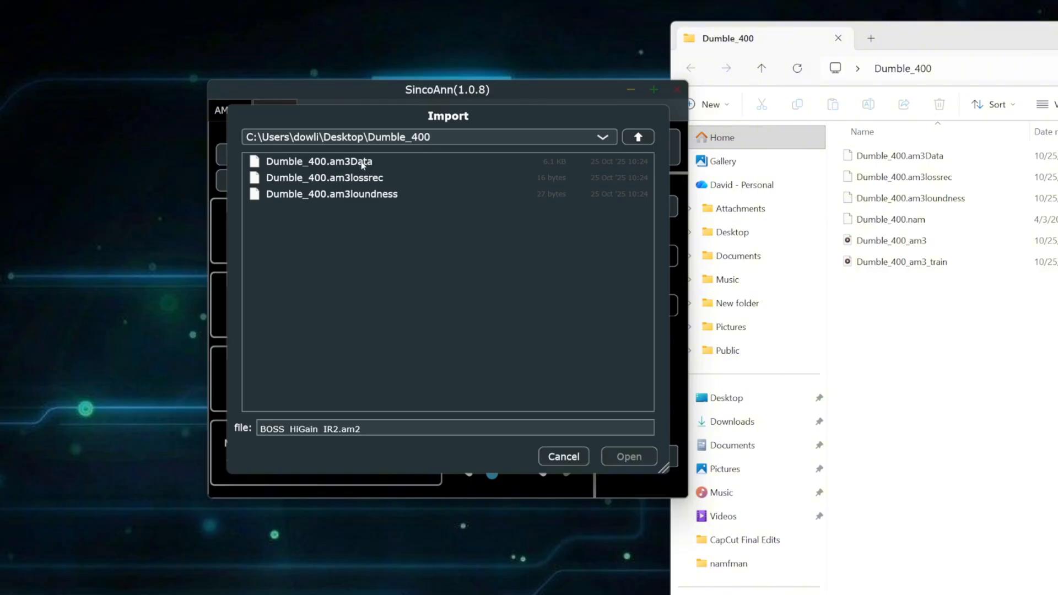
pyautogui.click(318, 161)
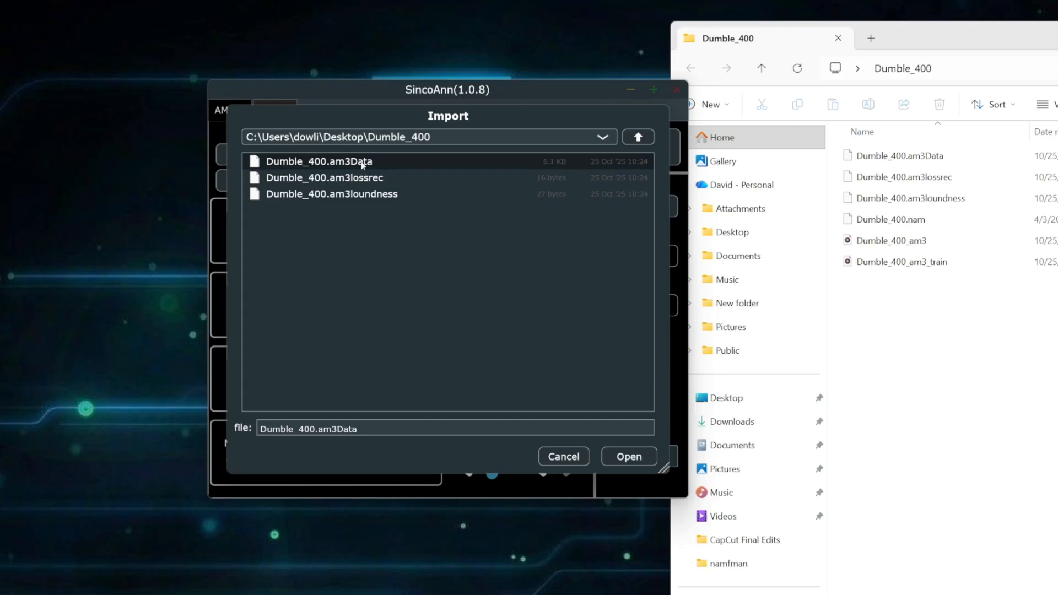
pyautogui.moveTo(472, 462)
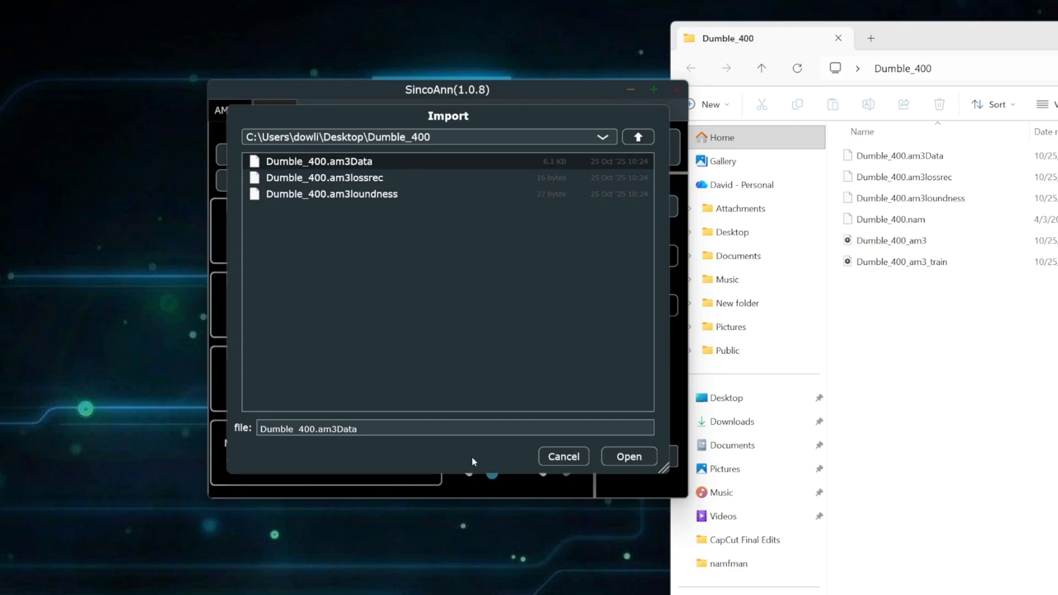
pyautogui.click(627, 456)
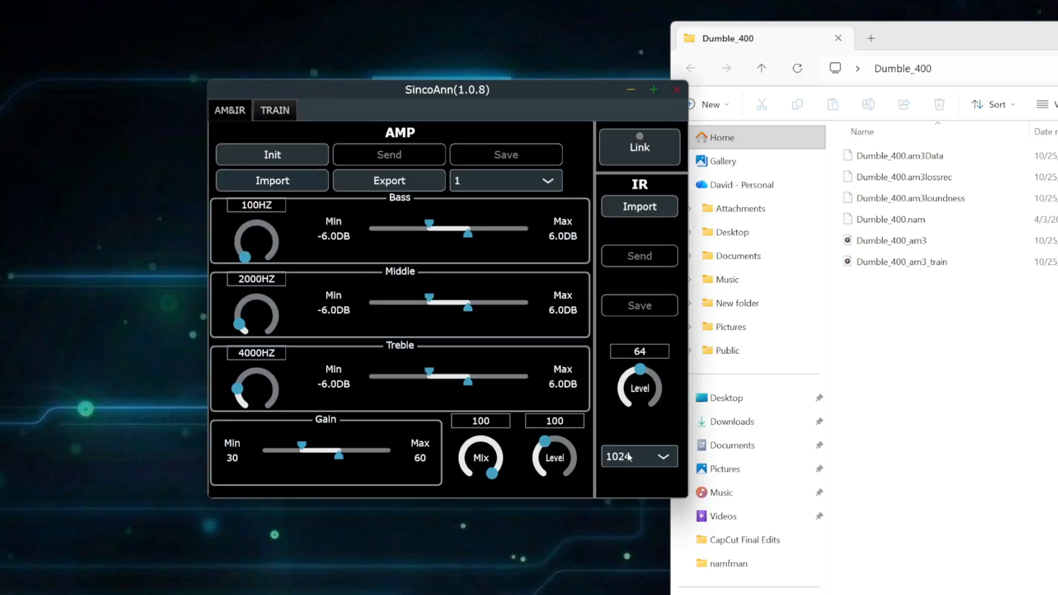
pyautogui.moveTo(256, 309)
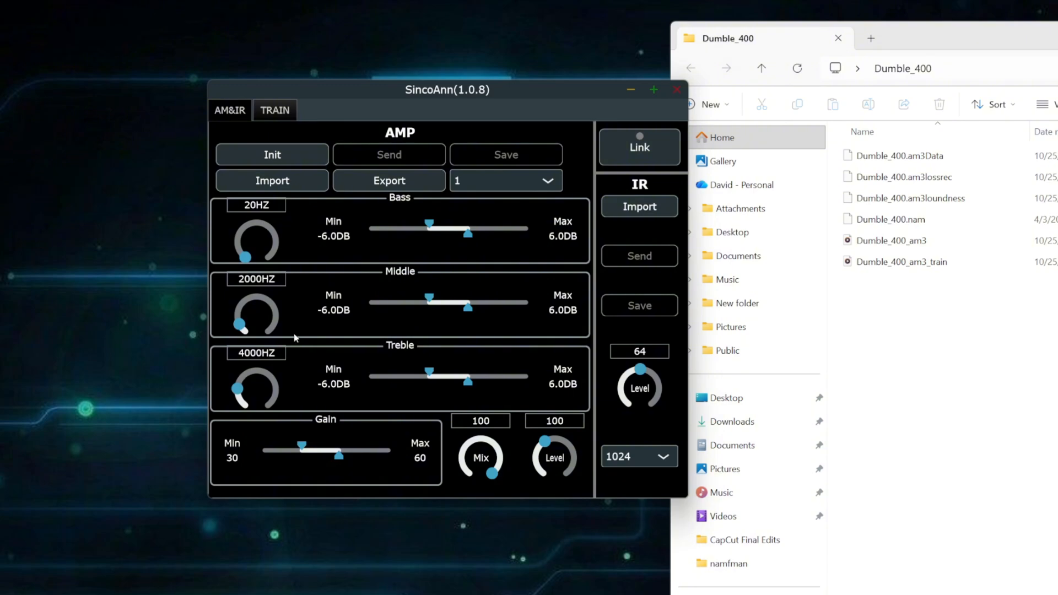
pyautogui.moveTo(237, 349)
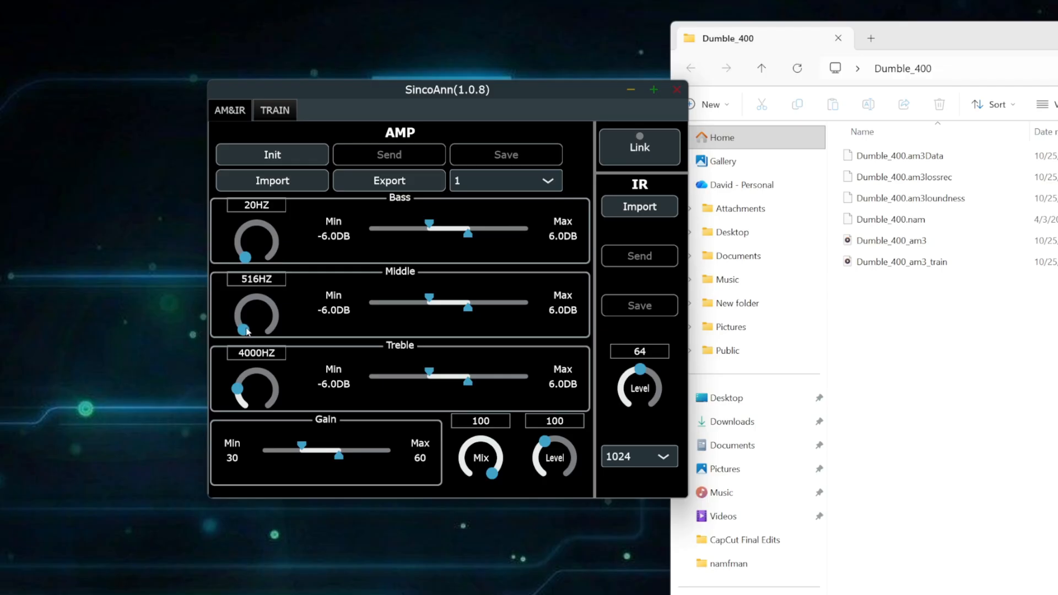
pyautogui.click(255, 280)
pyautogui.write('440HZ')
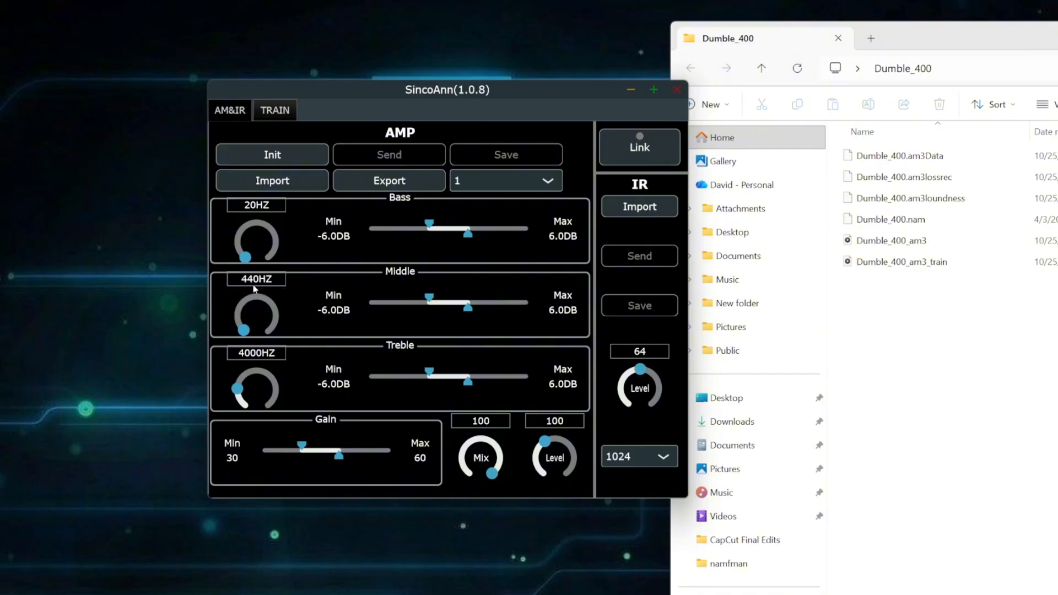
pyautogui.moveTo(256, 301)
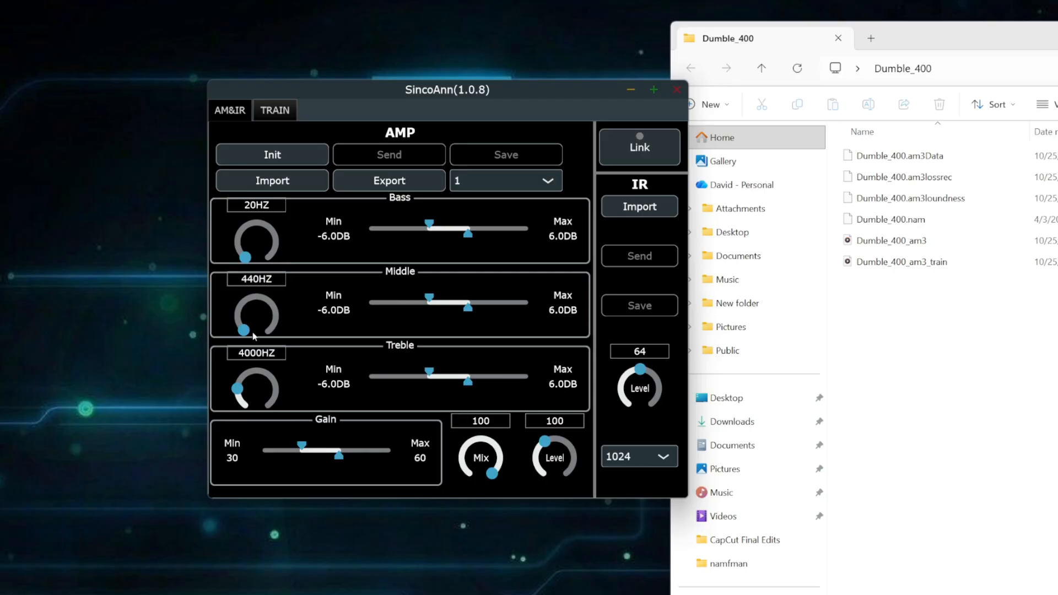
pyautogui.doubleClick(255, 352)
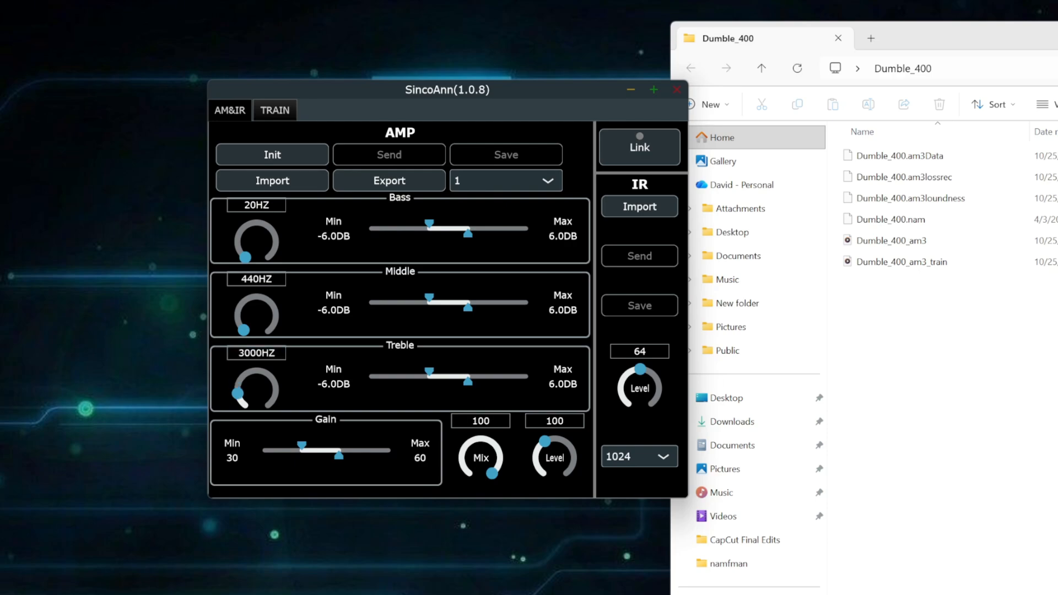
pyautogui.moveTo(547, 142)
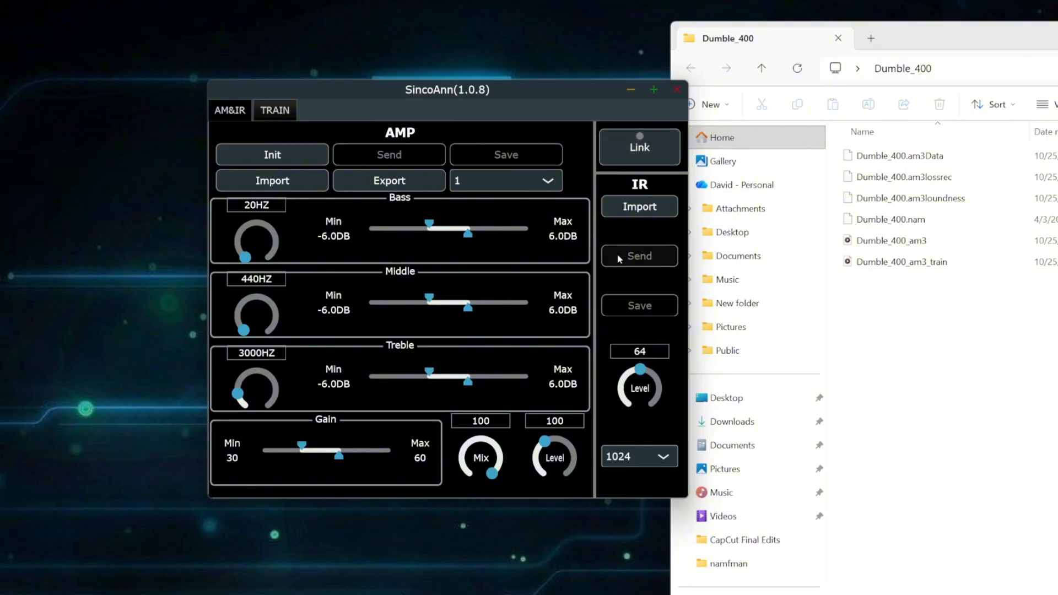
pyautogui.moveTo(597, 298)
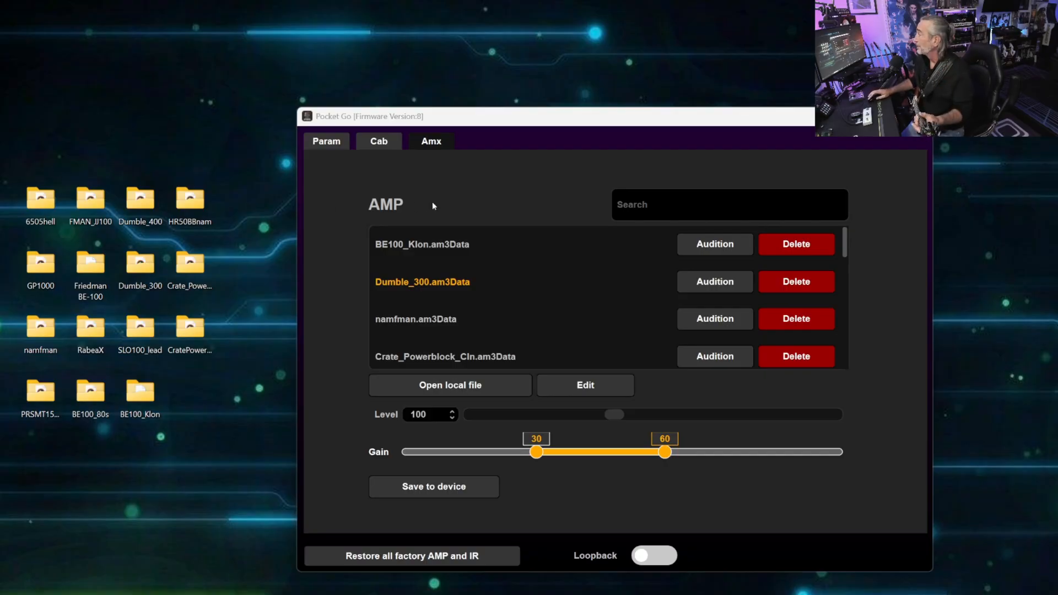
# Audition BE100_Klon and Dumble_300, and save Dumble_300 (level 107, gain max 69) to the pedal.
pyautogui.click(422, 244)
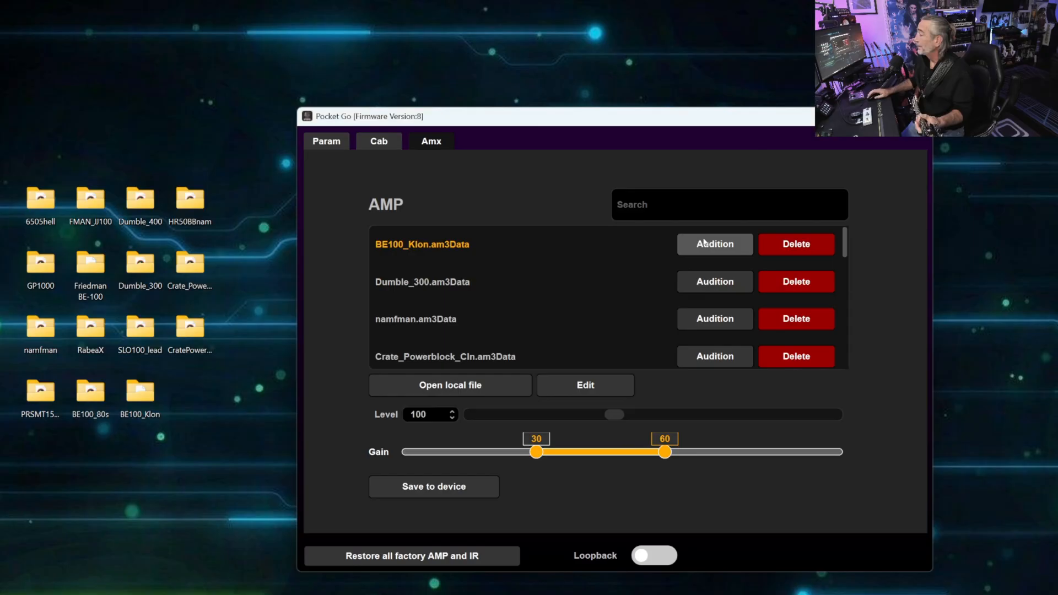
pyautogui.click(422, 281)
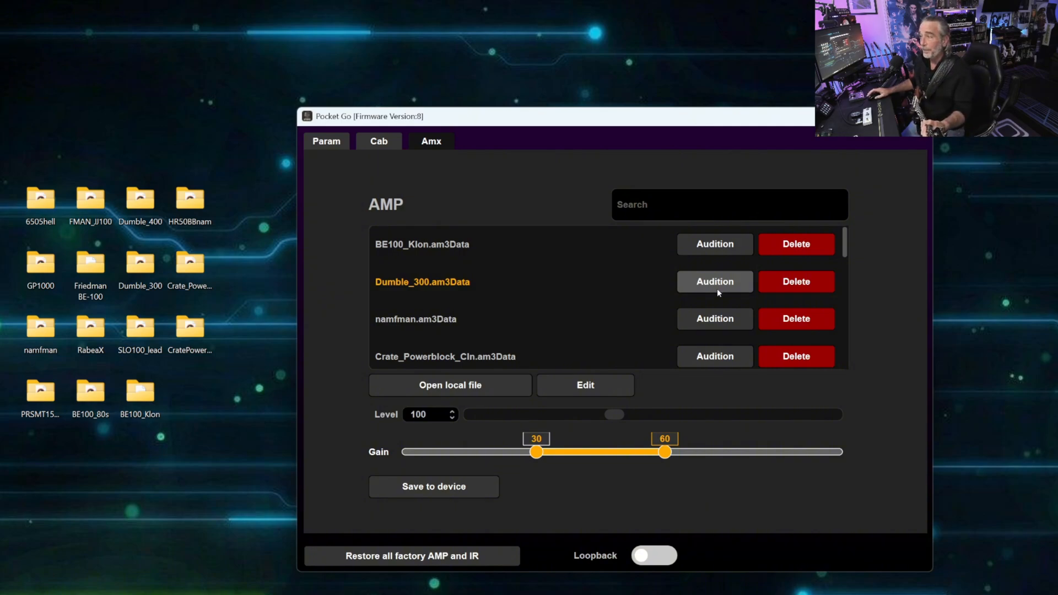
pyautogui.moveTo(993, 171)
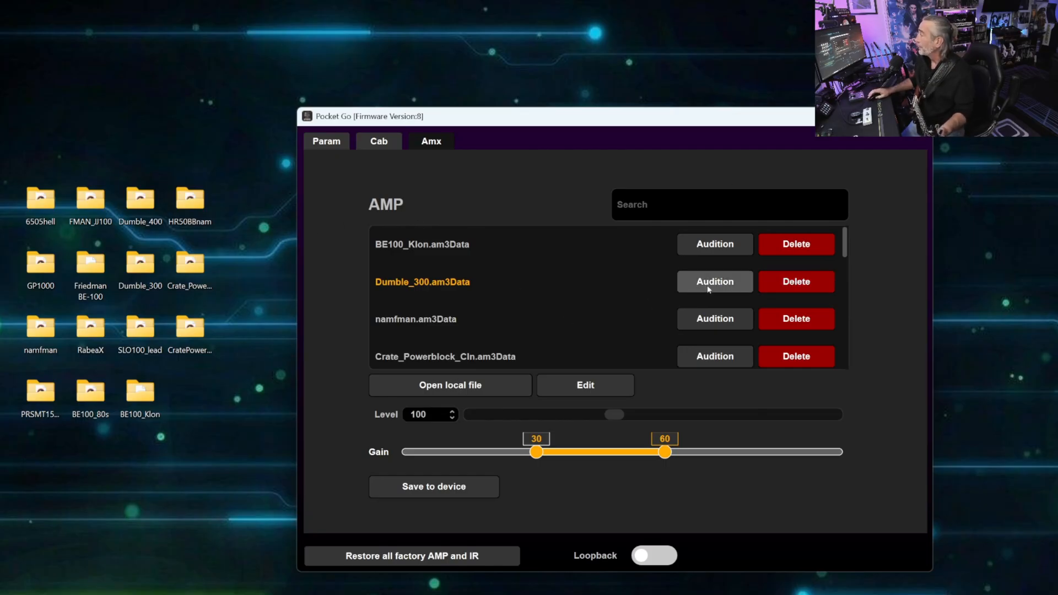
pyautogui.moveTo(468, 216)
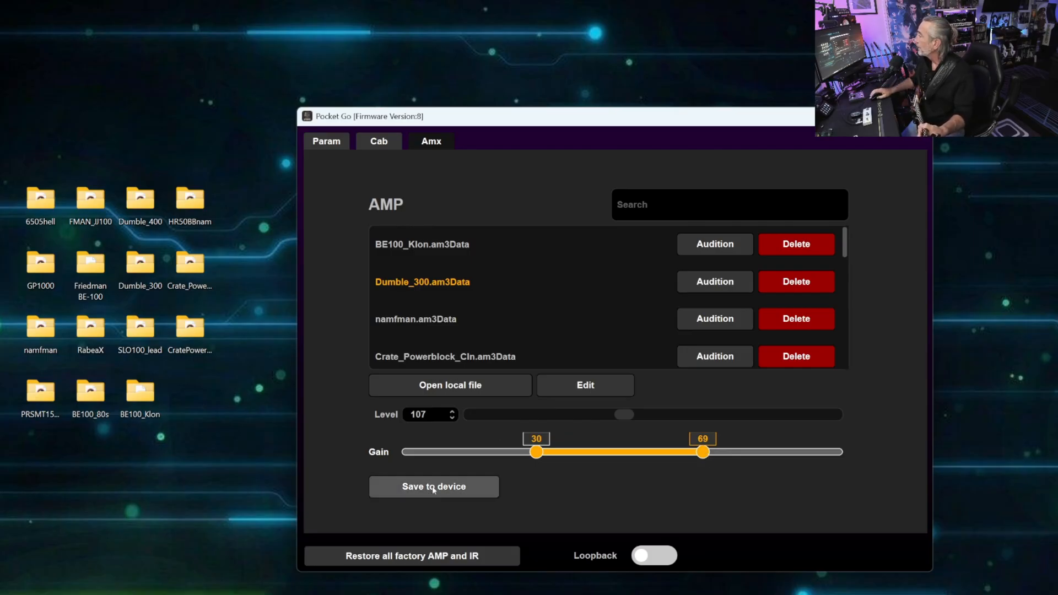
pyautogui.click(326, 141)
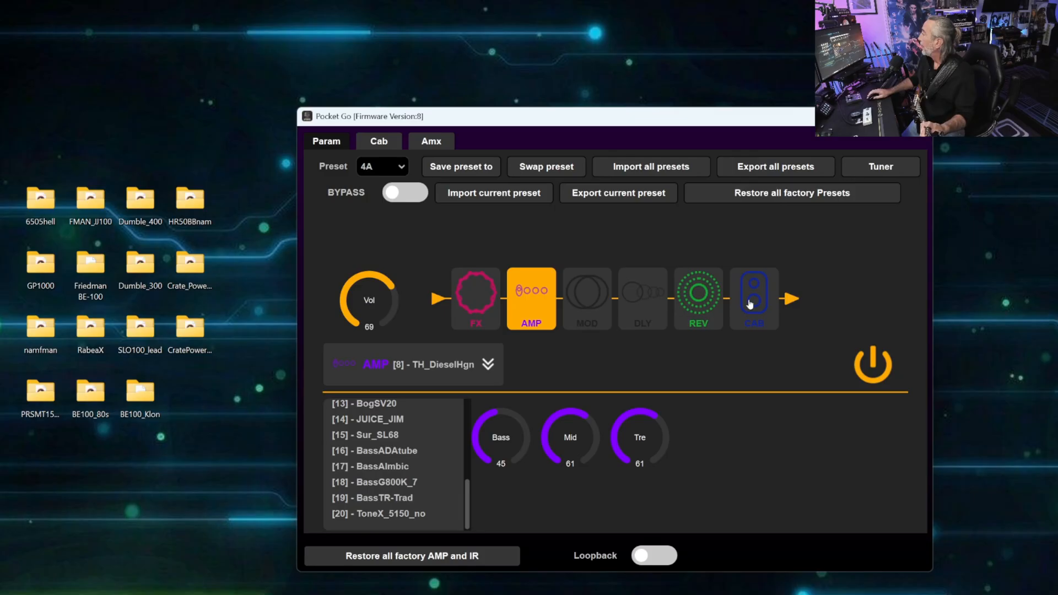
# Assign amp [20] ToneX_5150 to preset 4A and show its [20] Modern Boutique cab settings.
pyautogui.click(531, 299)
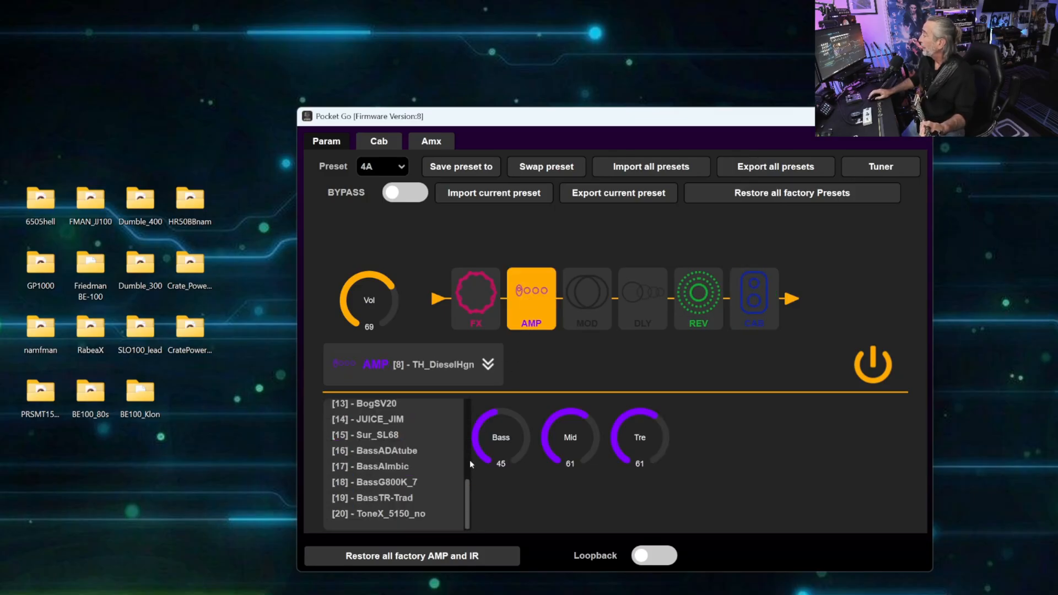
pyautogui.click(380, 514)
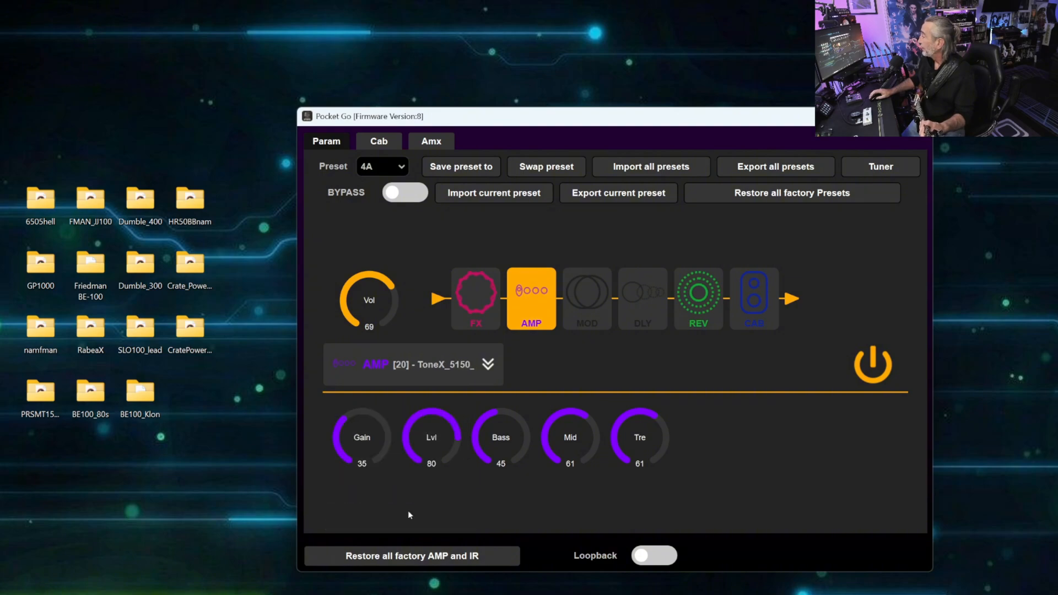
pyautogui.click(754, 298)
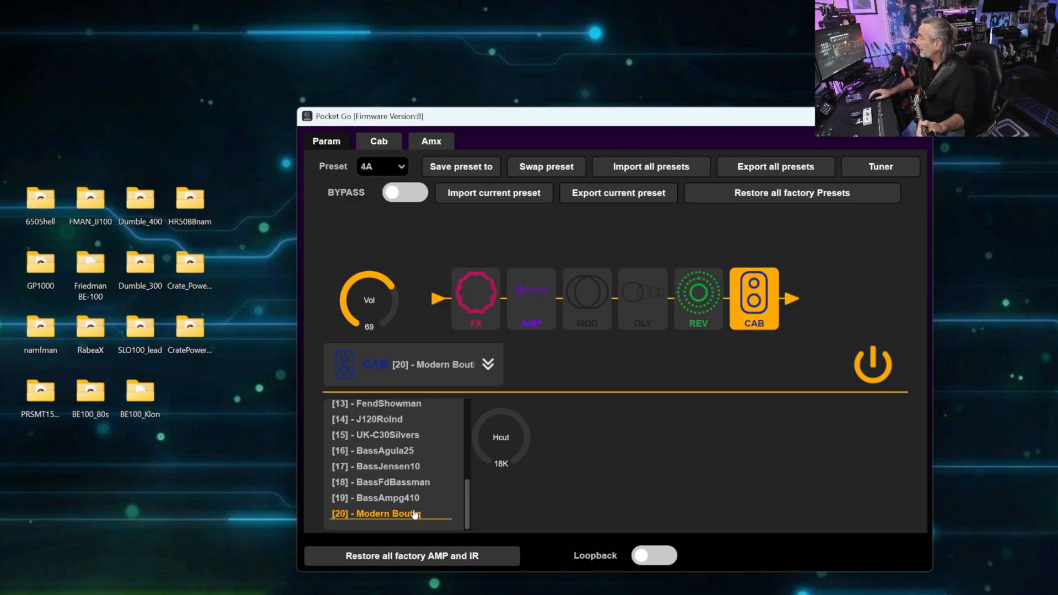
pyautogui.moveTo(627, 372)
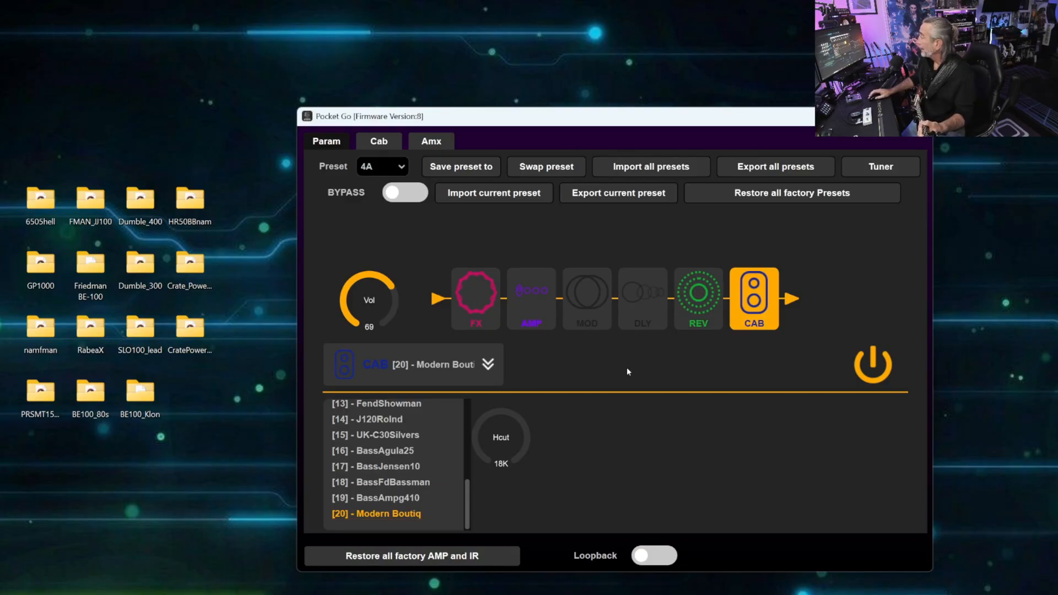
pyautogui.click(378, 141)
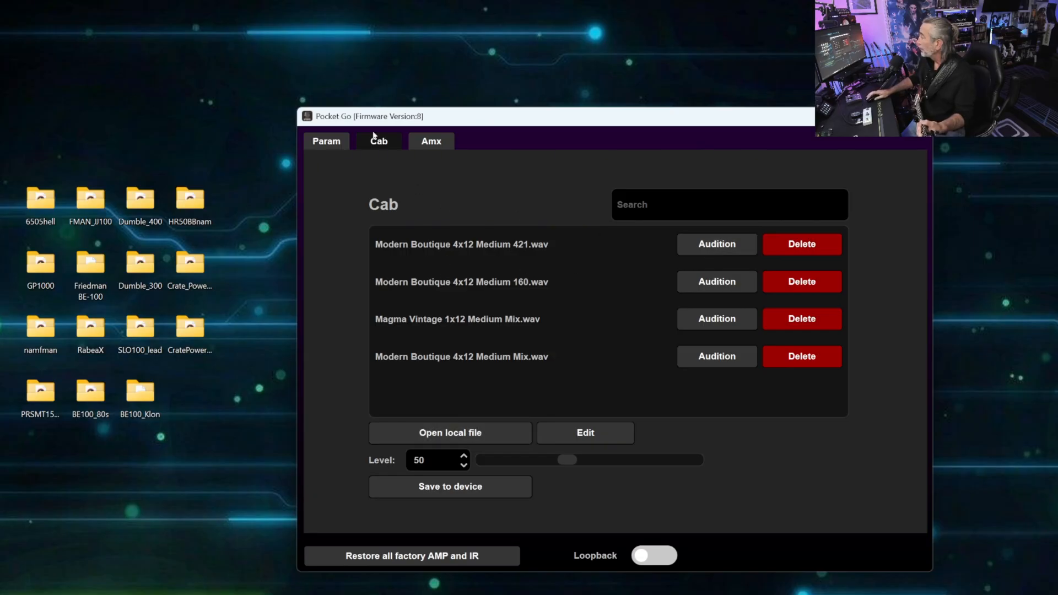
pyautogui.click(326, 142)
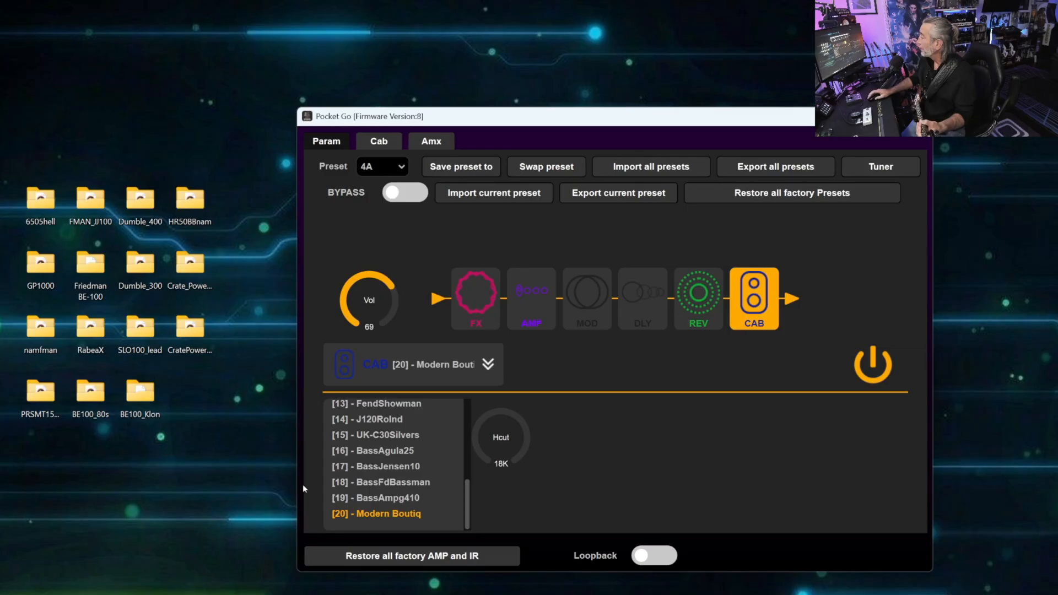
pyautogui.click(376, 403)
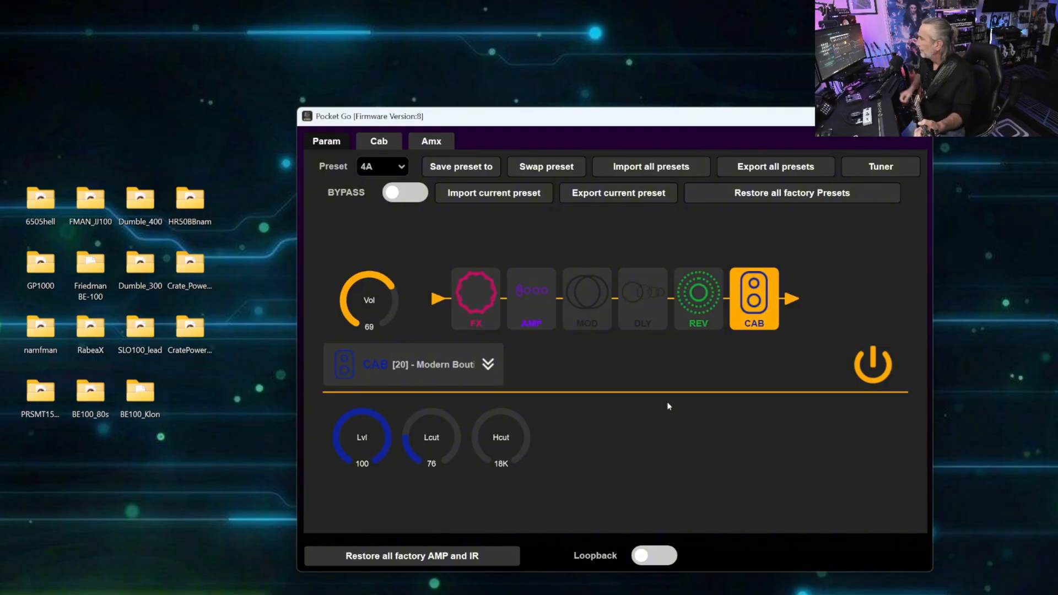
# Bypass the Compress effect and select the analog delay (time 43, feedback 20, mix 12).
pyautogui.click(531, 298)
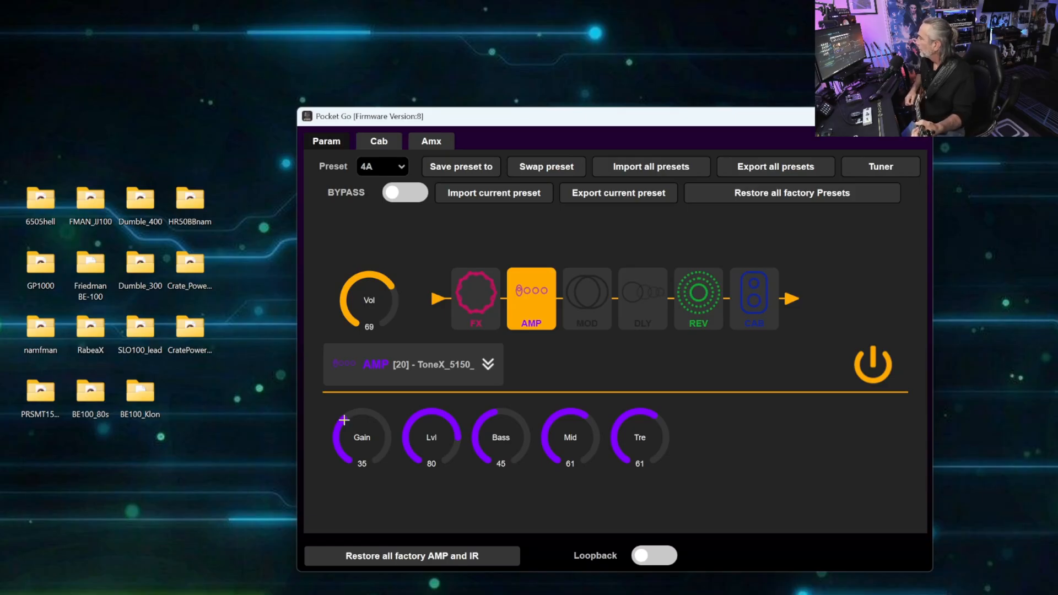
pyautogui.click(475, 299)
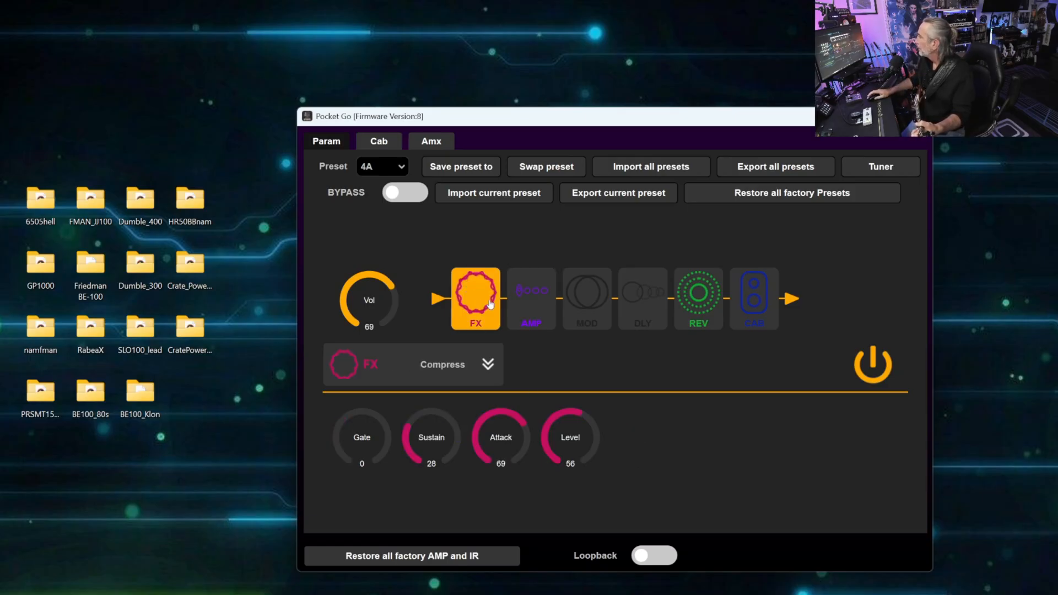
pyautogui.click(485, 364)
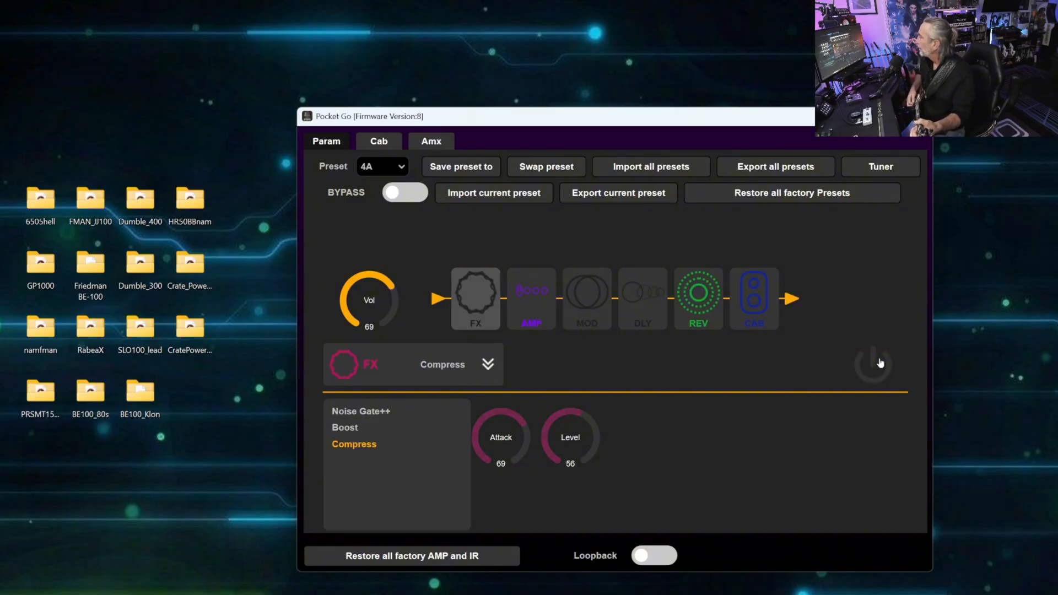
pyautogui.click(641, 298)
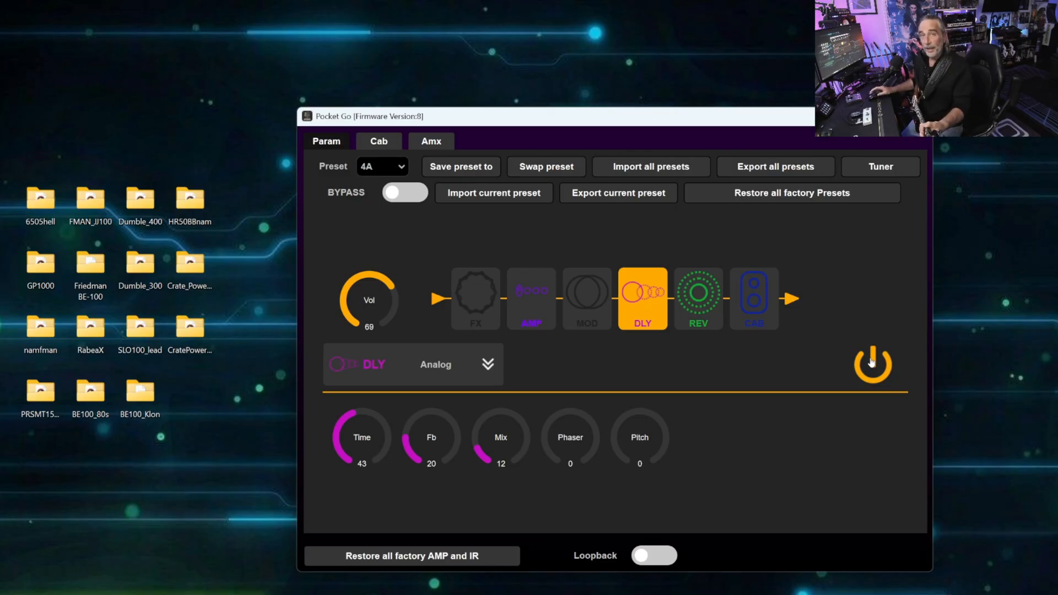
pyautogui.moveTo(878, 369)
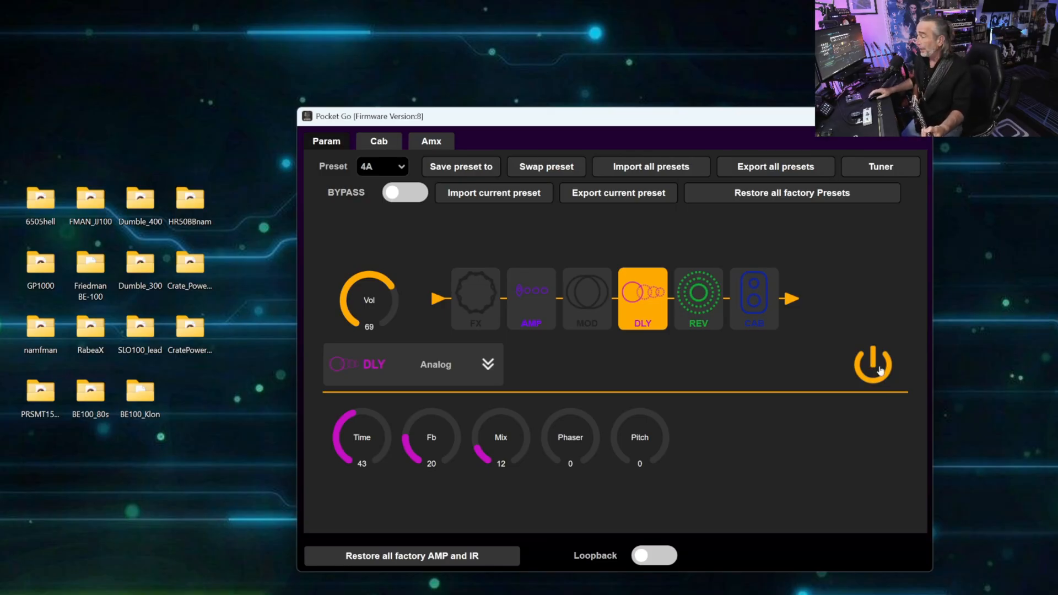
pyautogui.moveTo(962, 384)
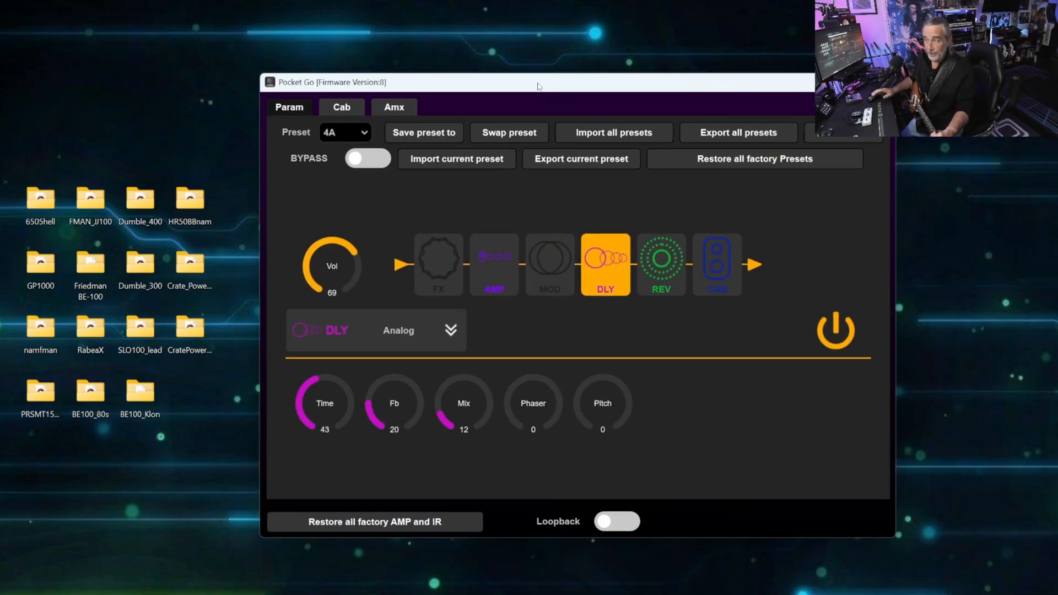
pyautogui.moveTo(786, 72)
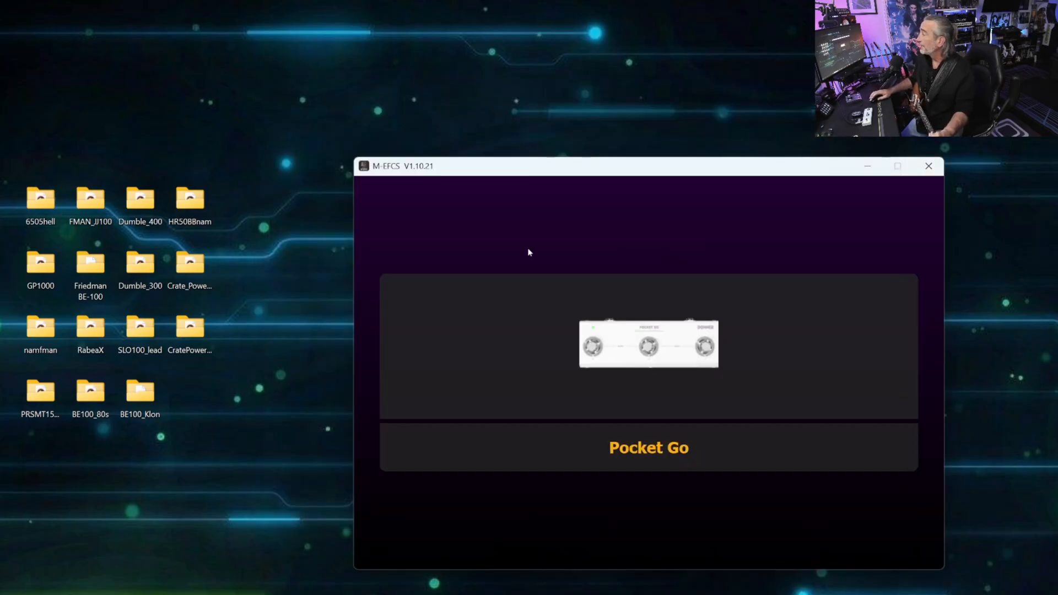
# Close the M-EFCS Pocket Go editor window.
pyautogui.click(928, 166)
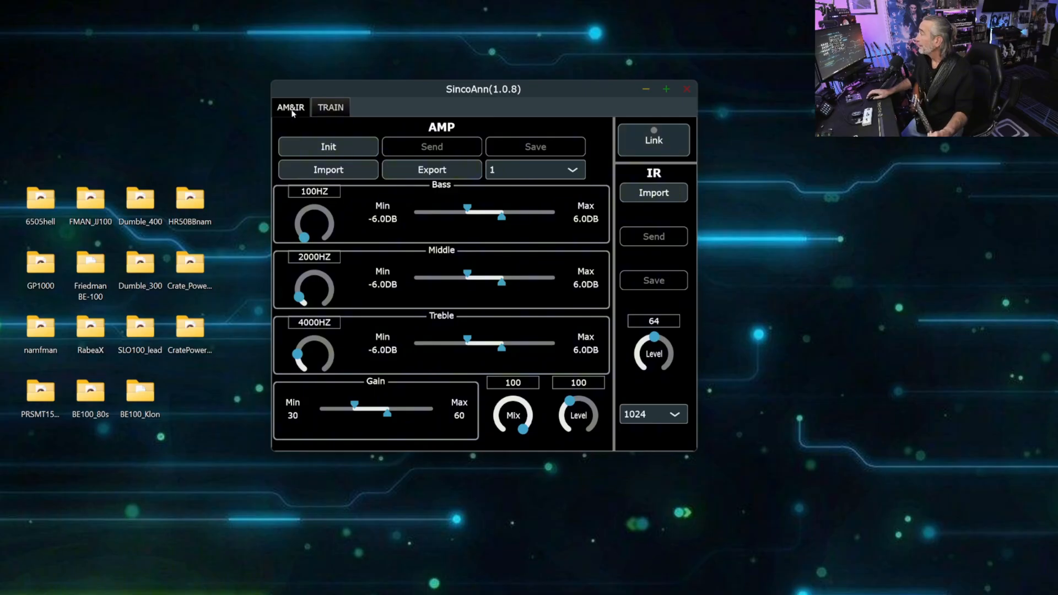
# Link SincoAnn to the pedal and open the AMP Import chooser at Desktop\Dumble_400.
pyautogui.click(652, 139)
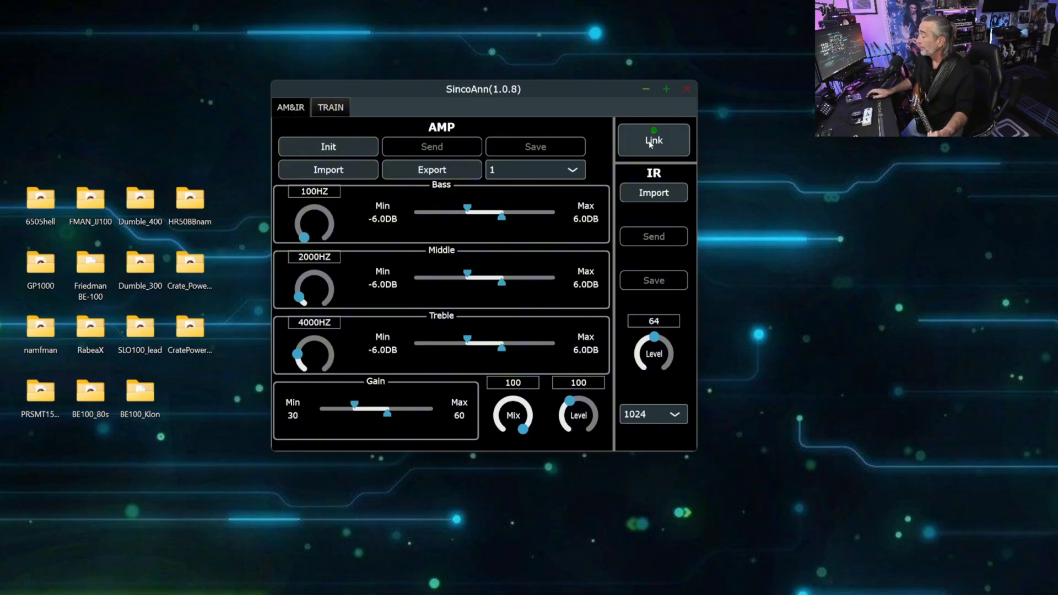
pyautogui.moveTo(680, 165)
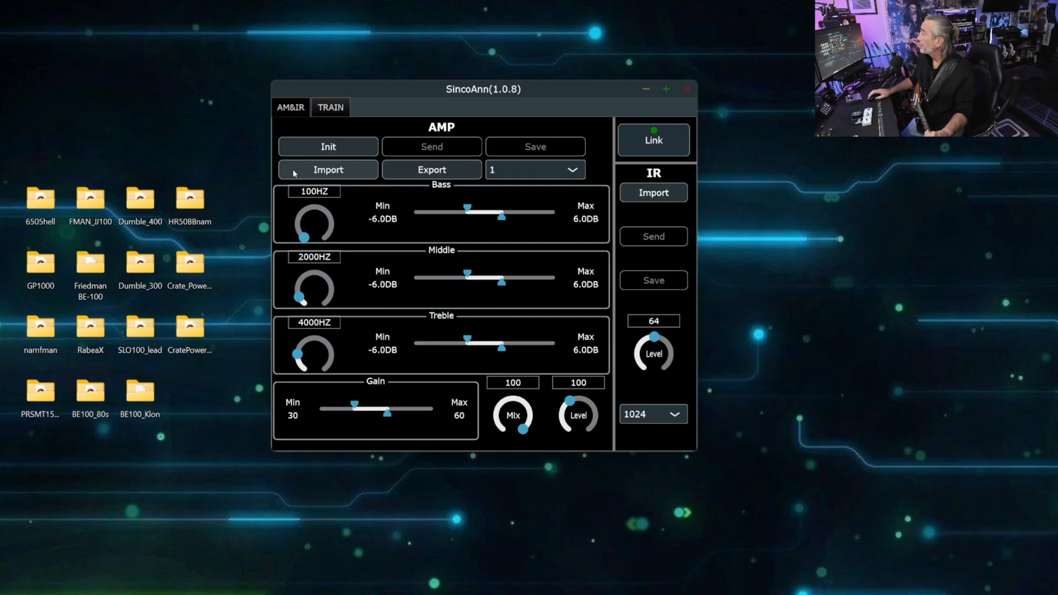
pyautogui.click(328, 170)
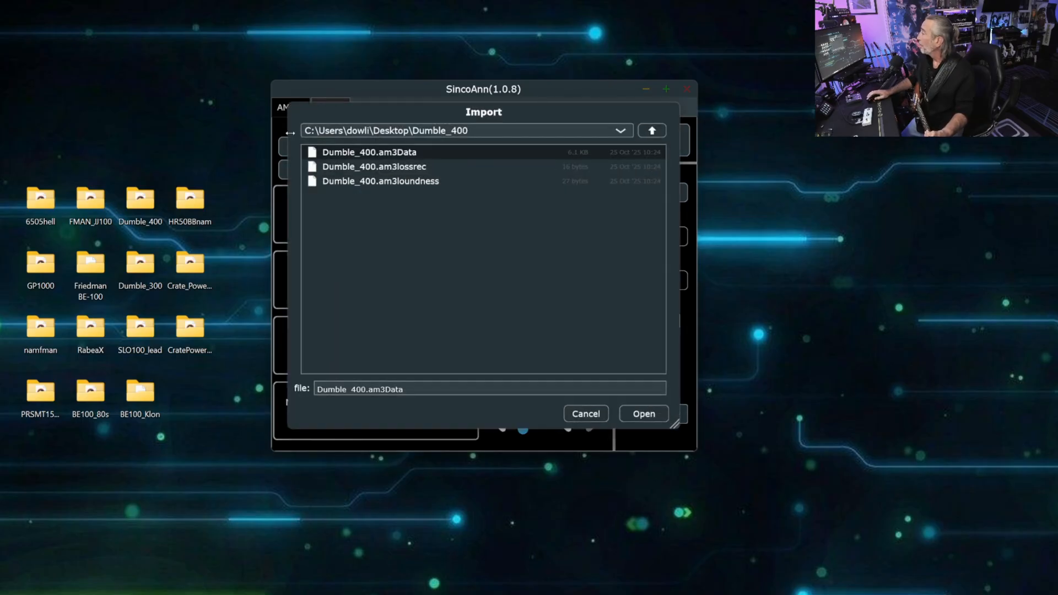
# Open Dumble_400.am3Data from the amp import chooser.
pyautogui.click(641, 412)
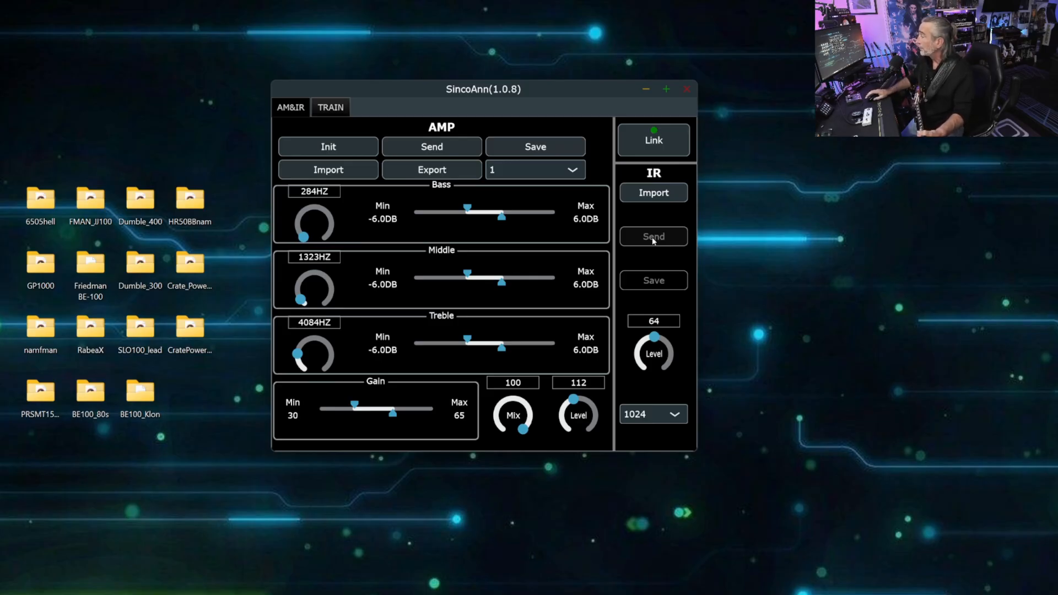
pyautogui.moveTo(623, 325)
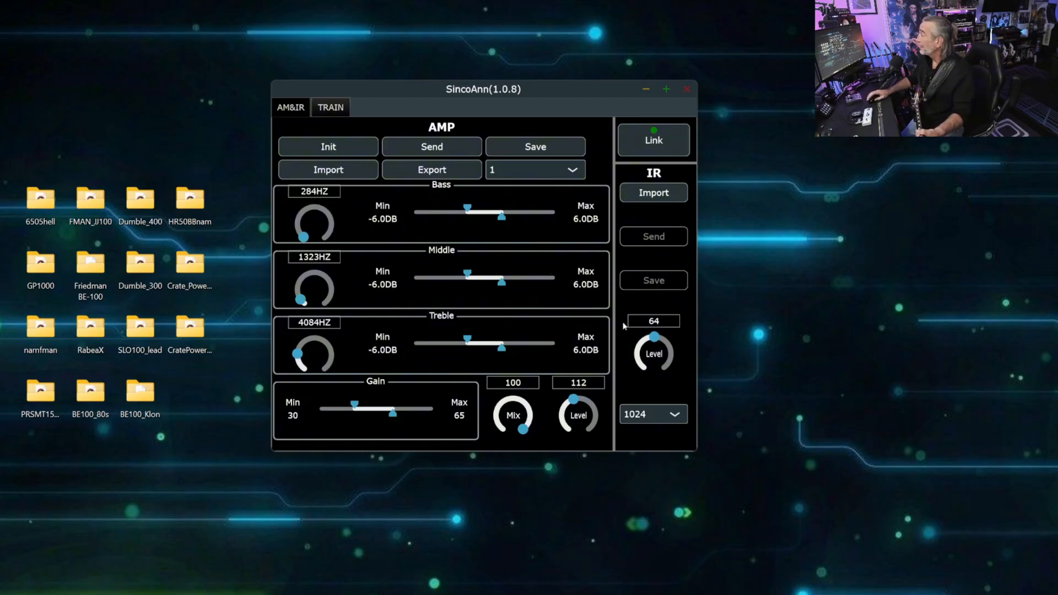